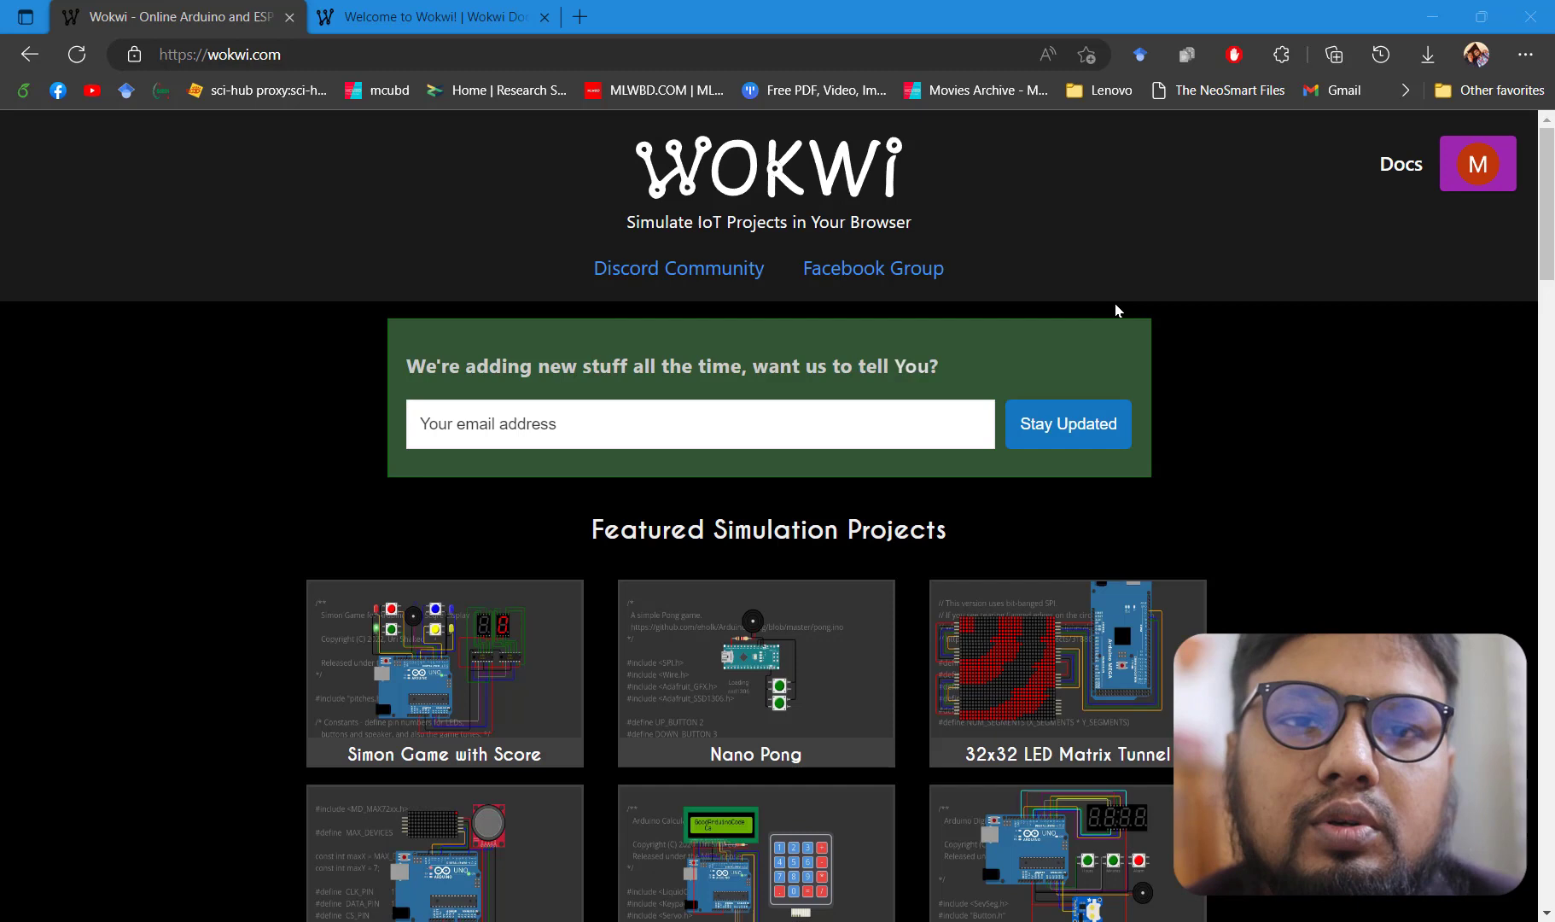
Switch to the 'Welcome to Wokwi' documentation page
click(432, 18)
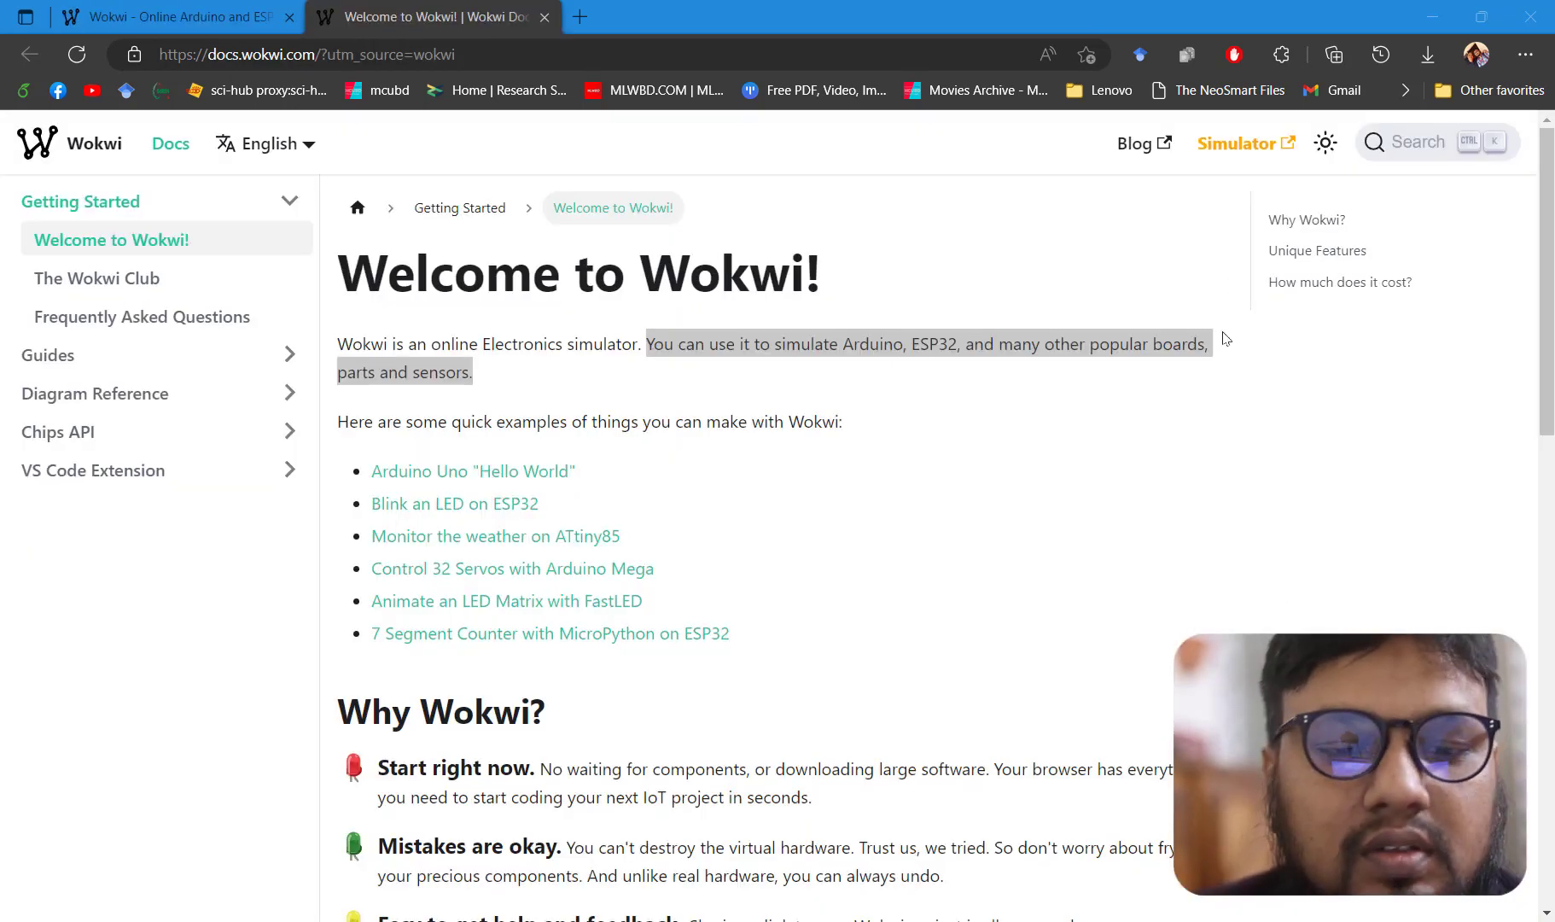
mouse_move(396, 249)
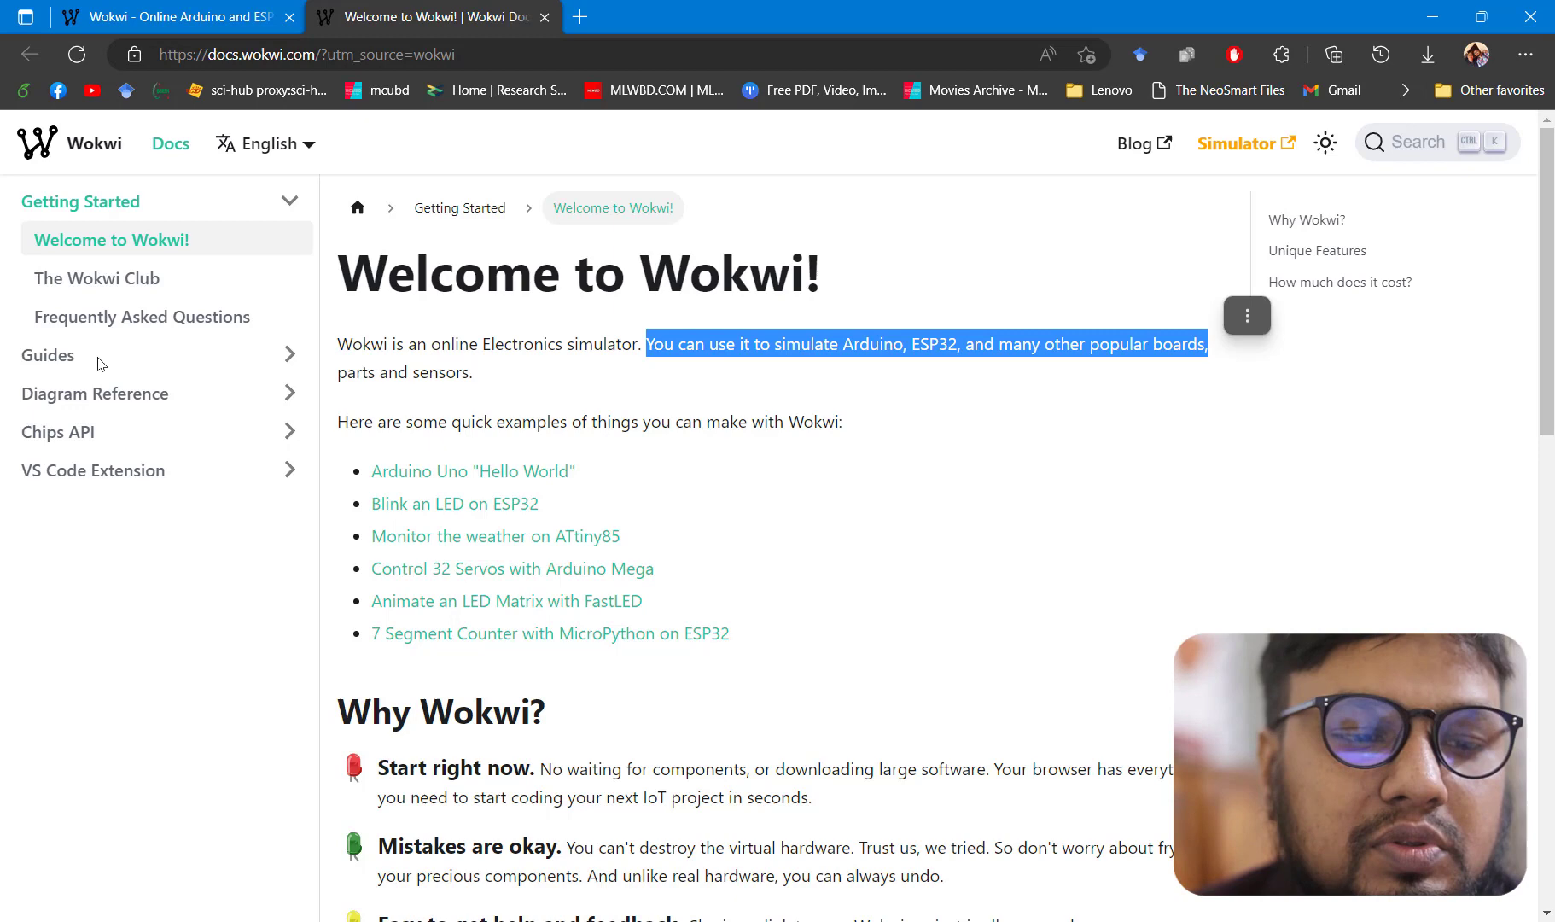
scroll(down, 3)
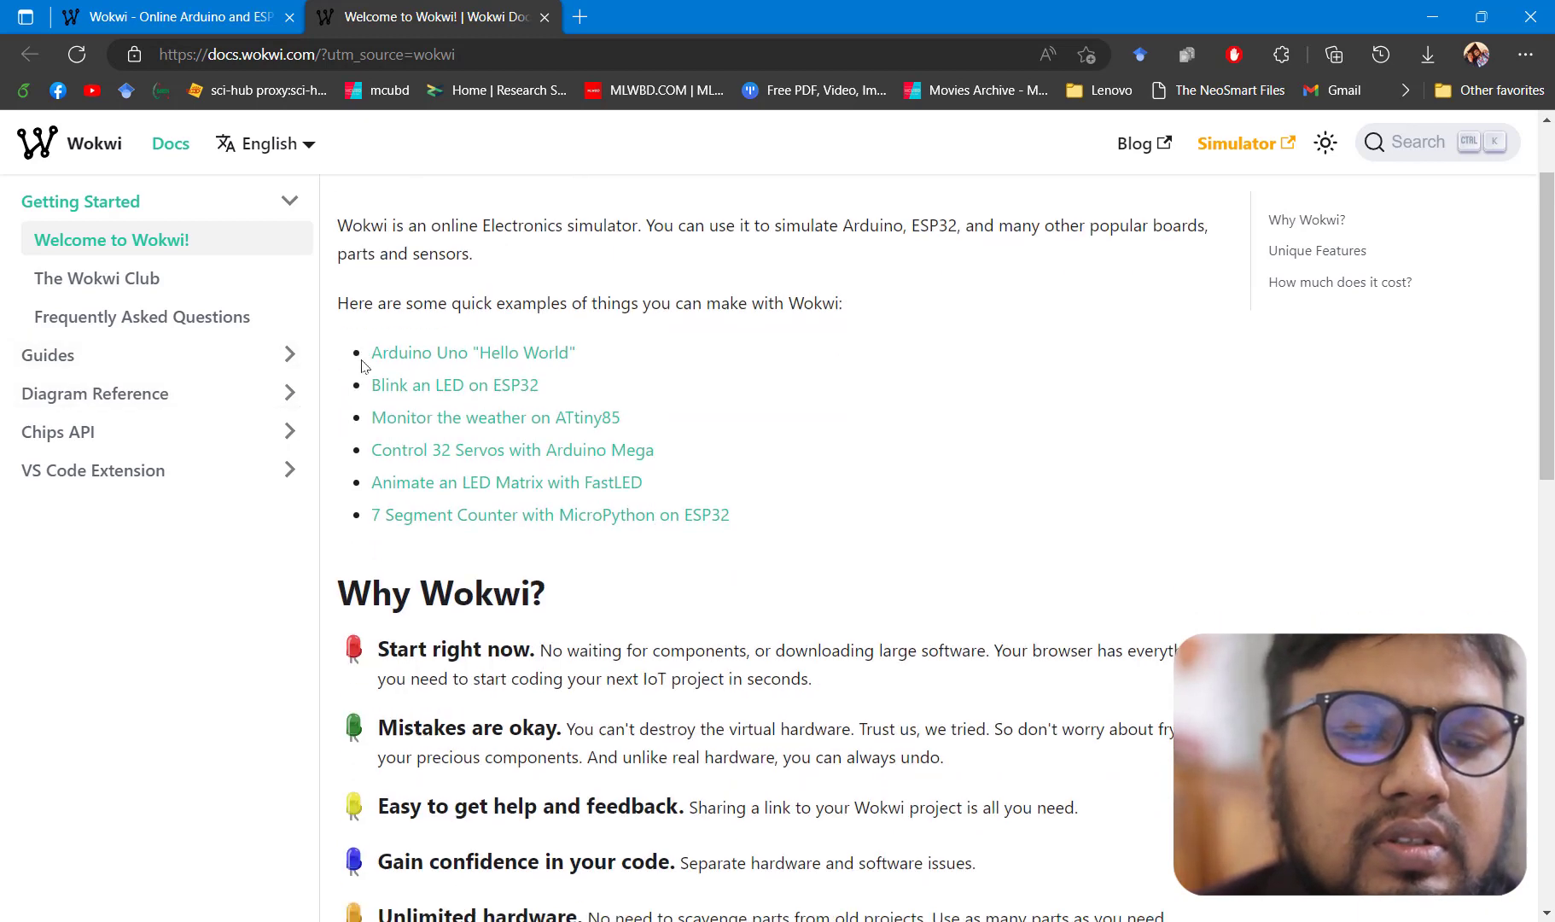
scroll(down, 3)
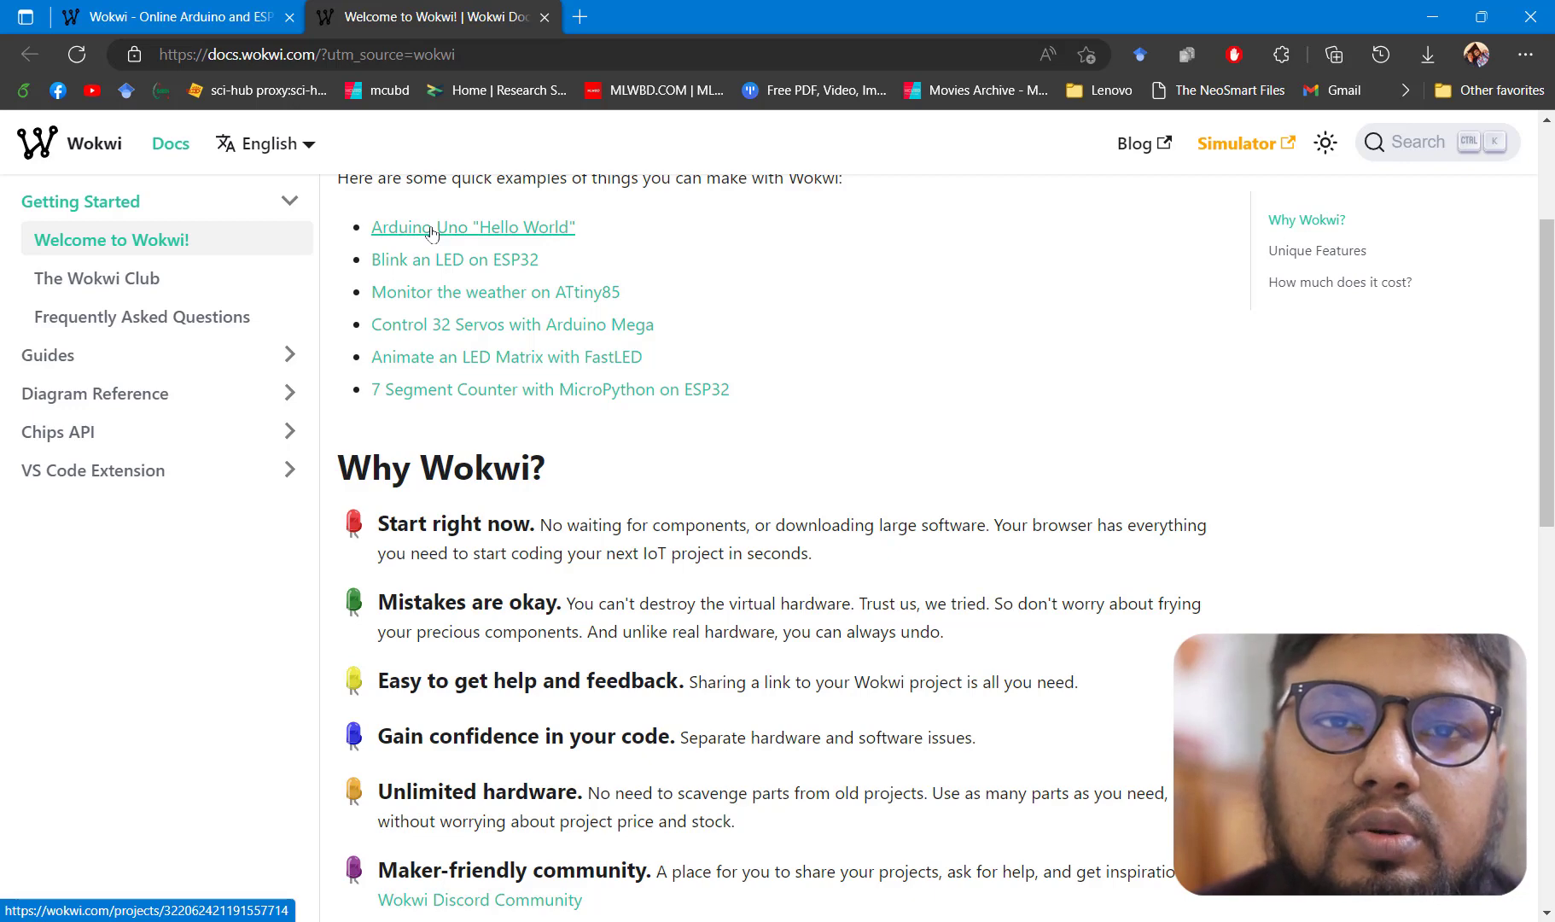
scroll(down, 3)
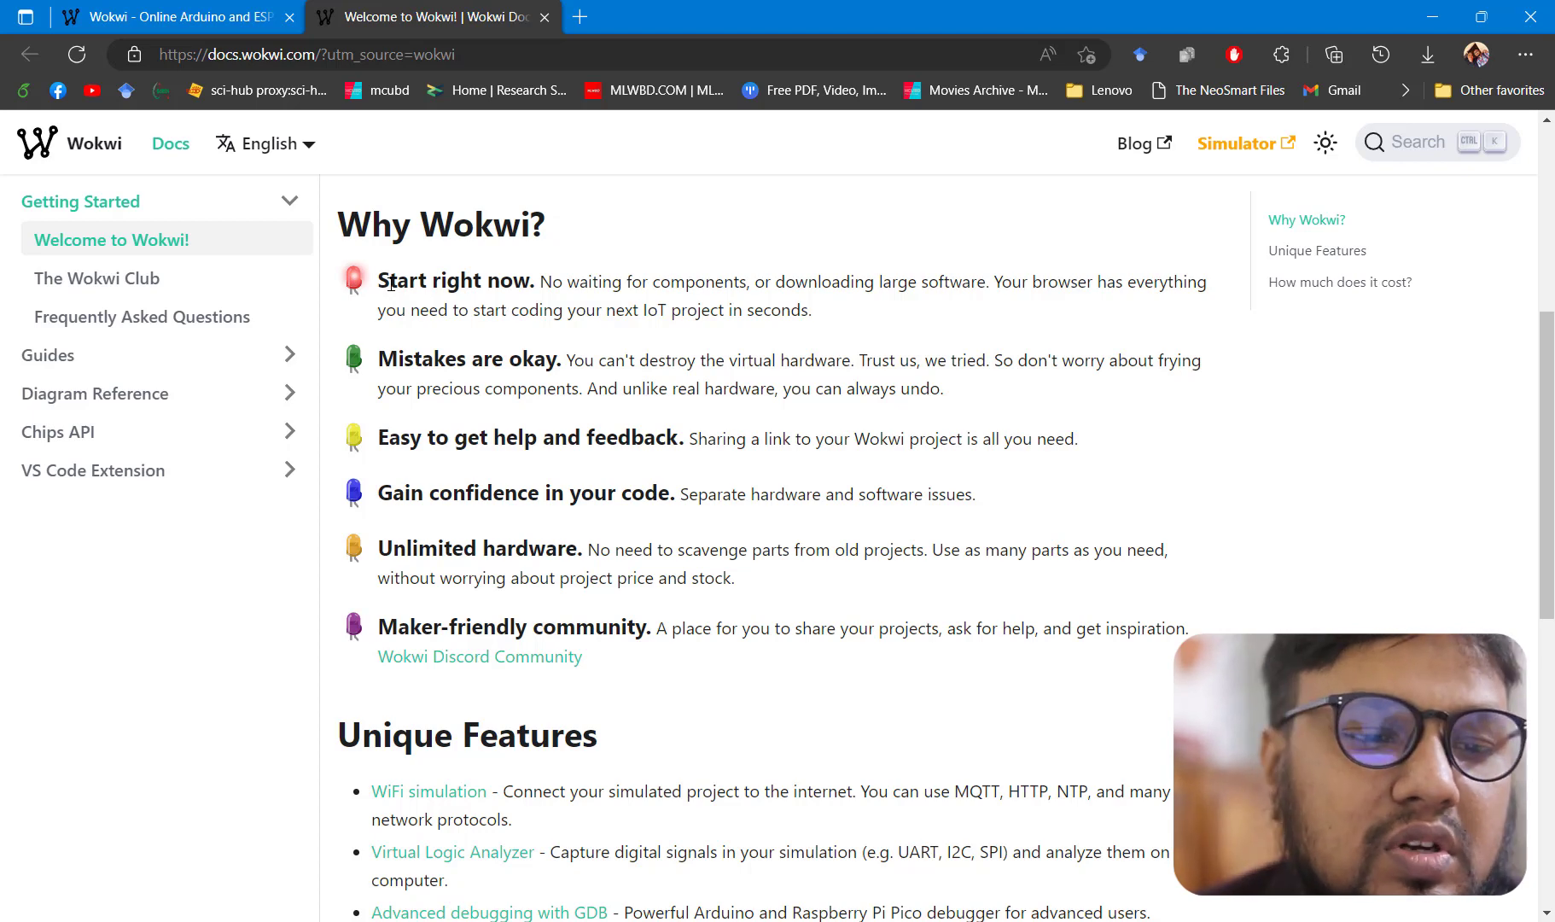
scroll(down, 3)
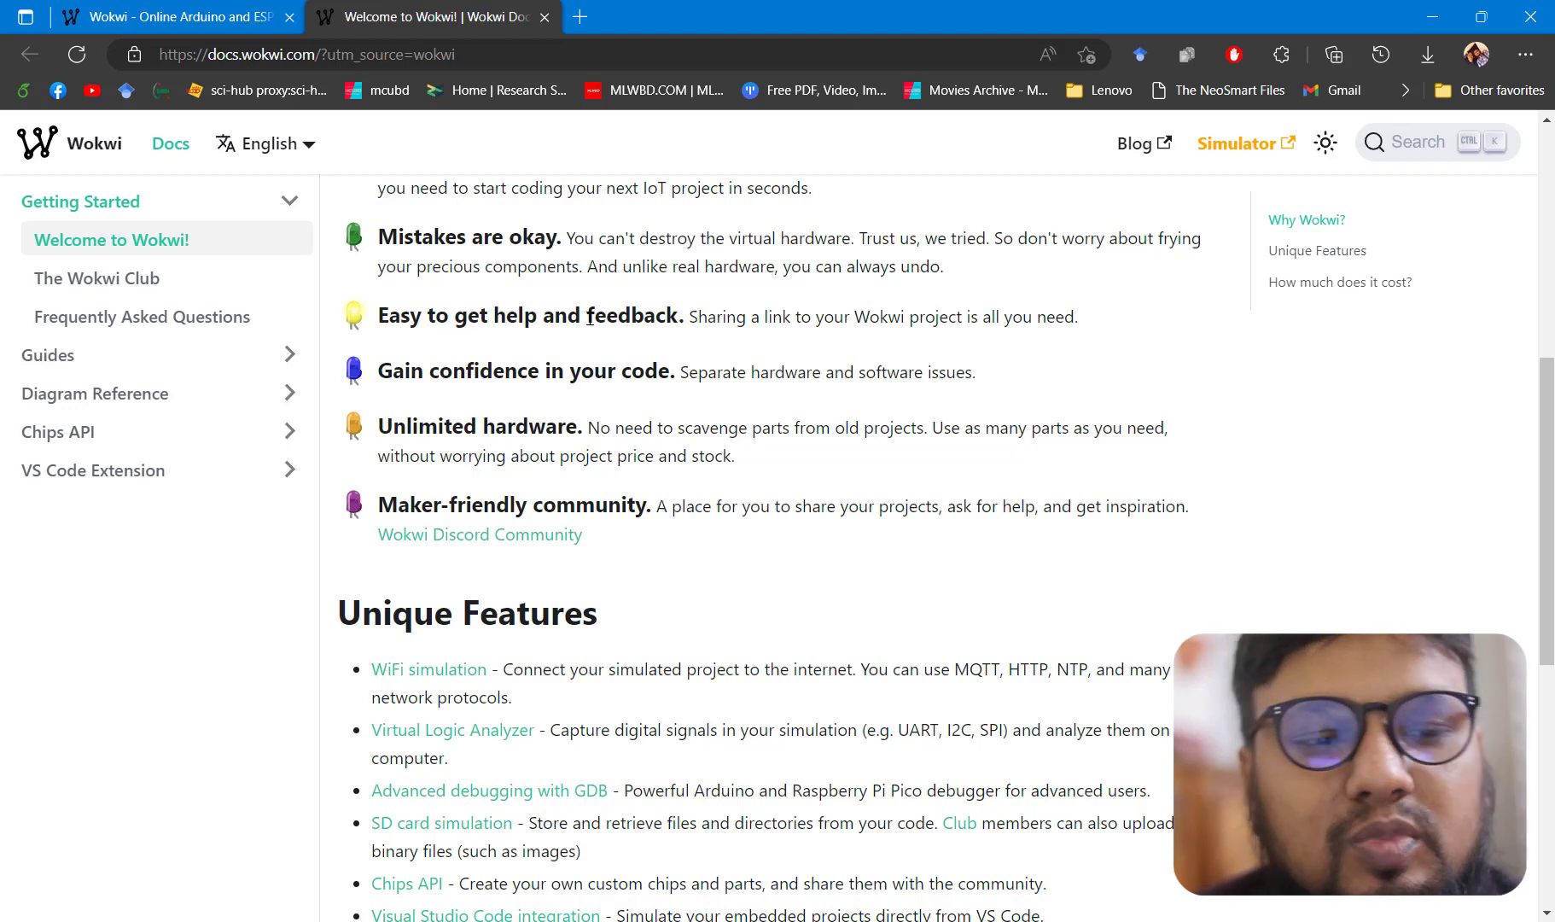
mouse_move(415, 305)
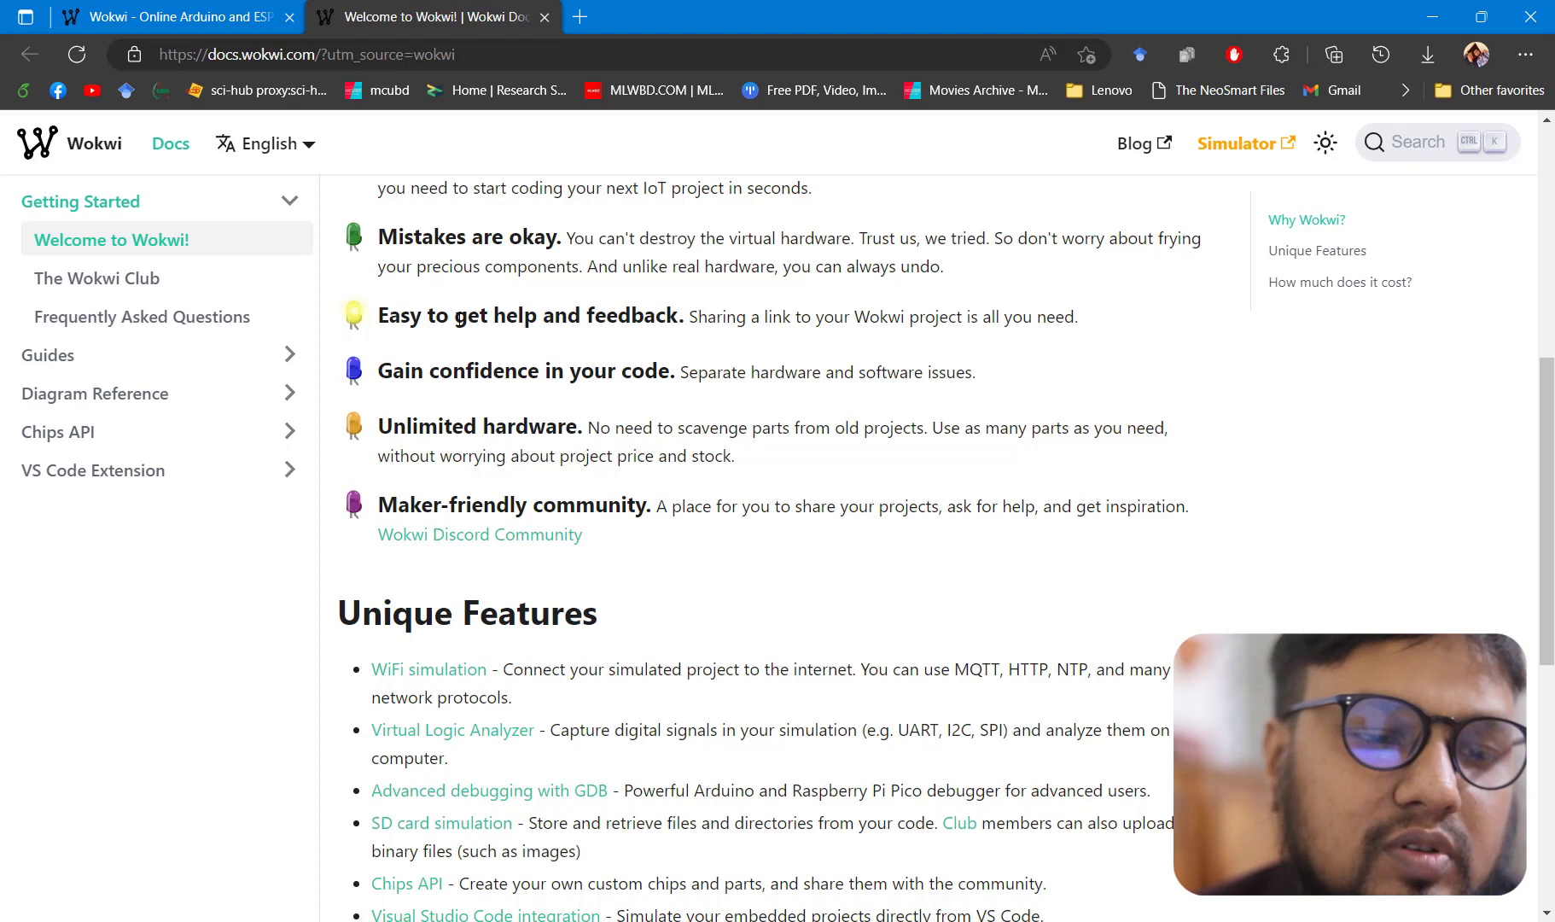
scroll(down, 3)
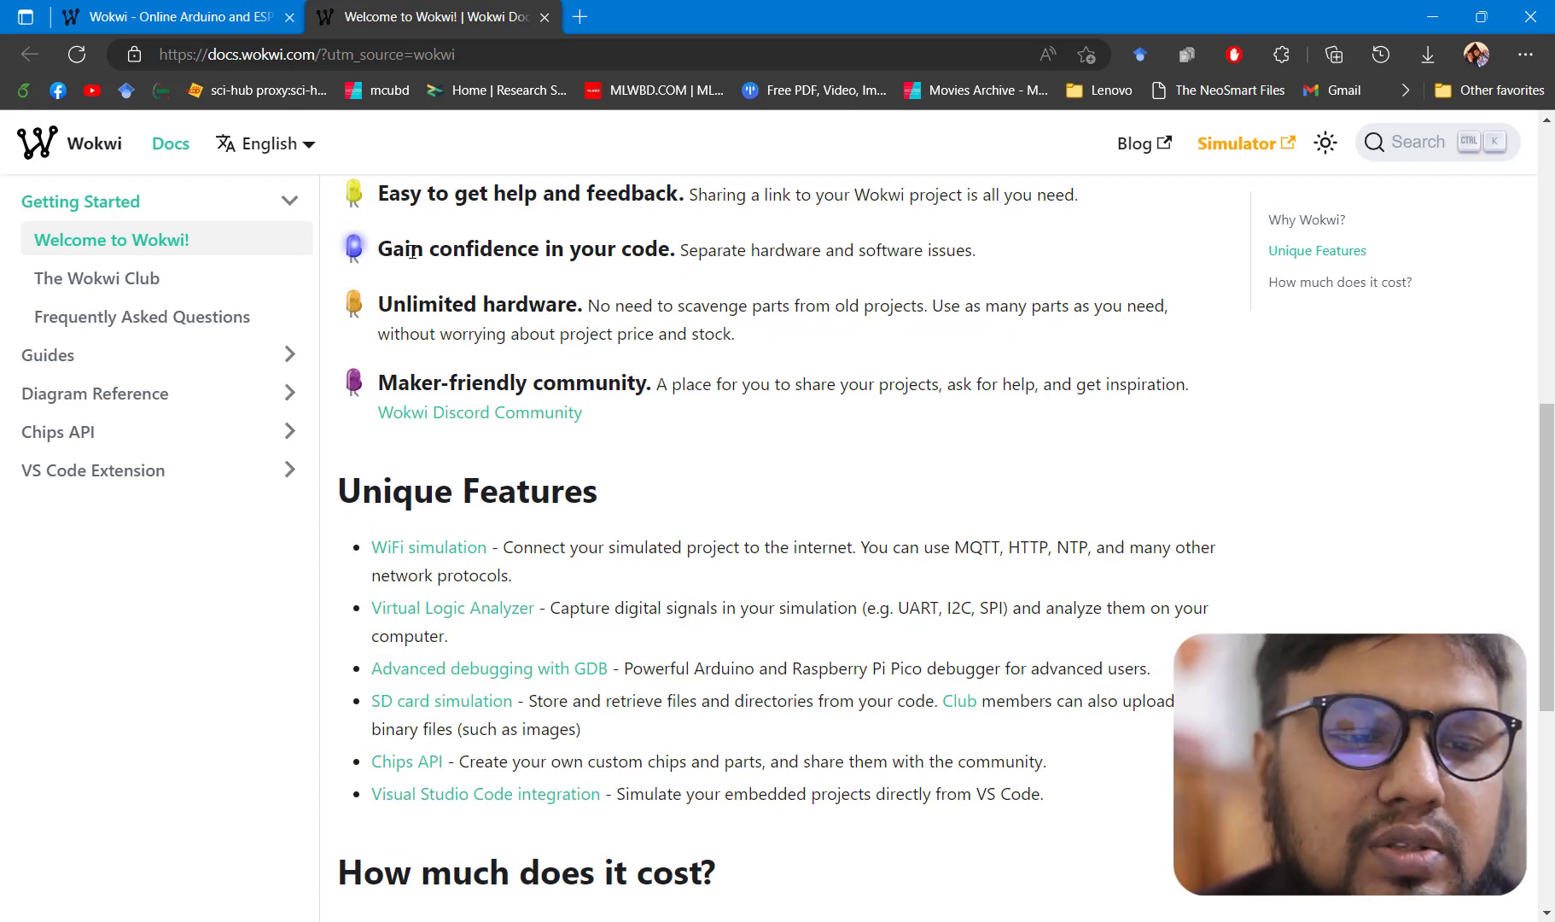
mouse_move(611, 240)
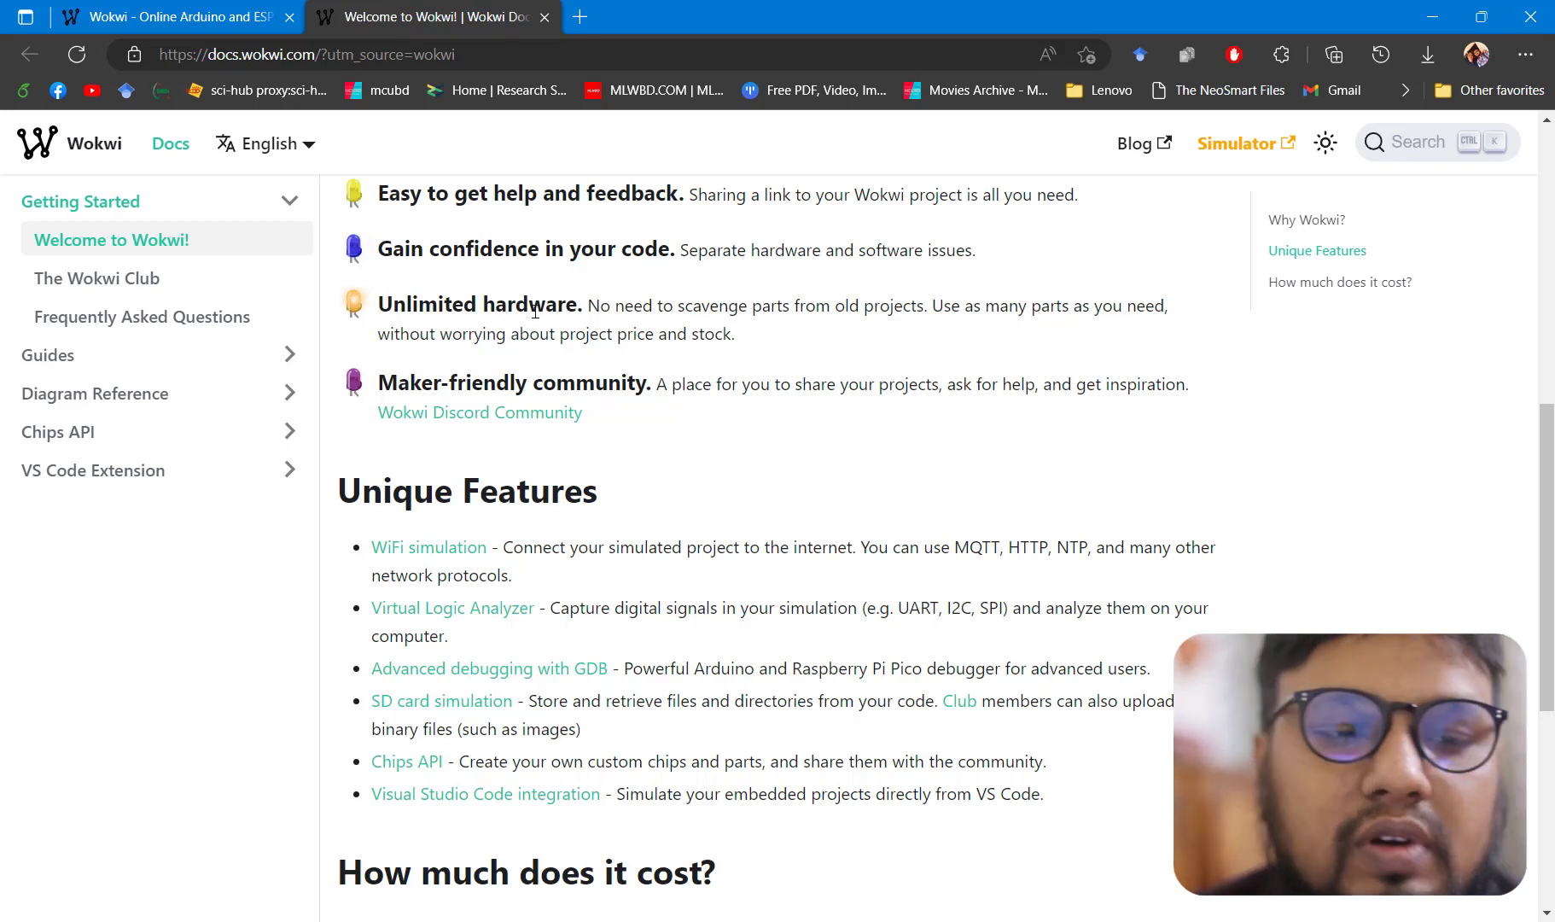
scroll(down, 3)
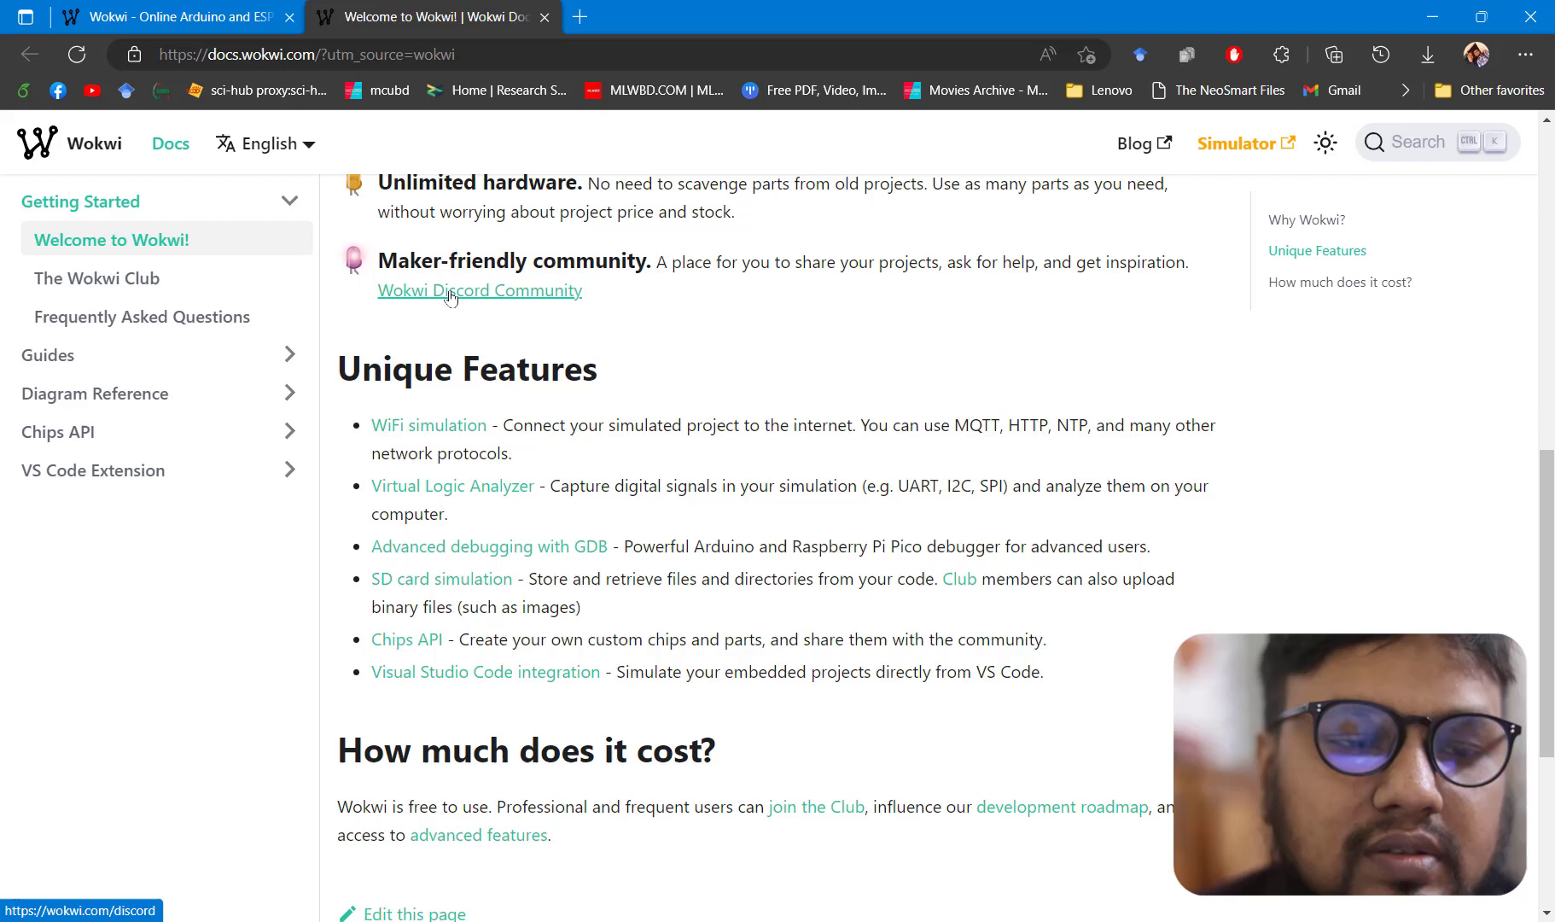
mouse_move(568, 265)
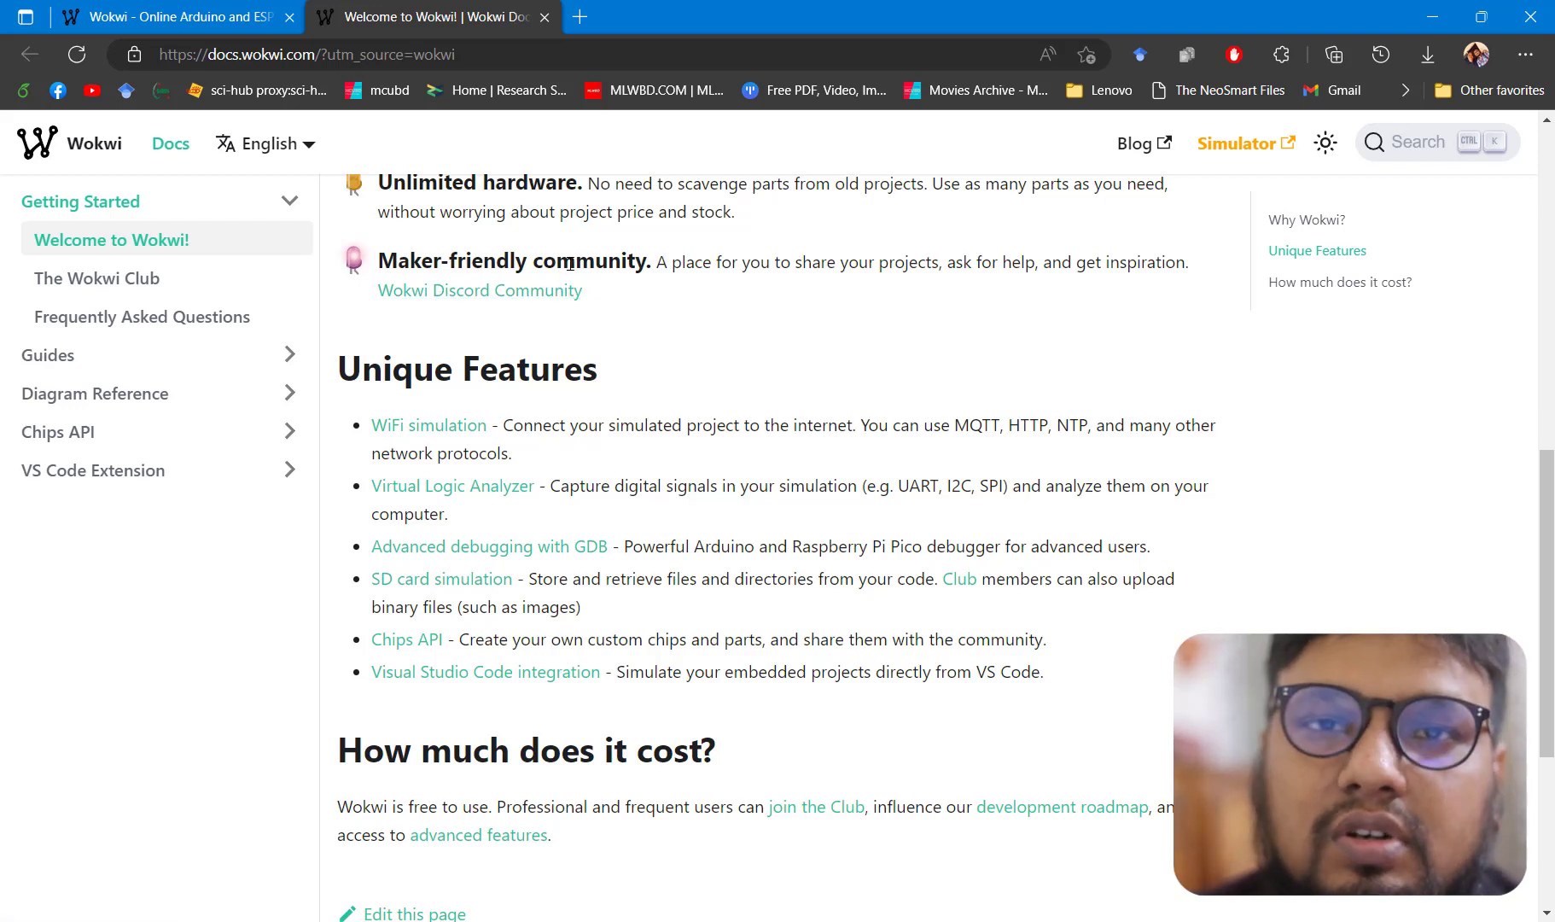
scroll(down, 3)
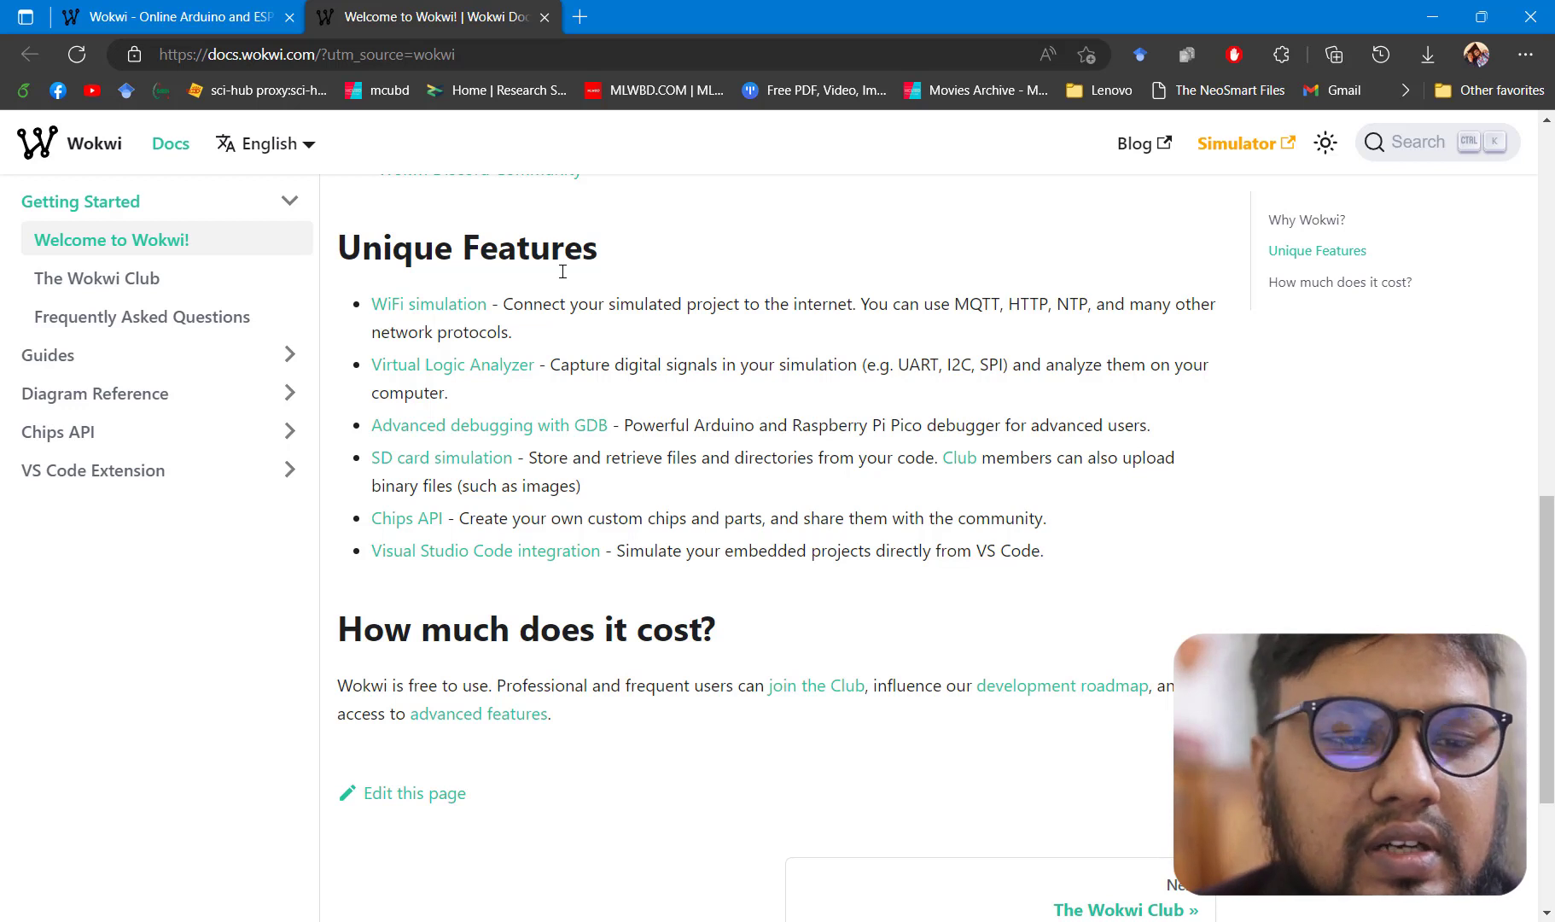
mouse_move(410, 323)
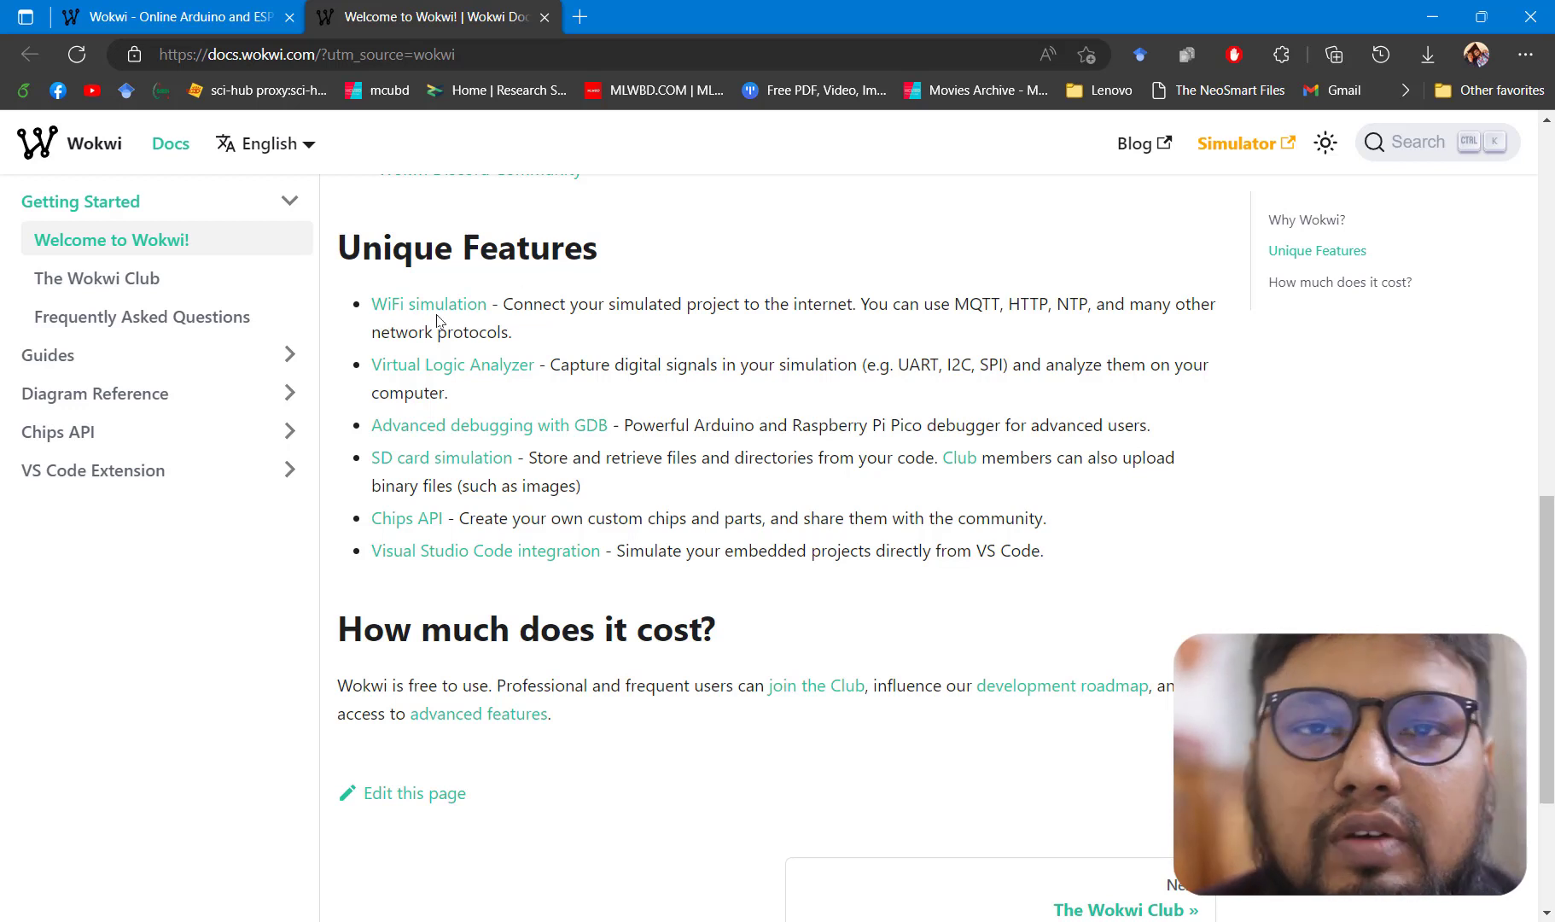
mouse_move(568, 285)
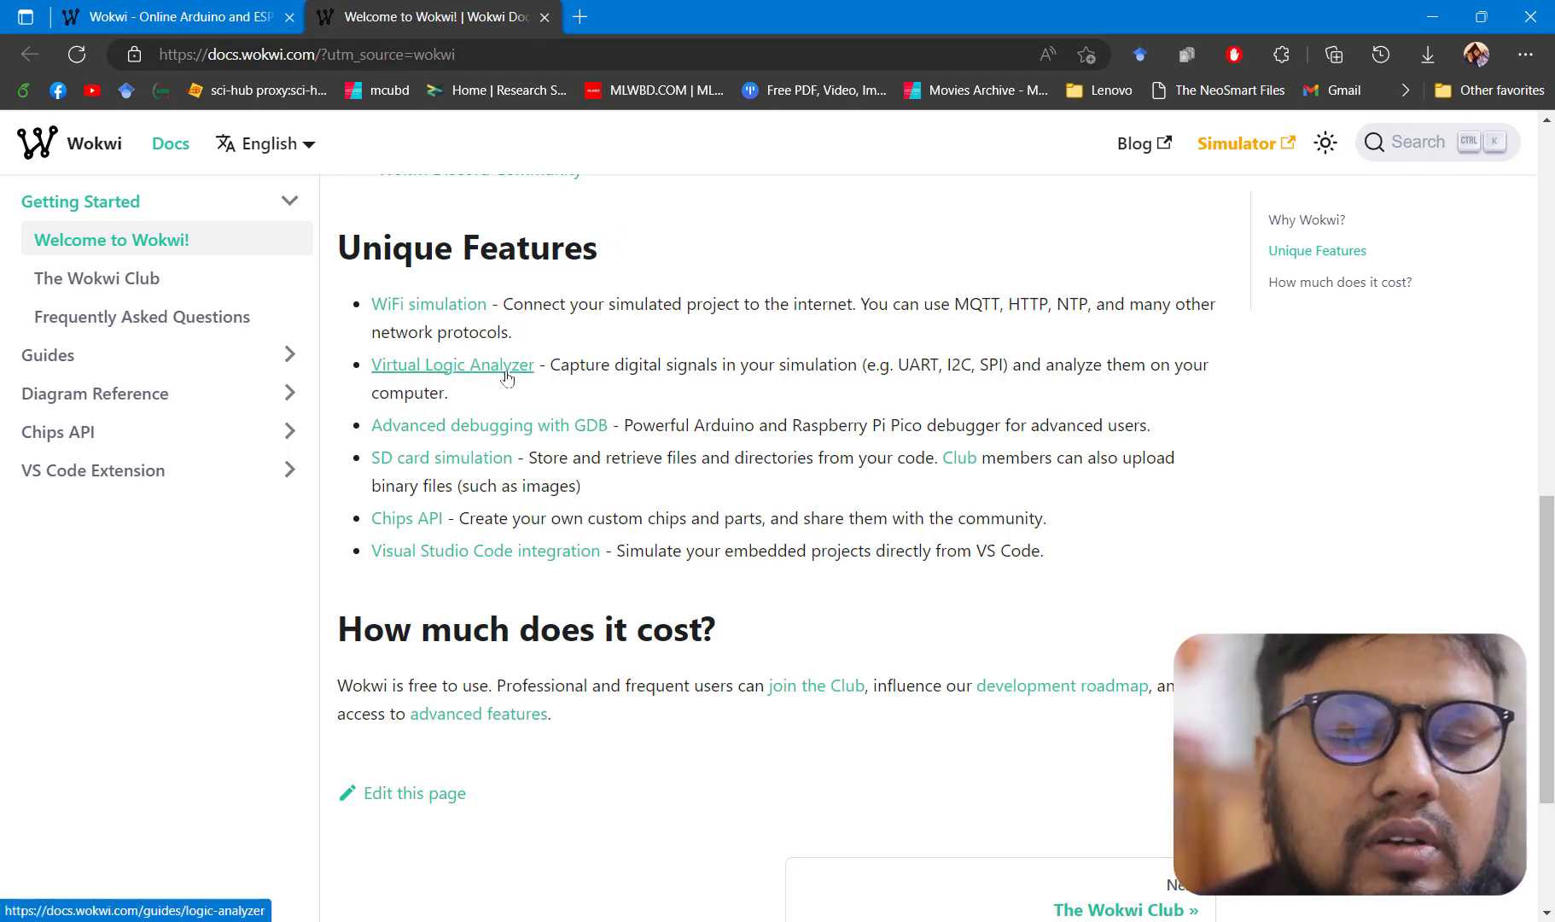
scroll(down, 3)
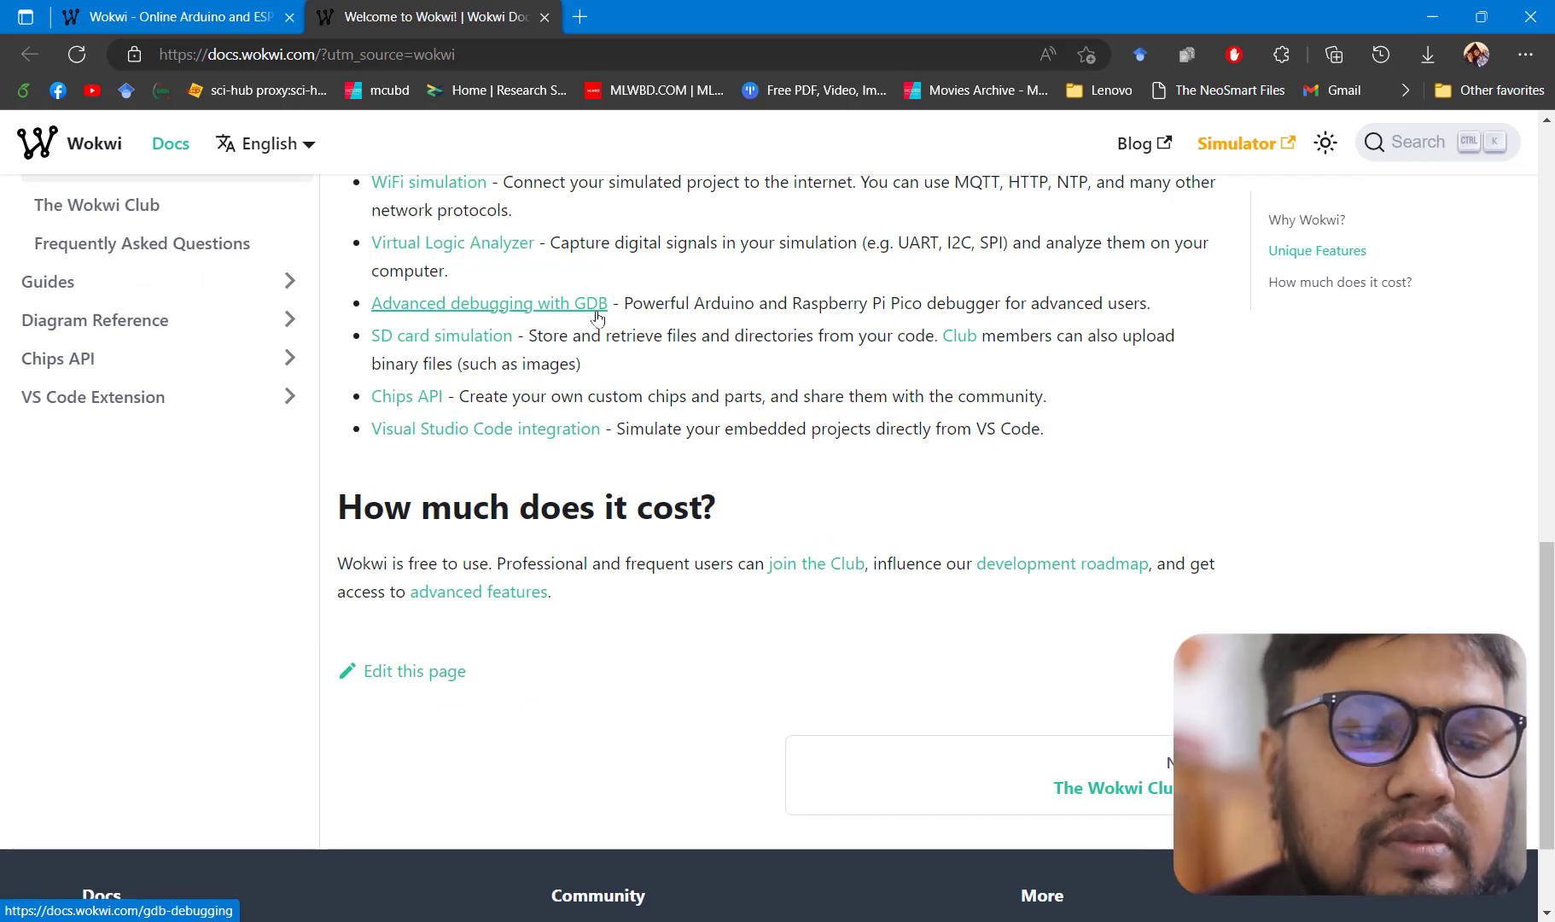
mouse_move(430, 351)
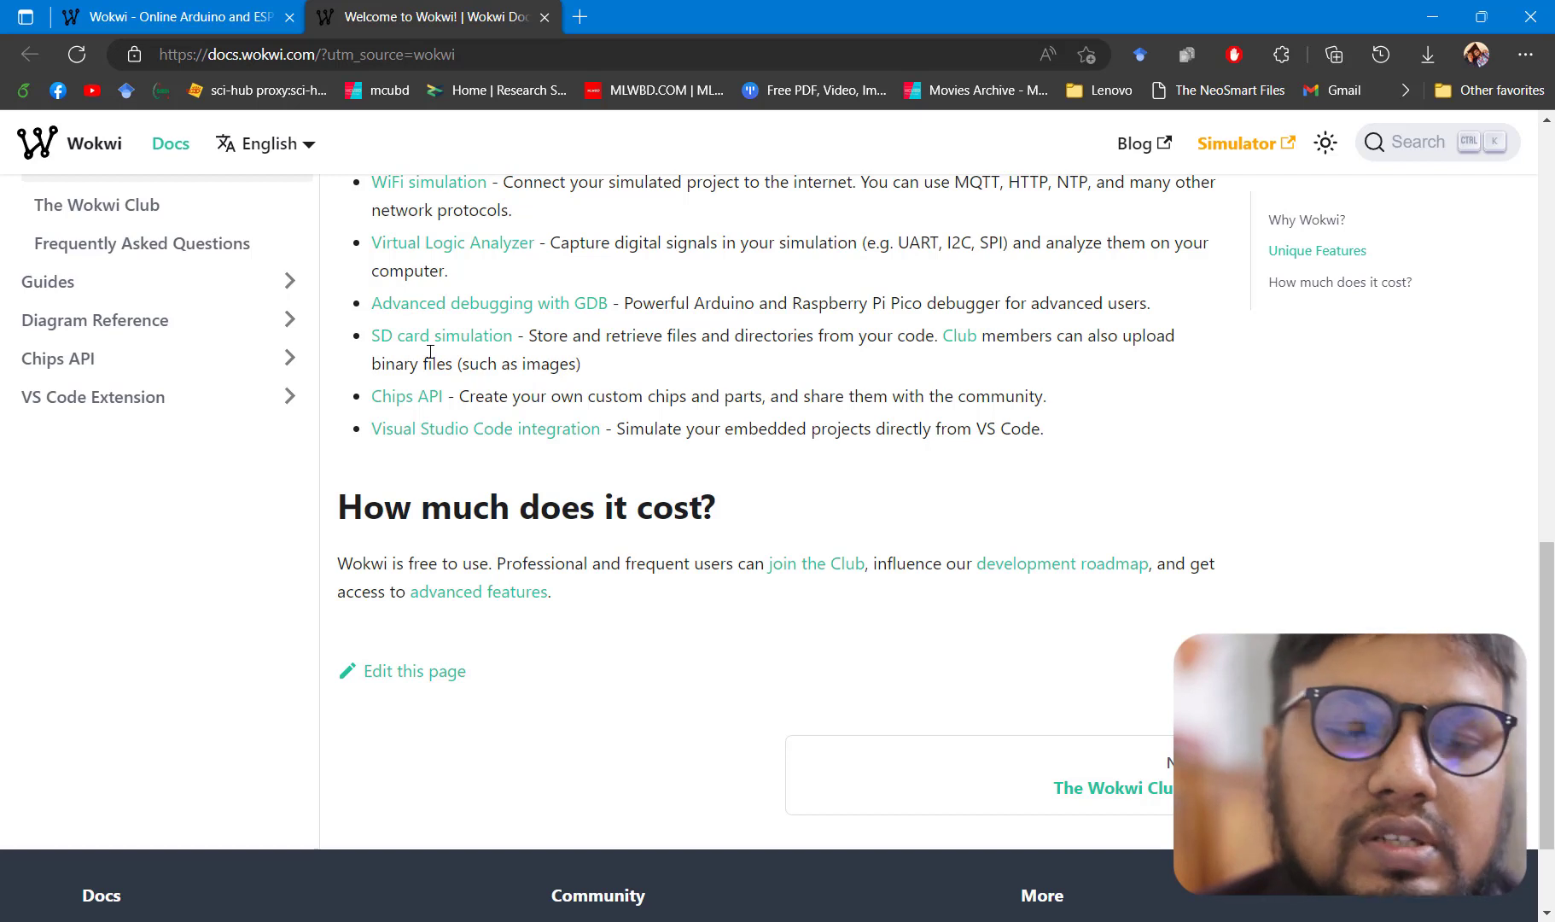
mouse_move(485, 428)
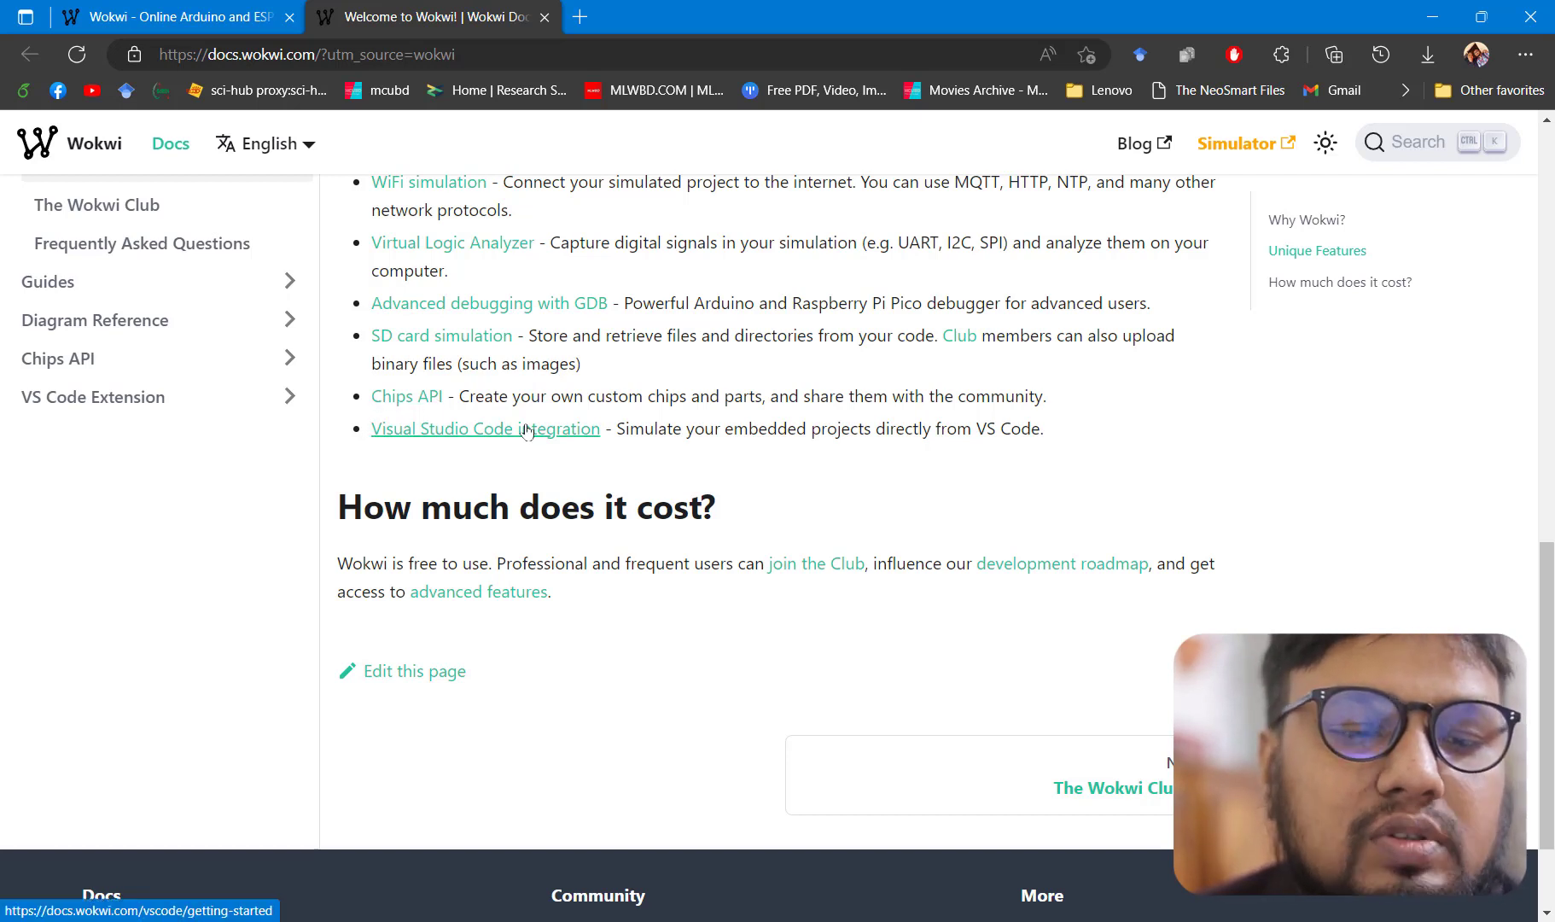
mouse_move(526, 436)
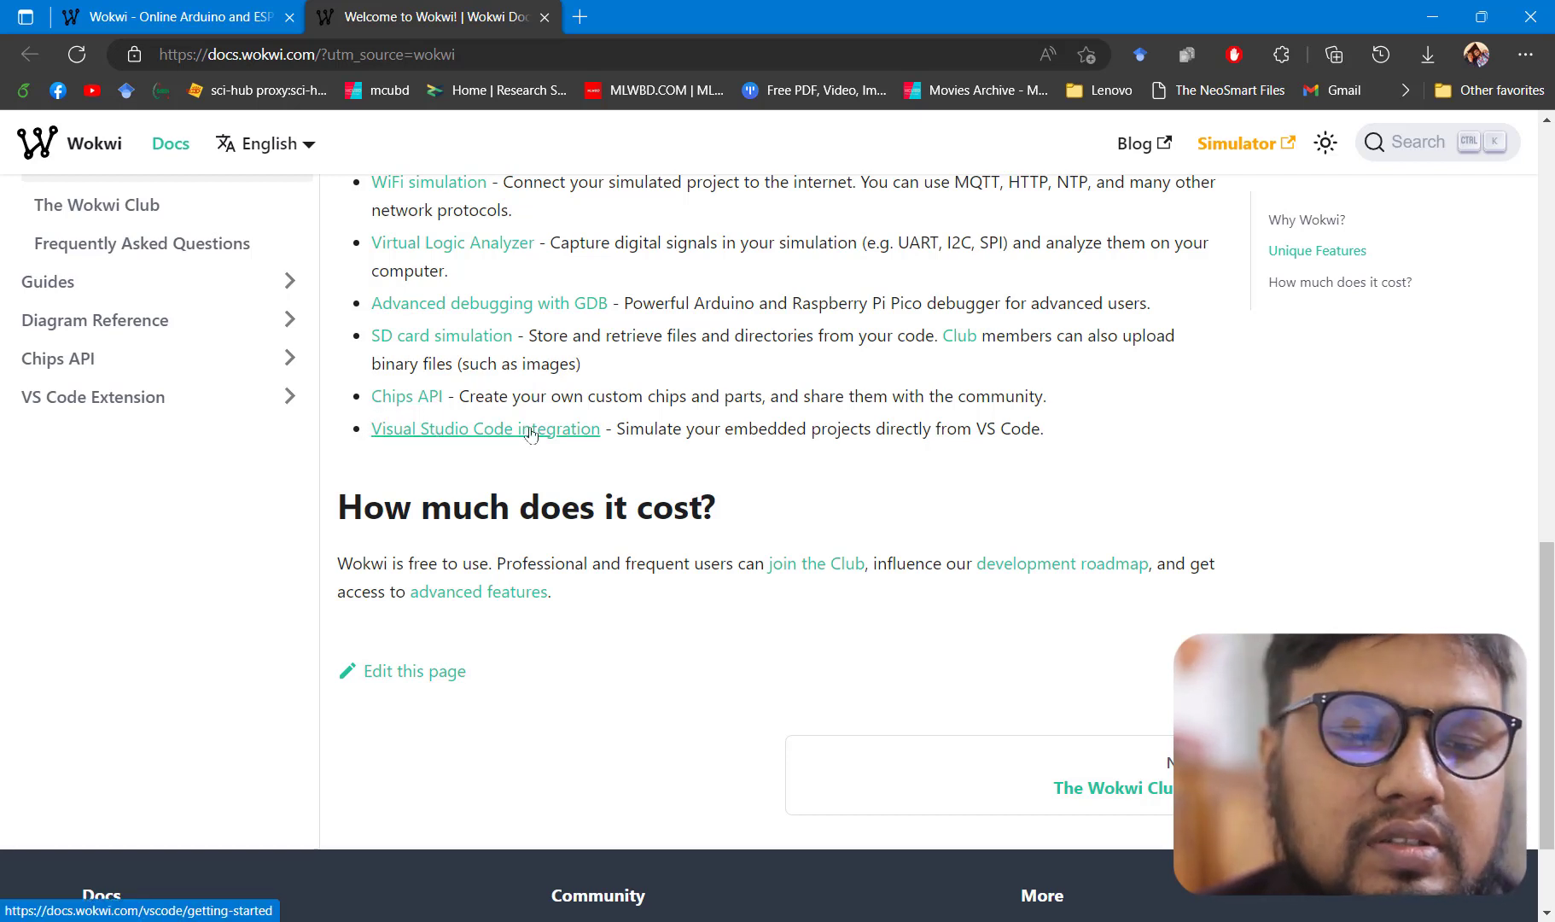
scroll(down, 3)
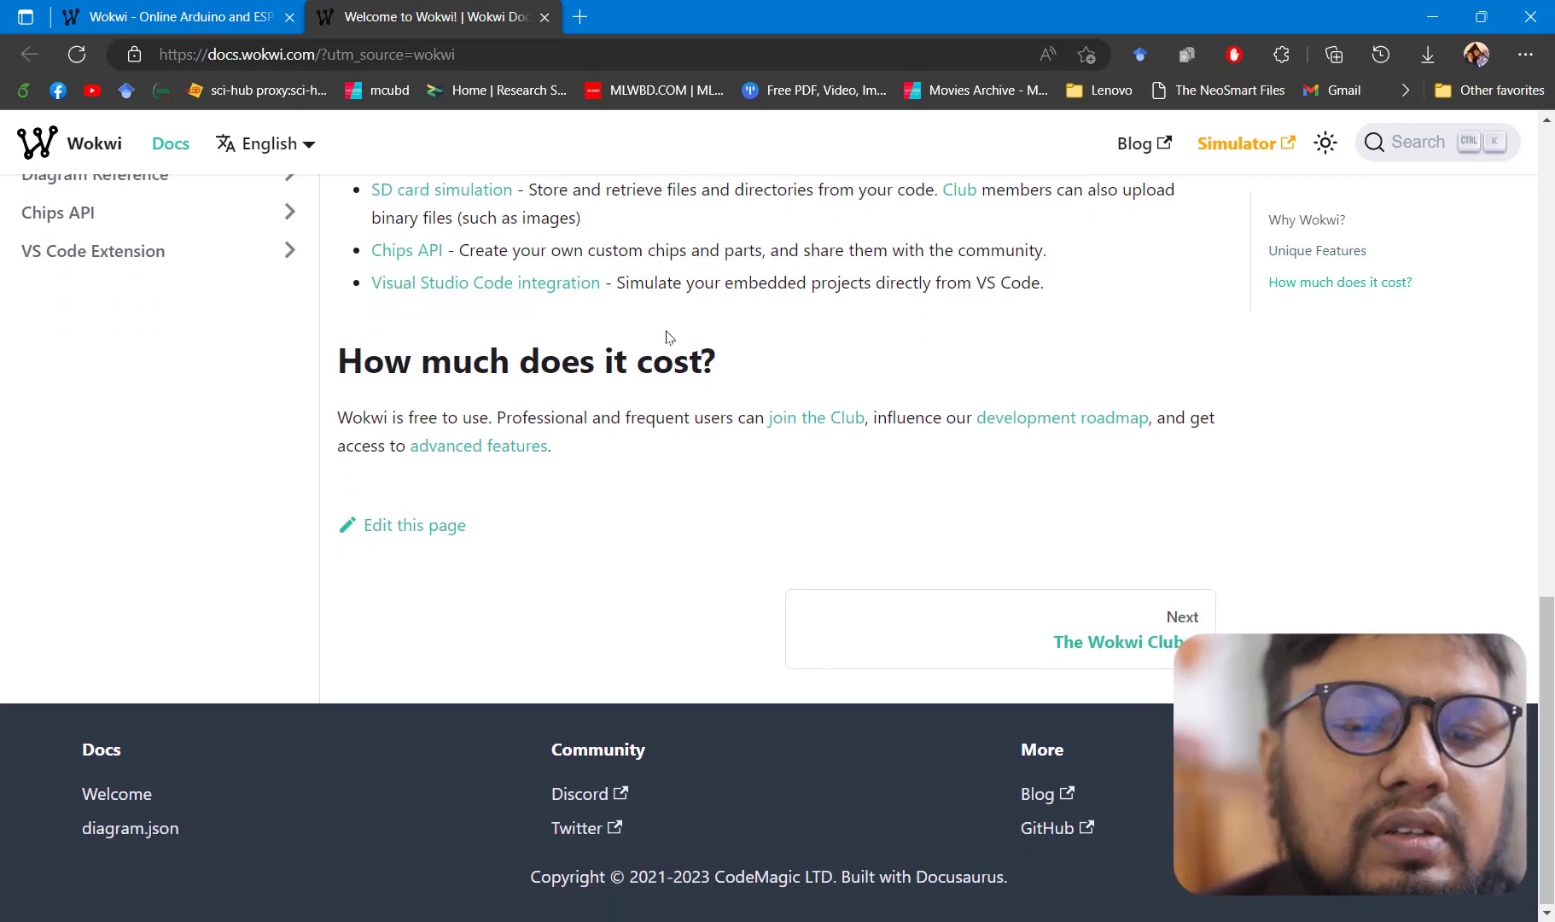
scroll(up, 3)
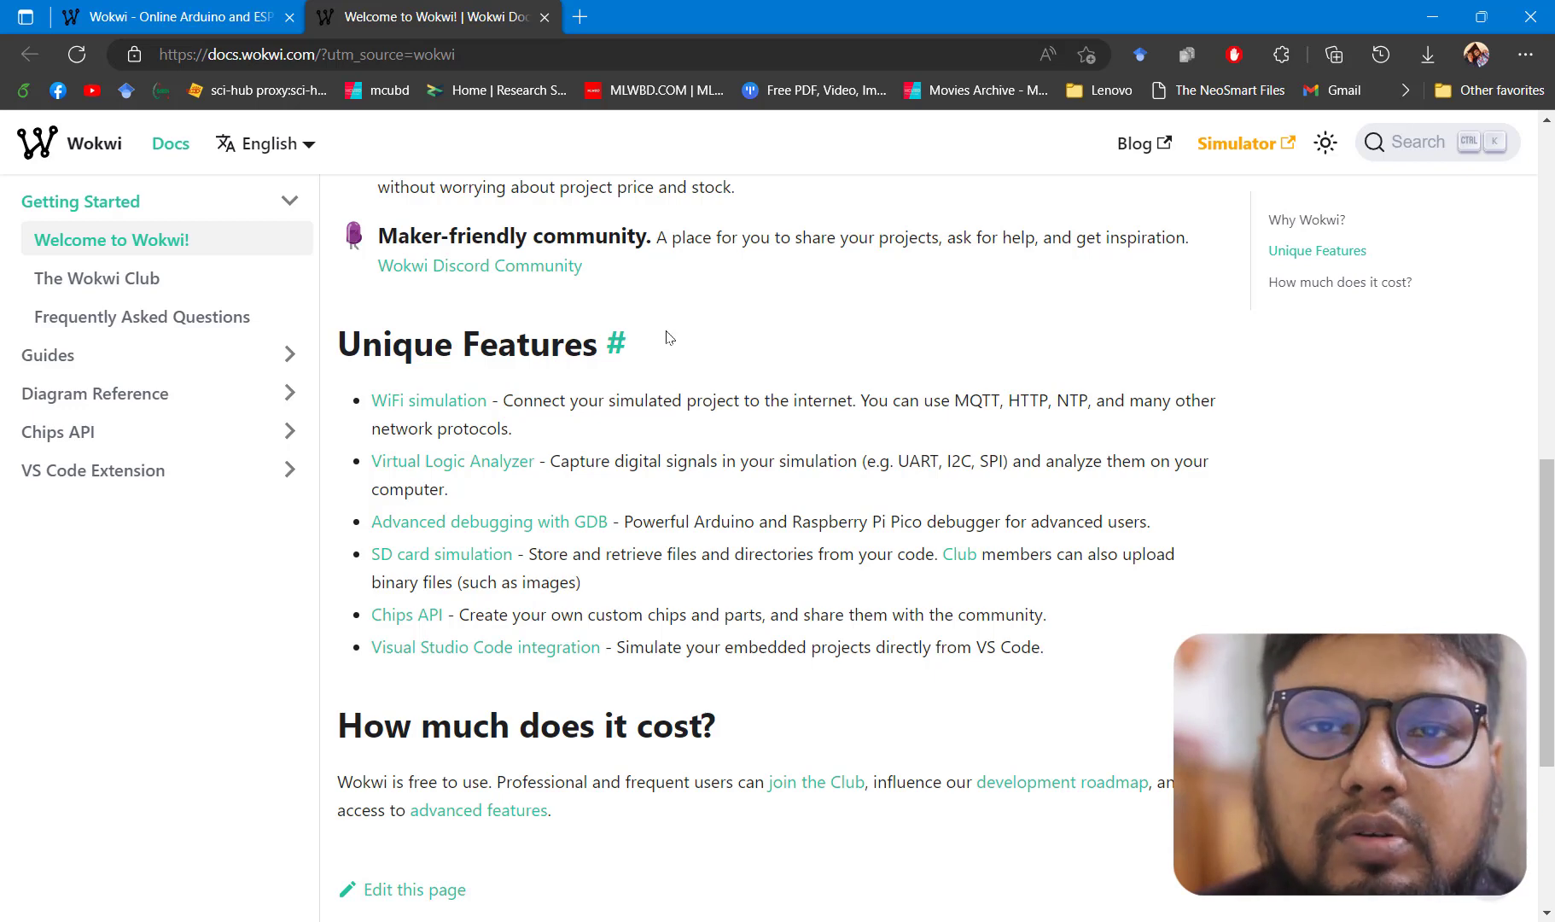
scroll(up, 3)
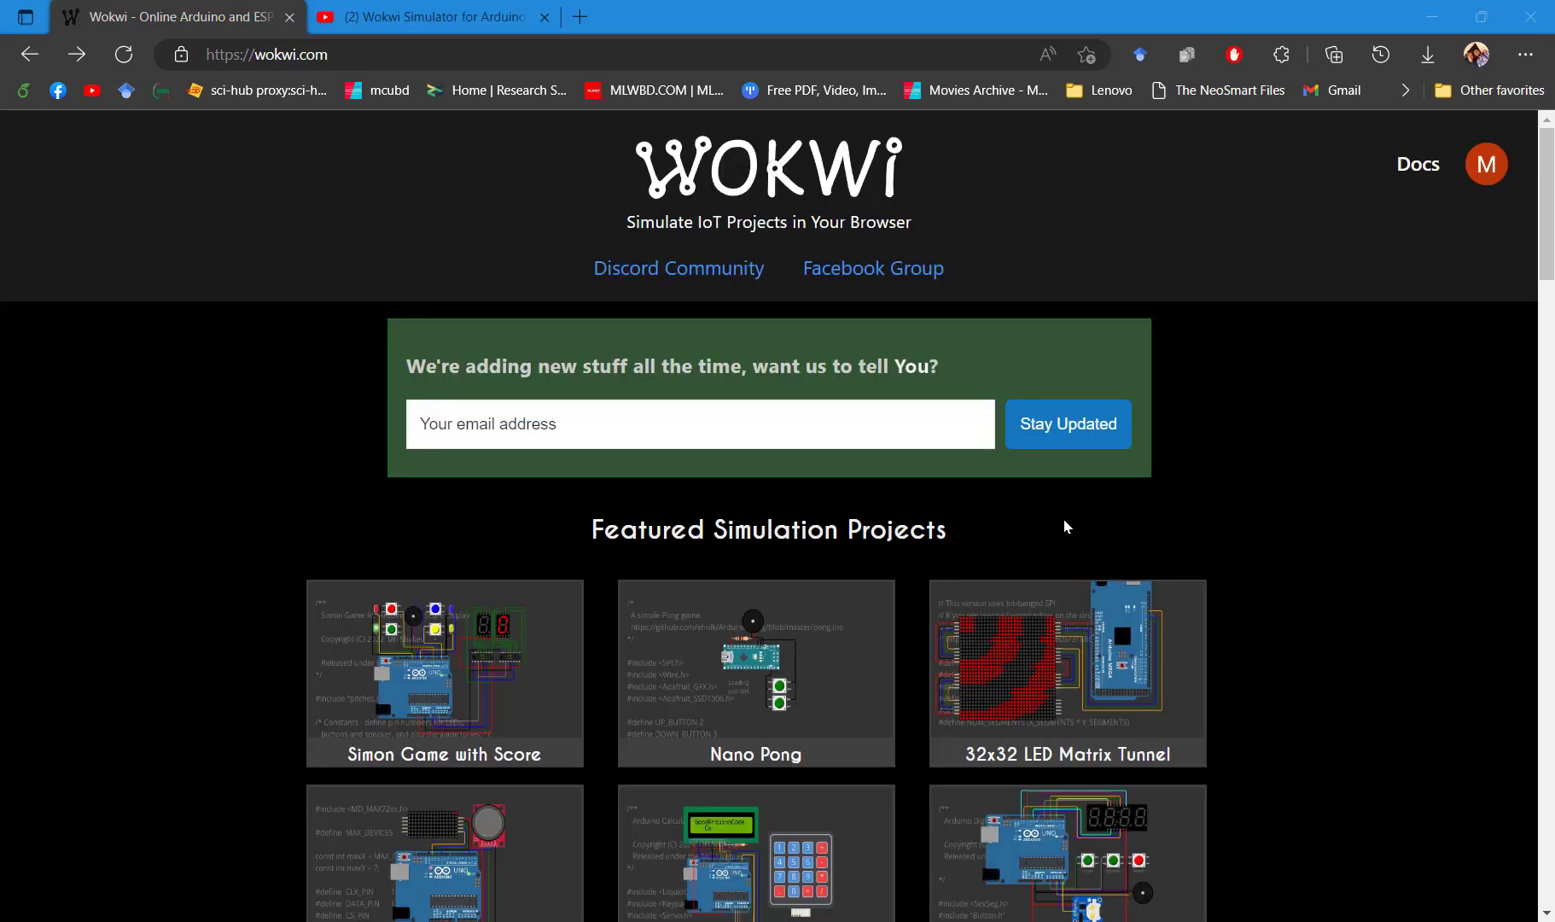
mouse_move(889, 97)
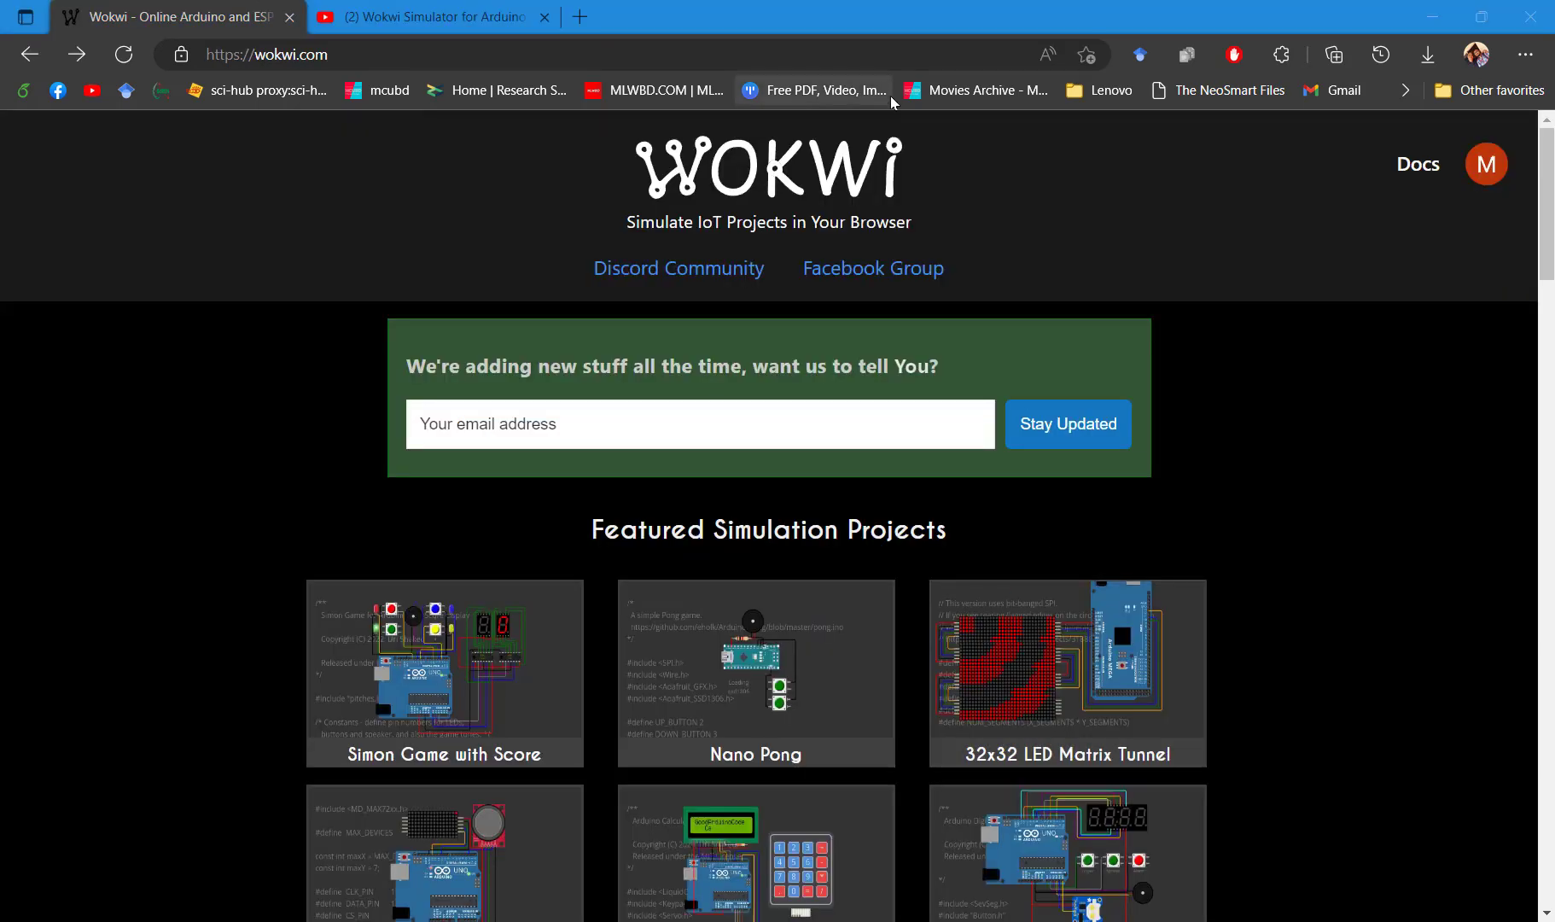
click(1067, 424)
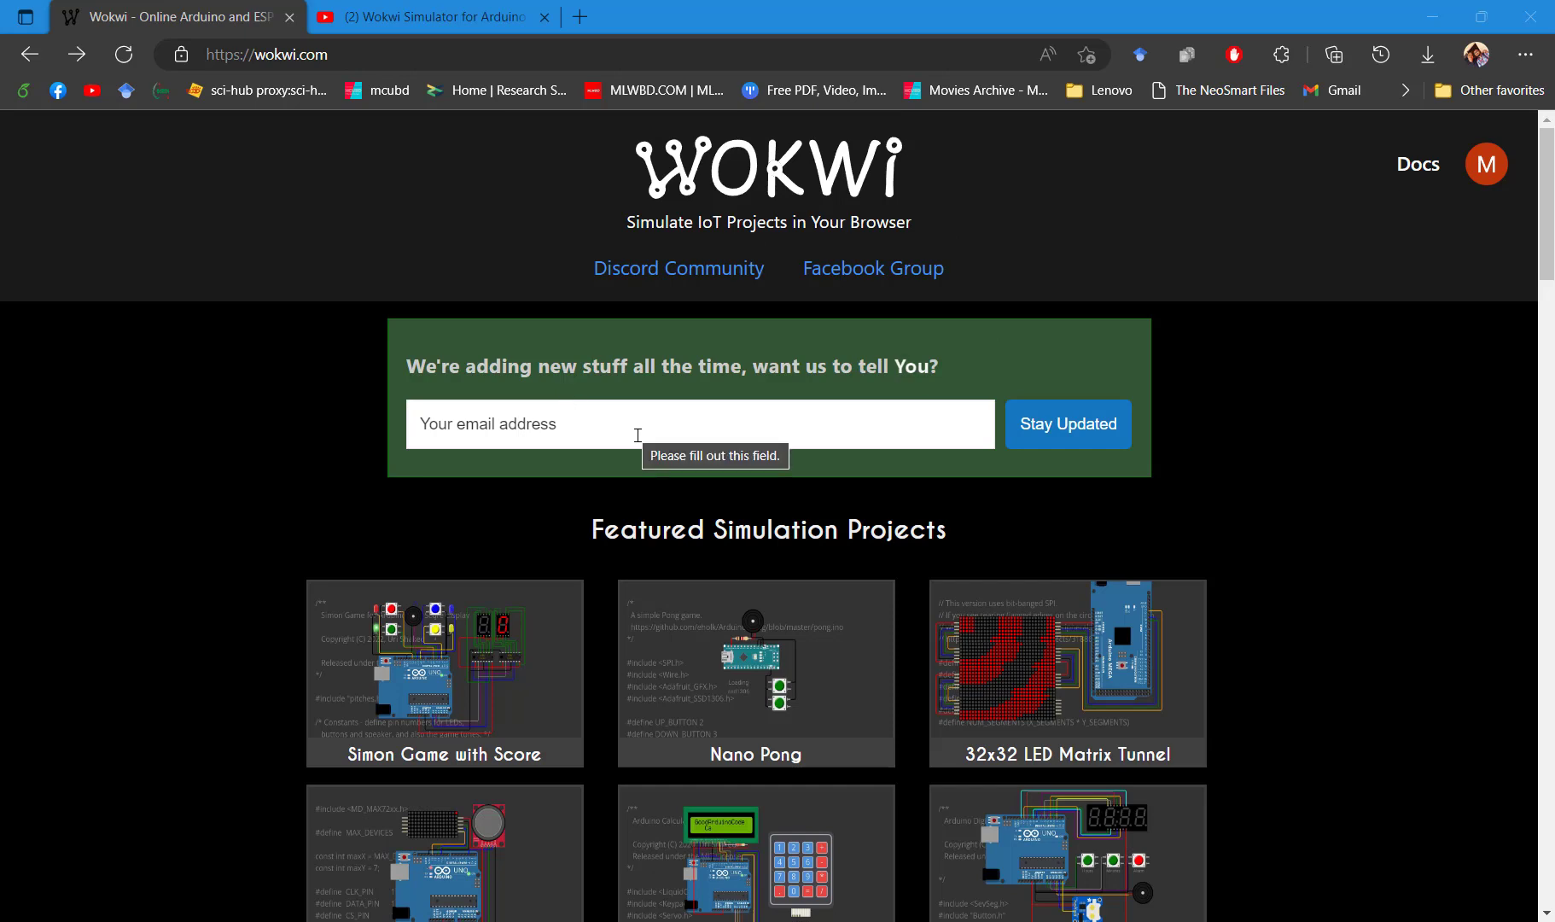
scroll(down, 3)
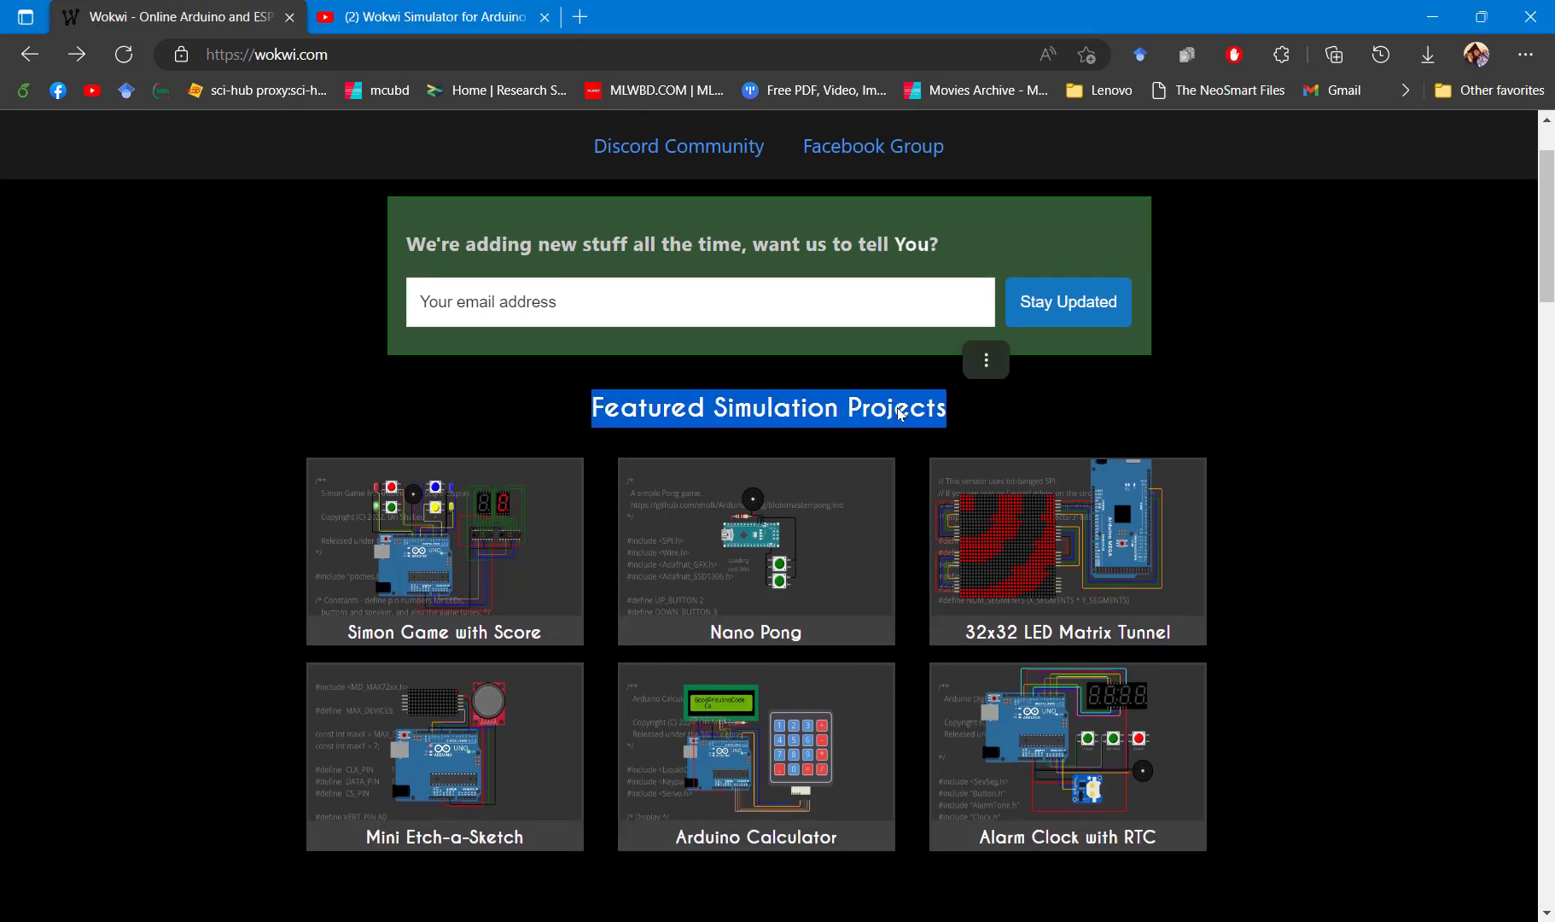
scroll(down, 3)
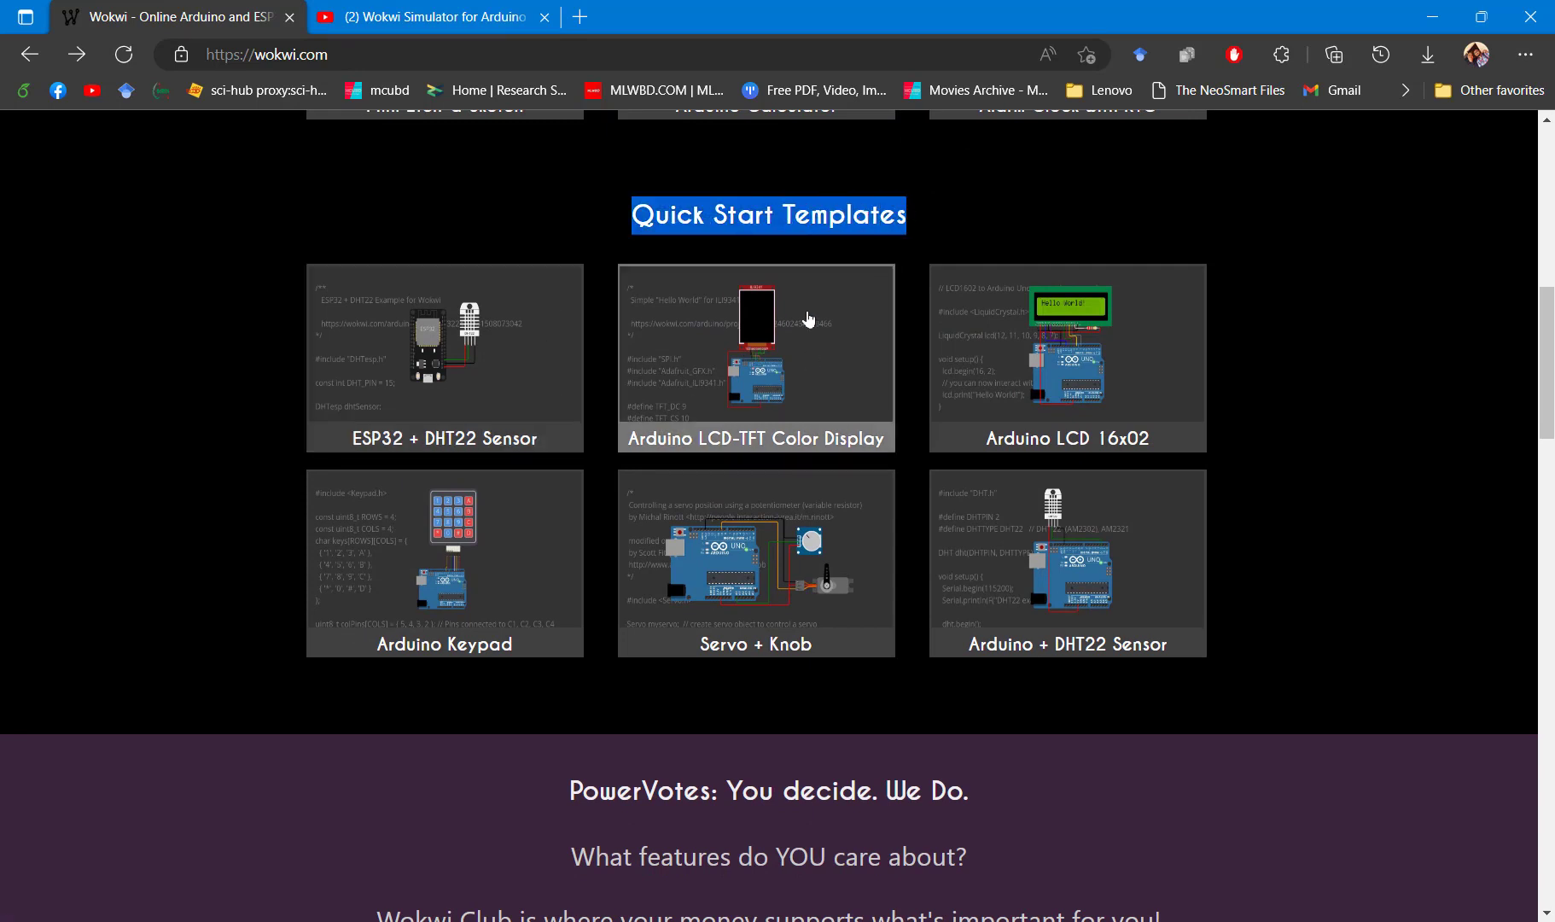
mouse_move(732, 397)
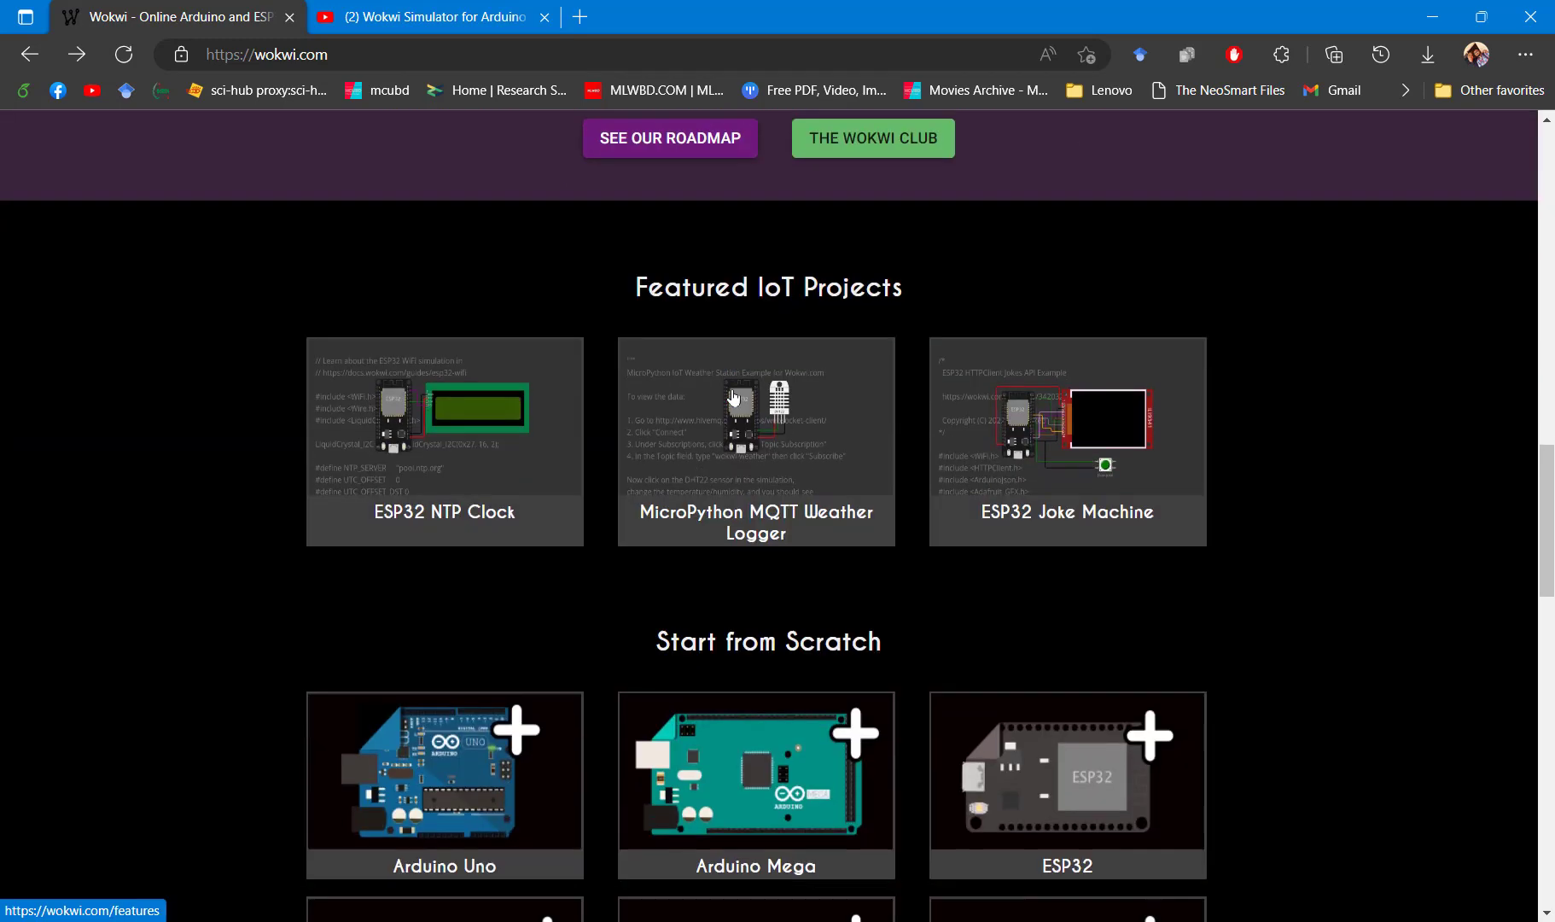
double_click(769, 285)
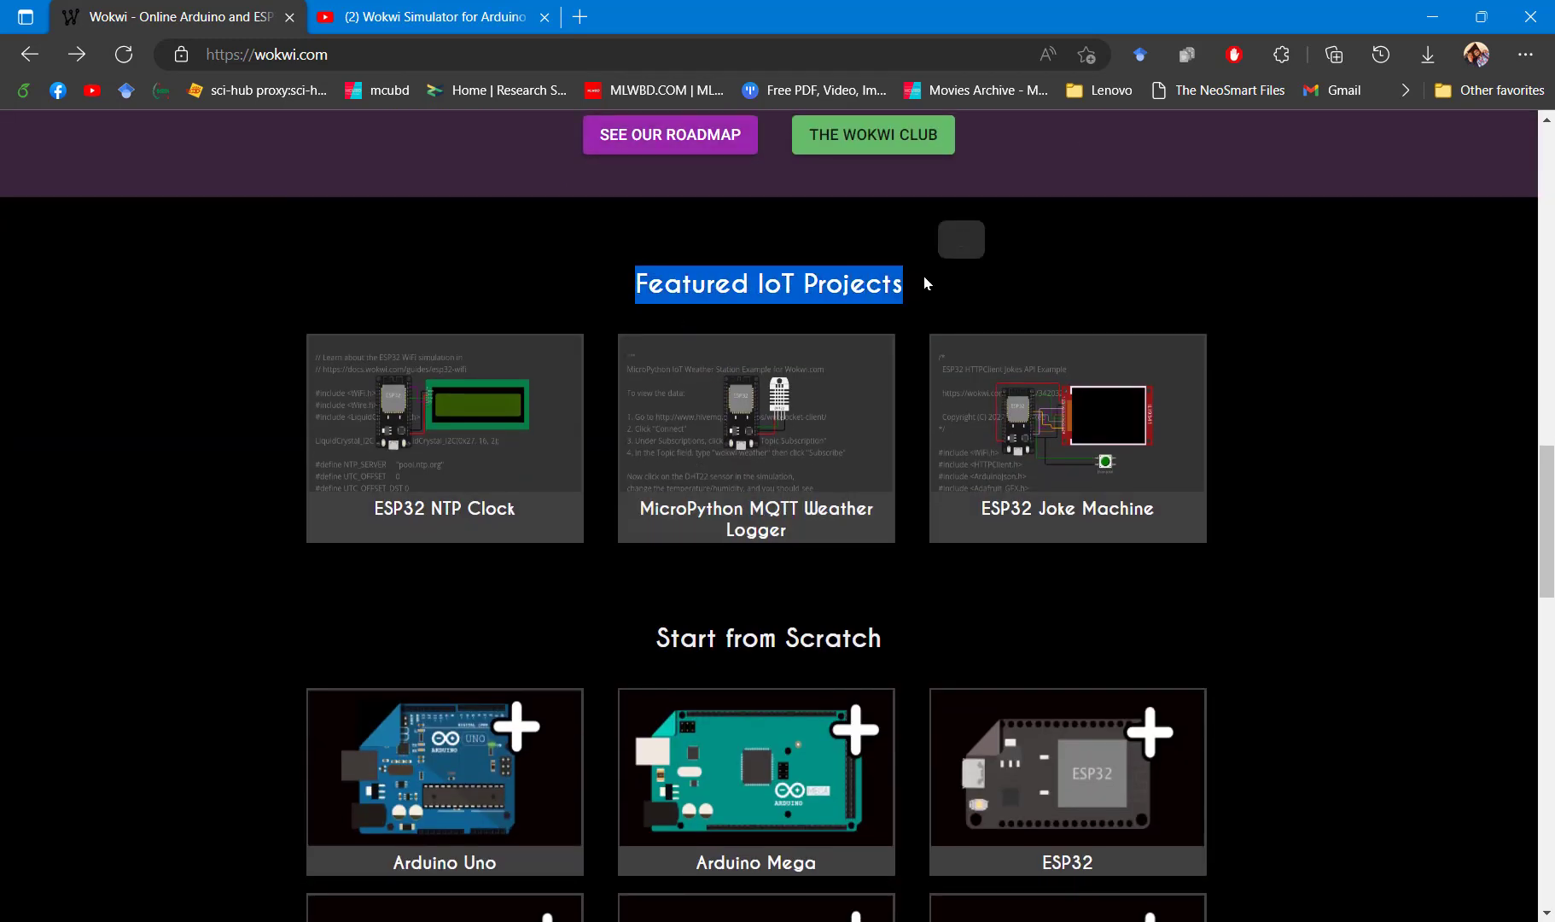
scroll(down, 3)
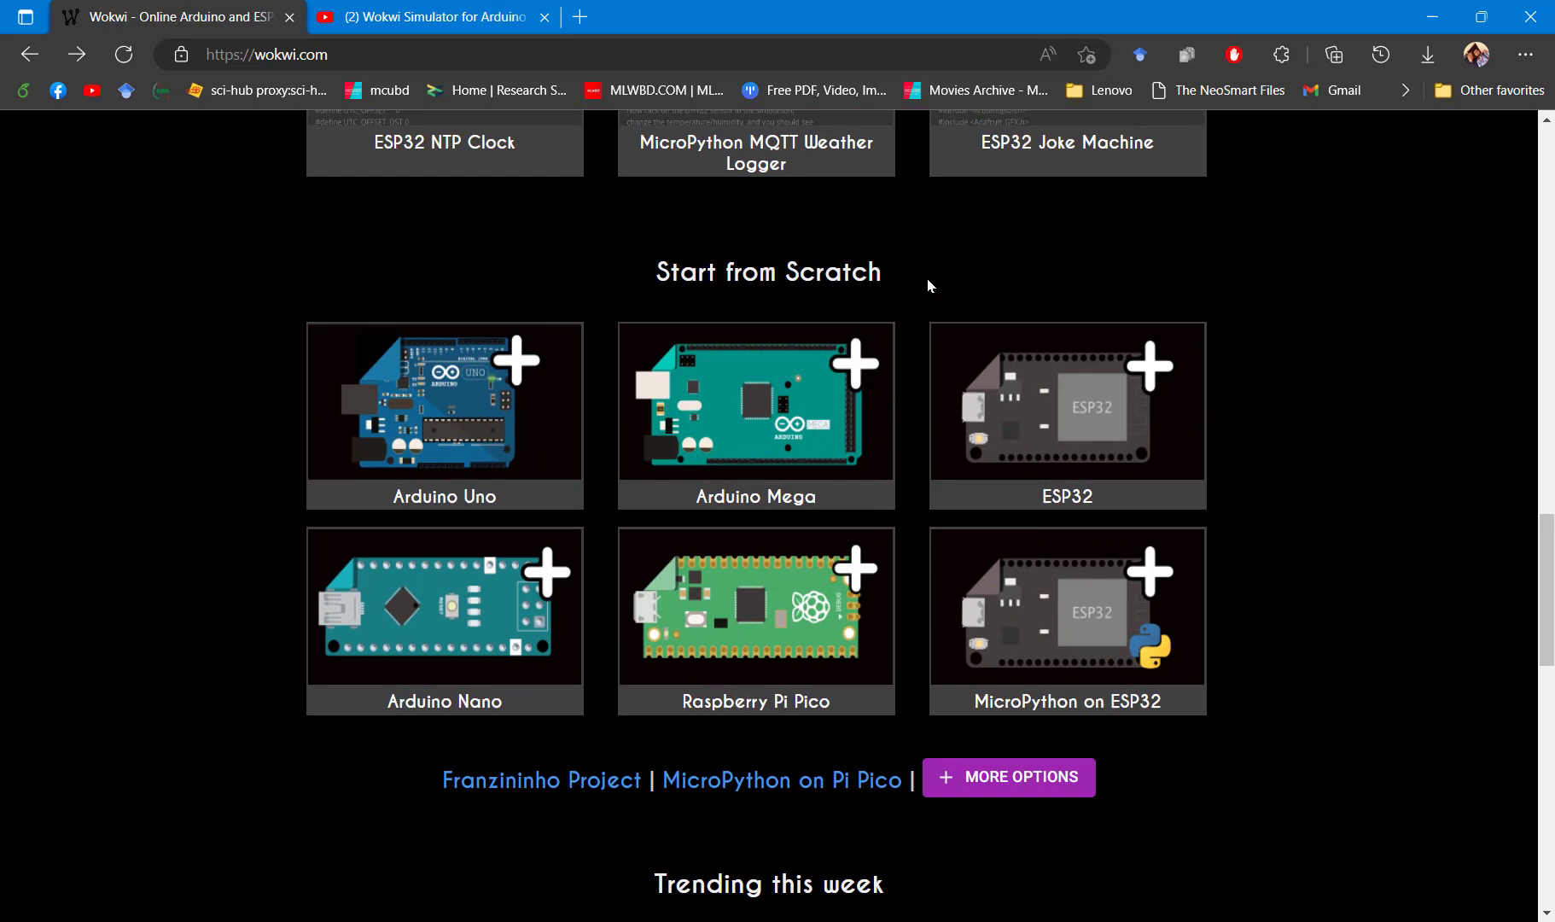
mouse_move(794, 550)
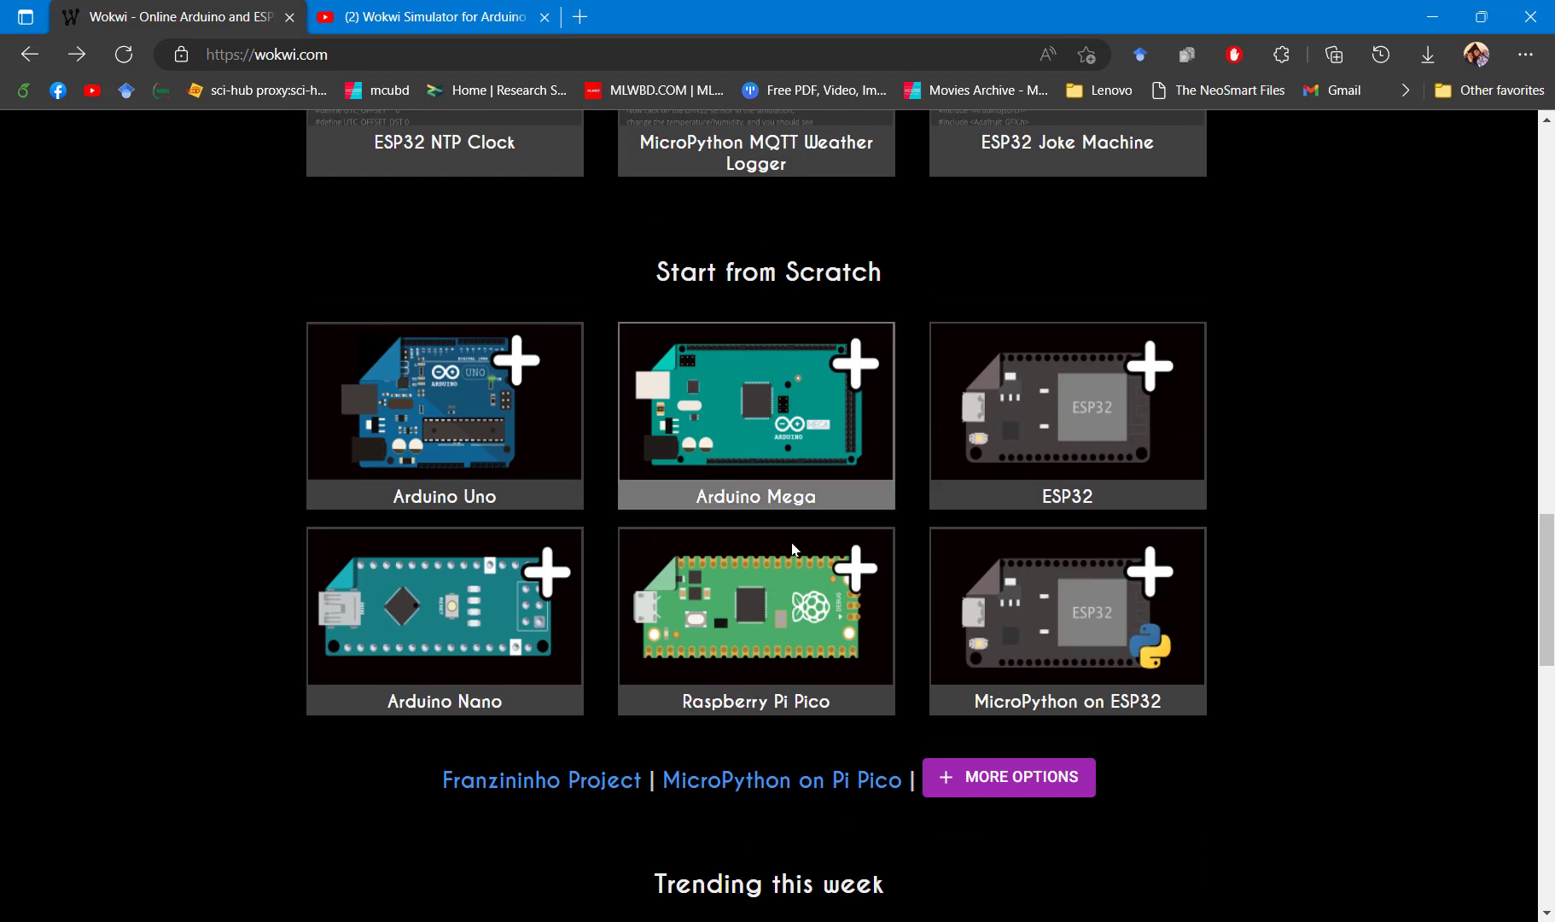
mouse_move(235, 449)
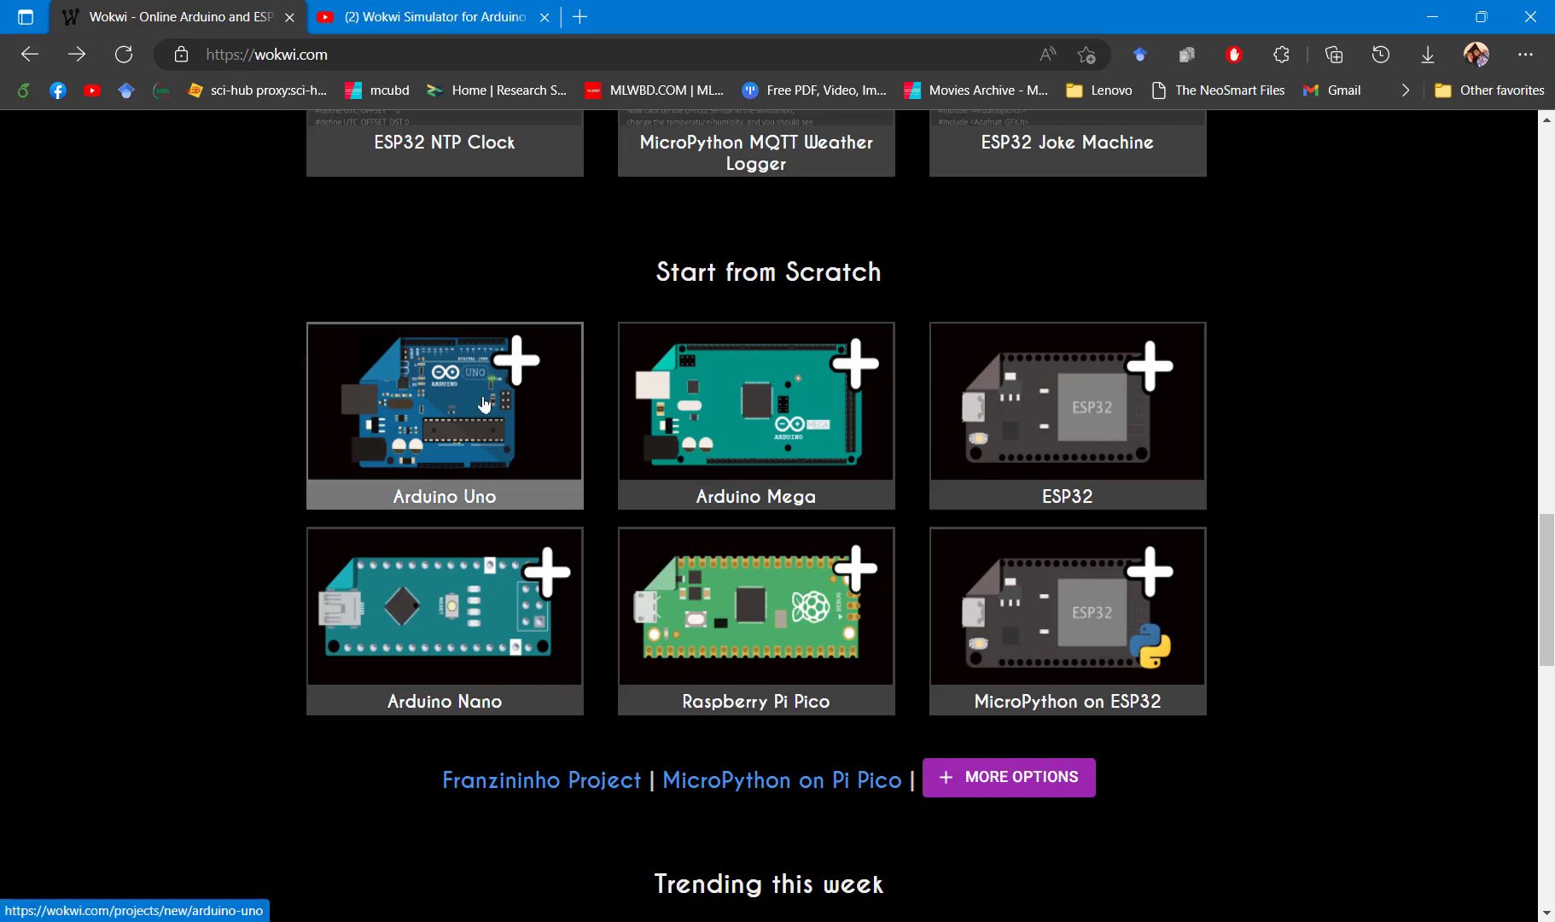
mouse_move(1003, 613)
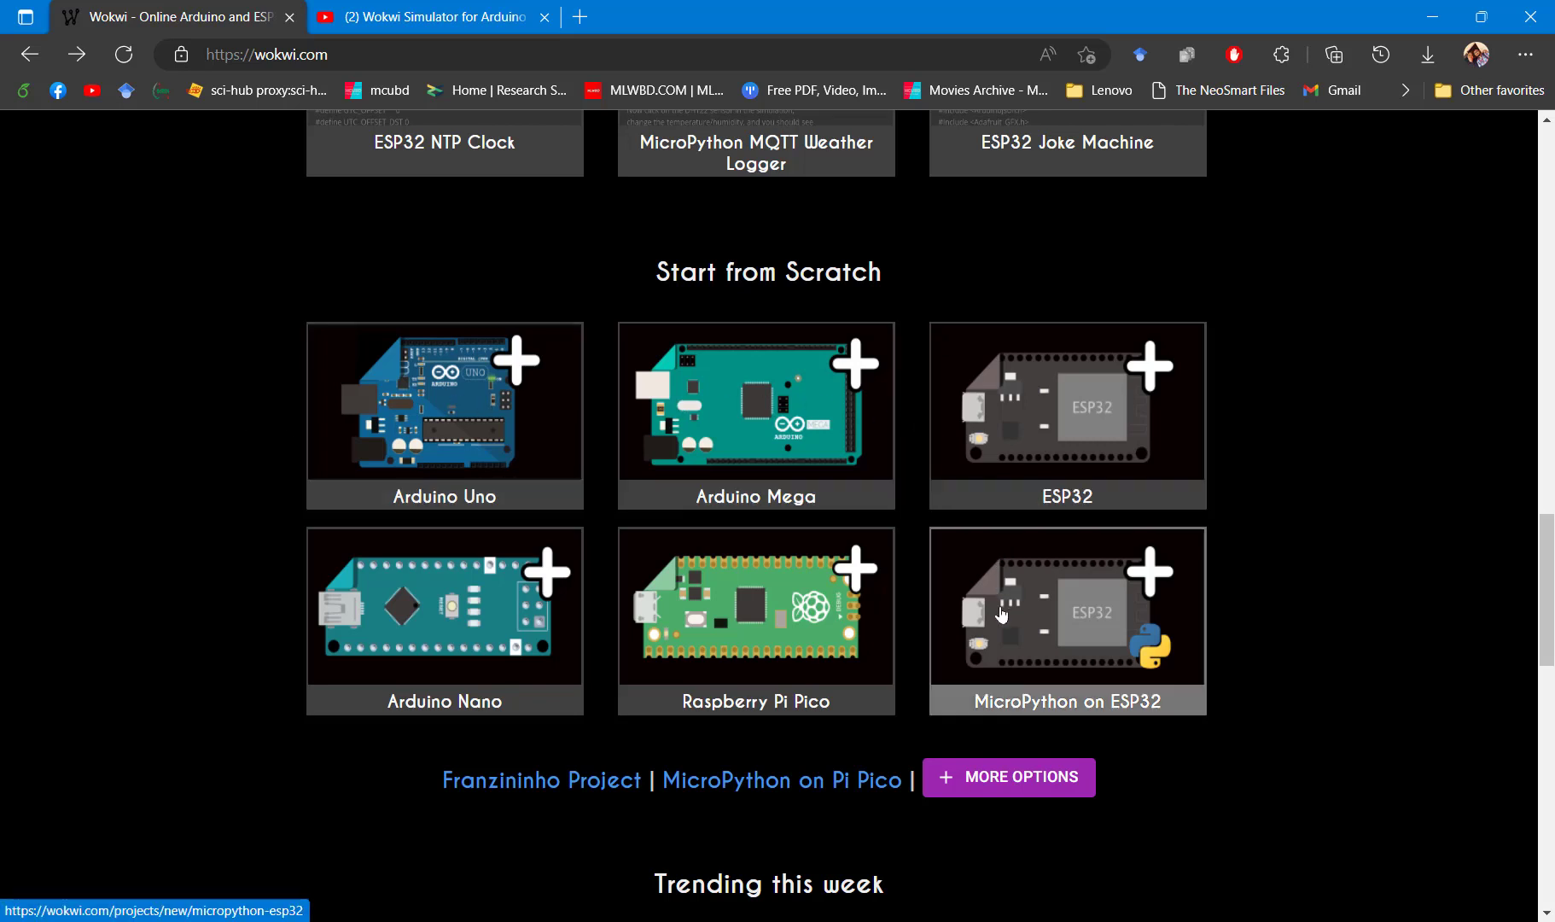
mouse_move(995, 792)
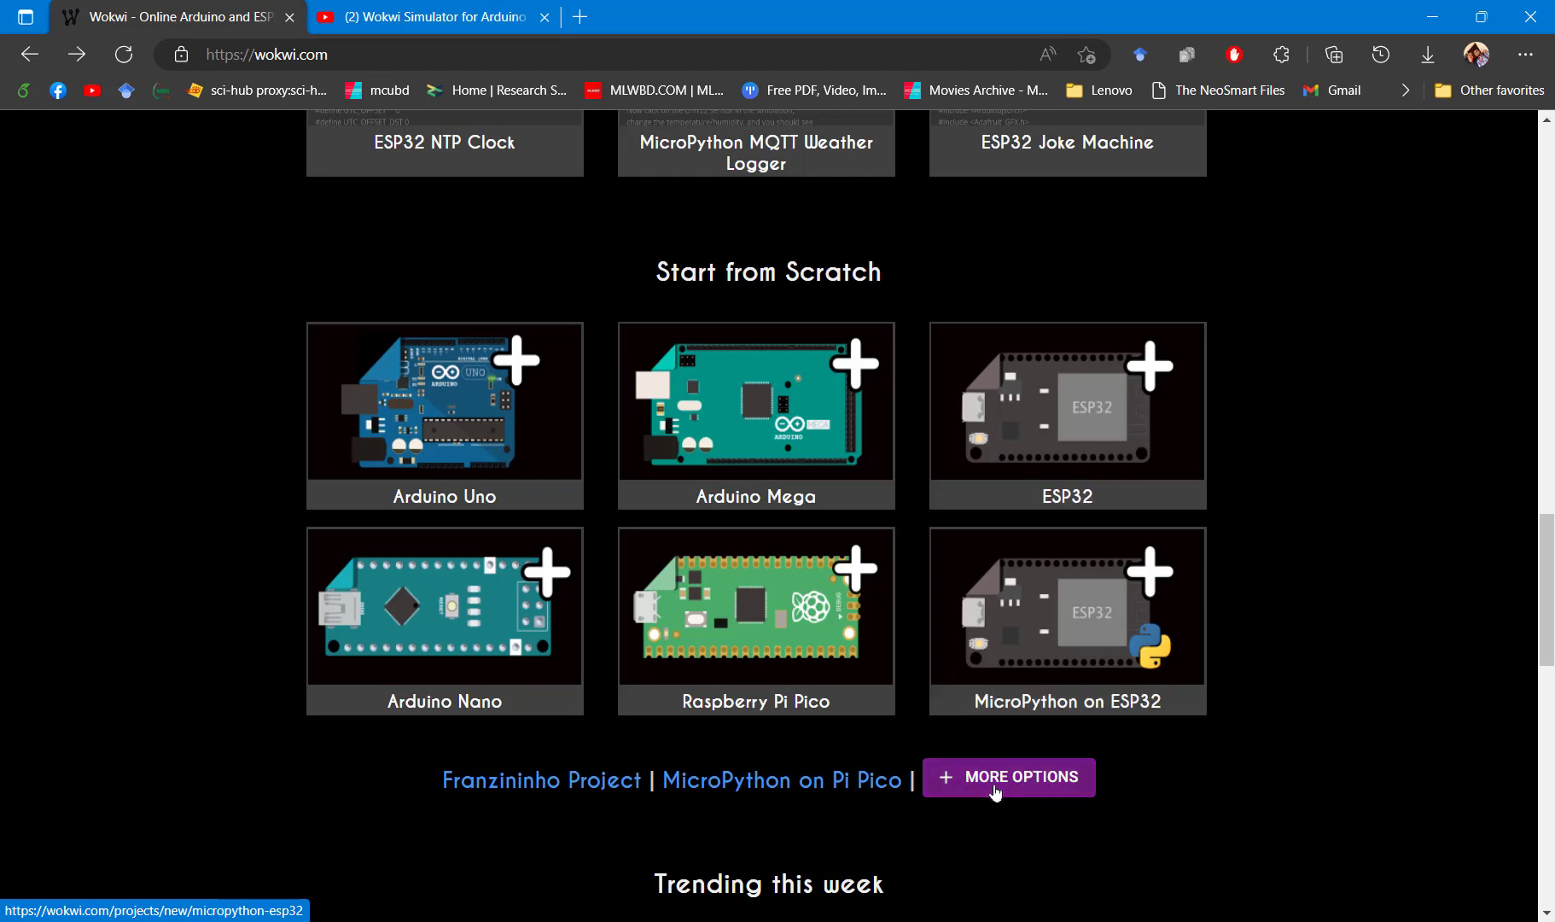
click(1007, 777)
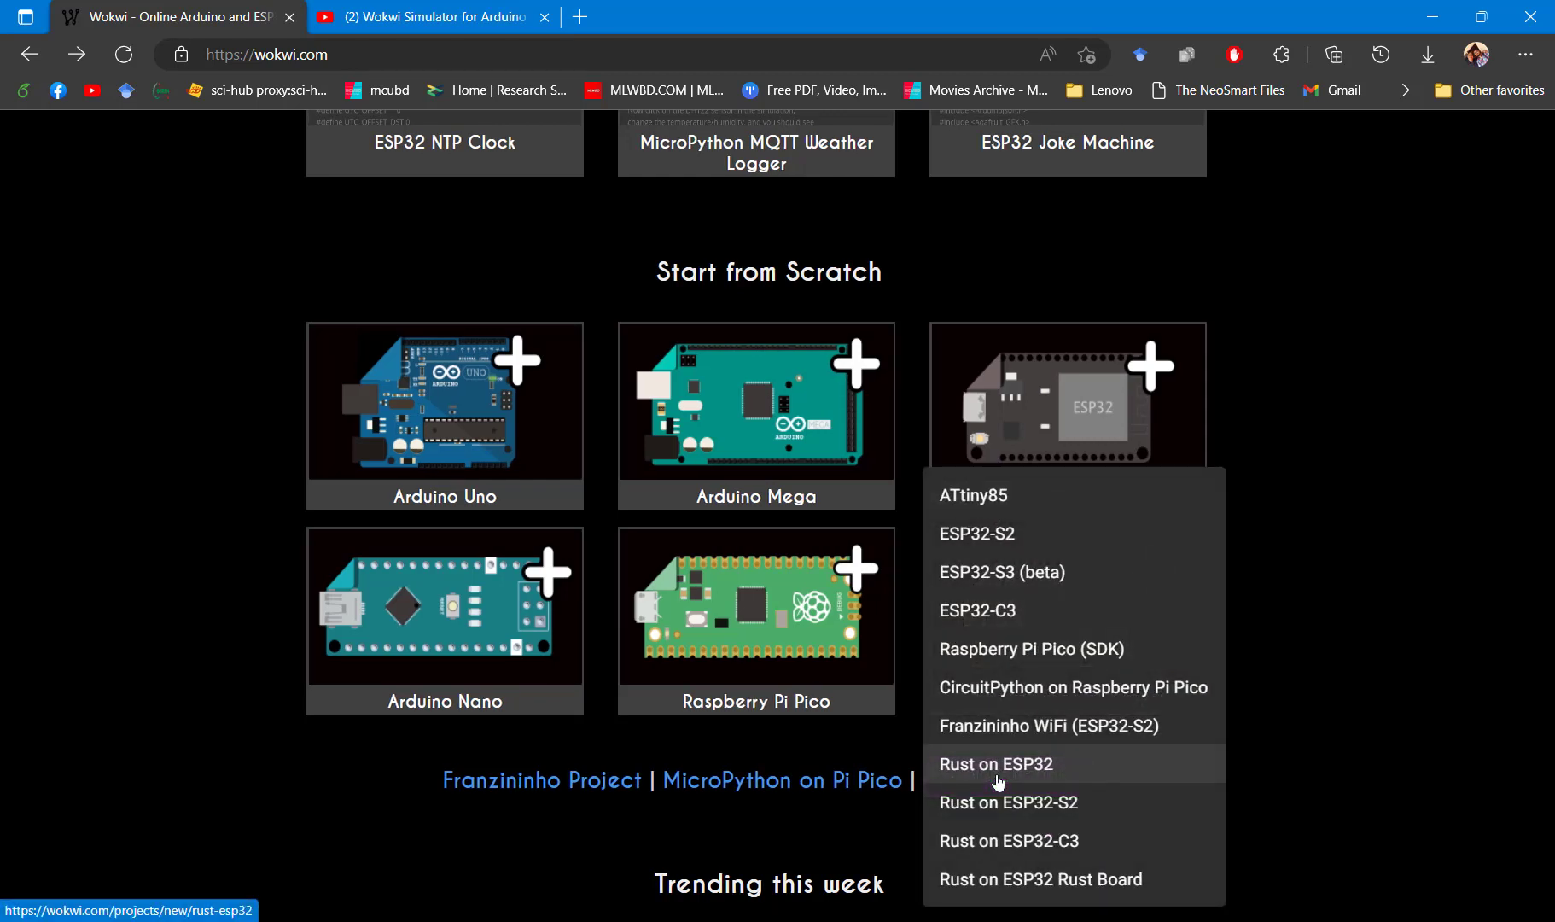
mouse_move(1031, 649)
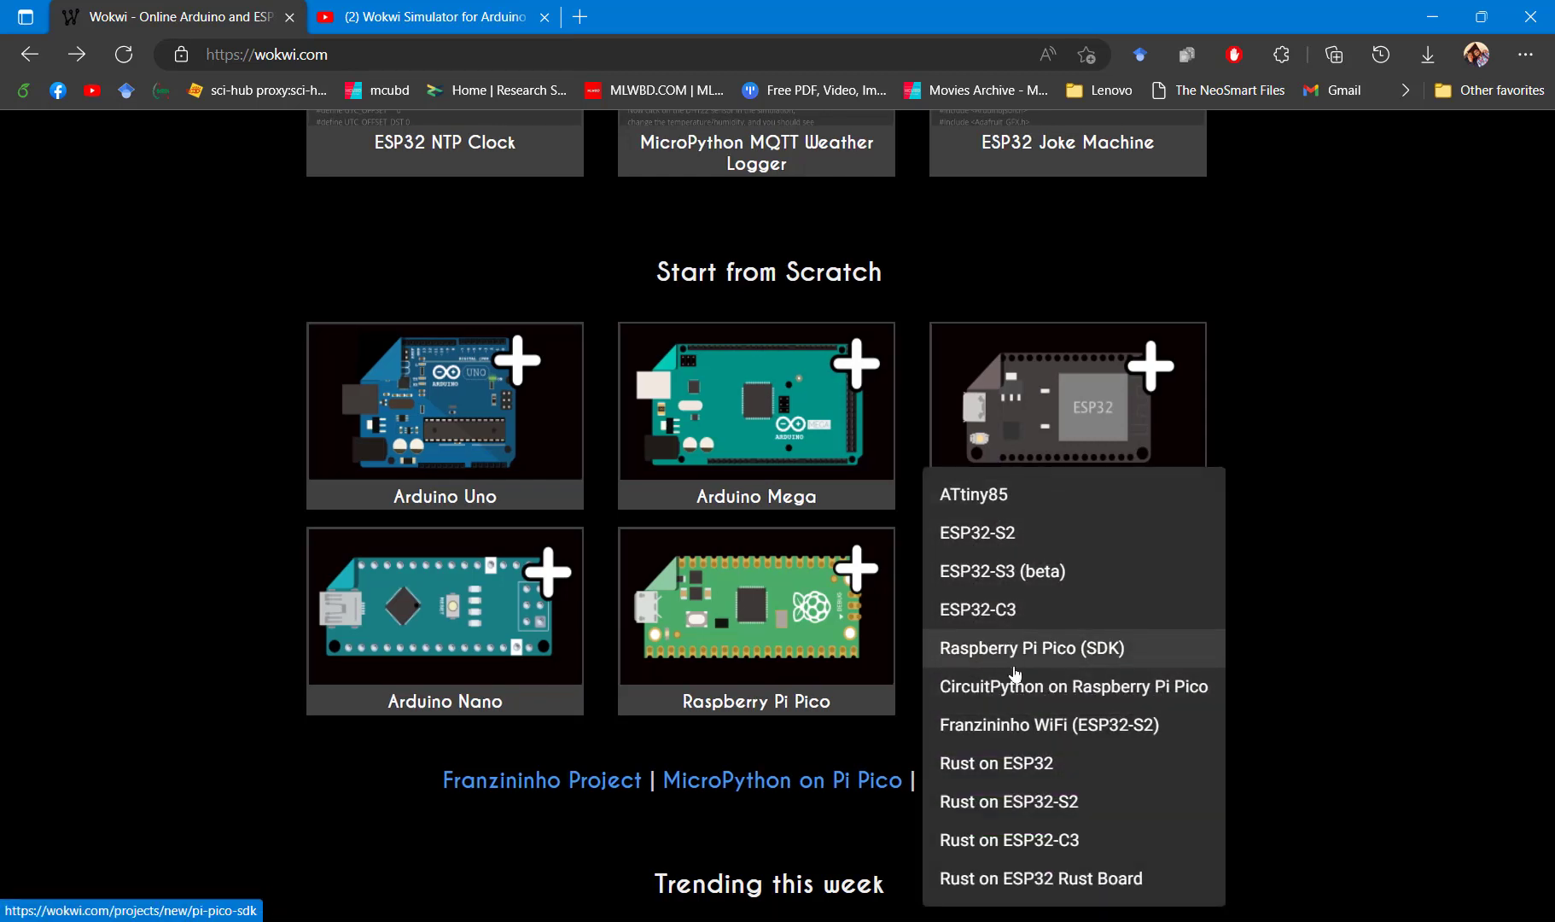
mouse_move(1002, 570)
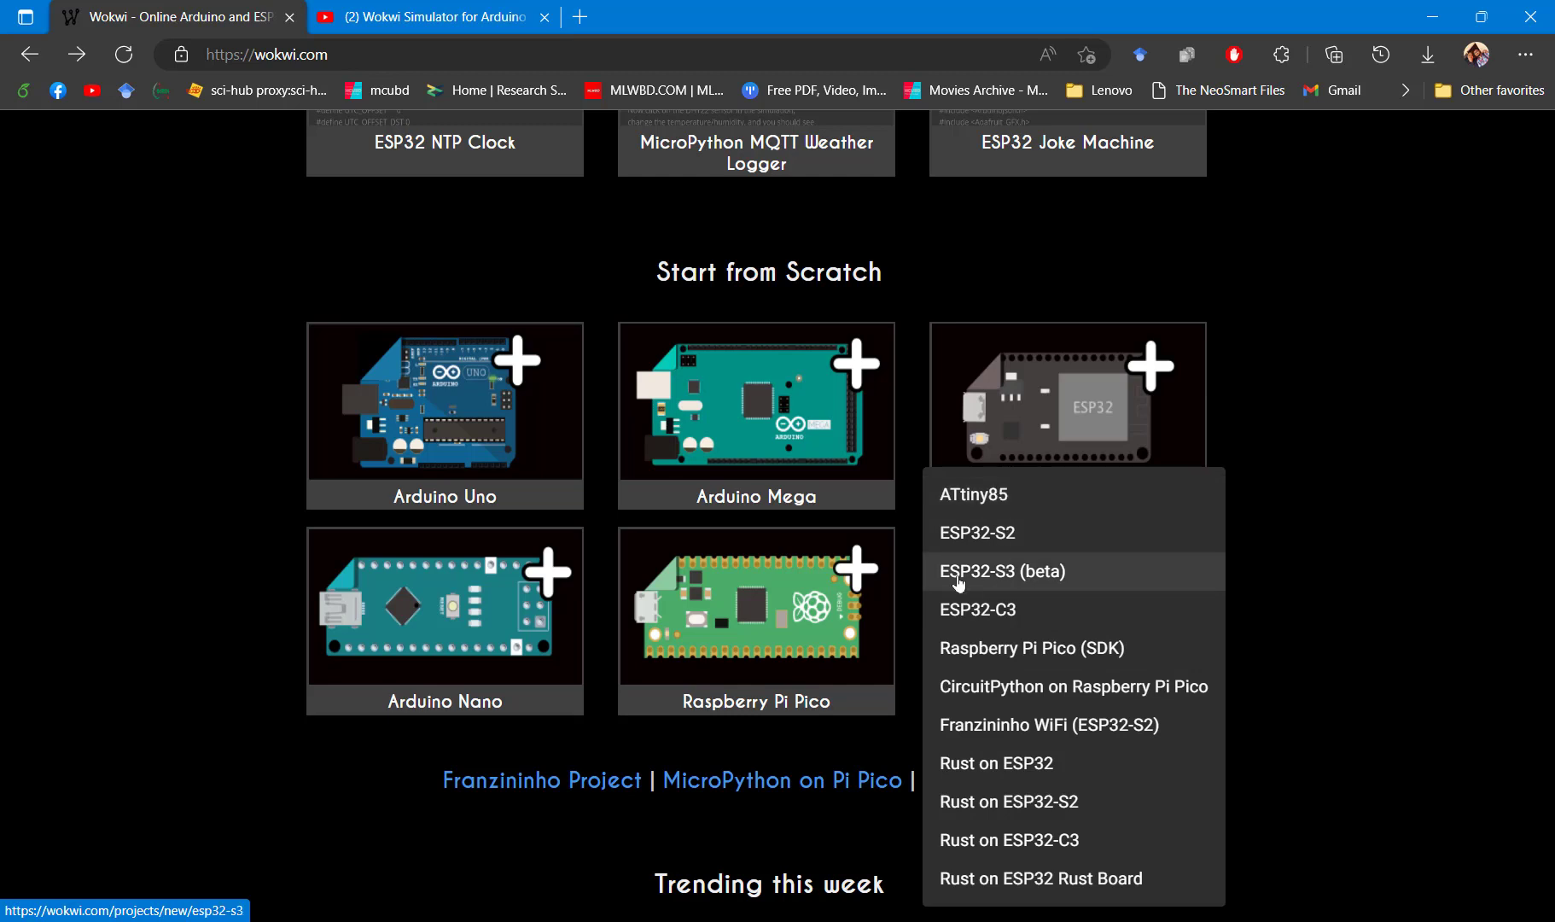
mouse_move(1037, 548)
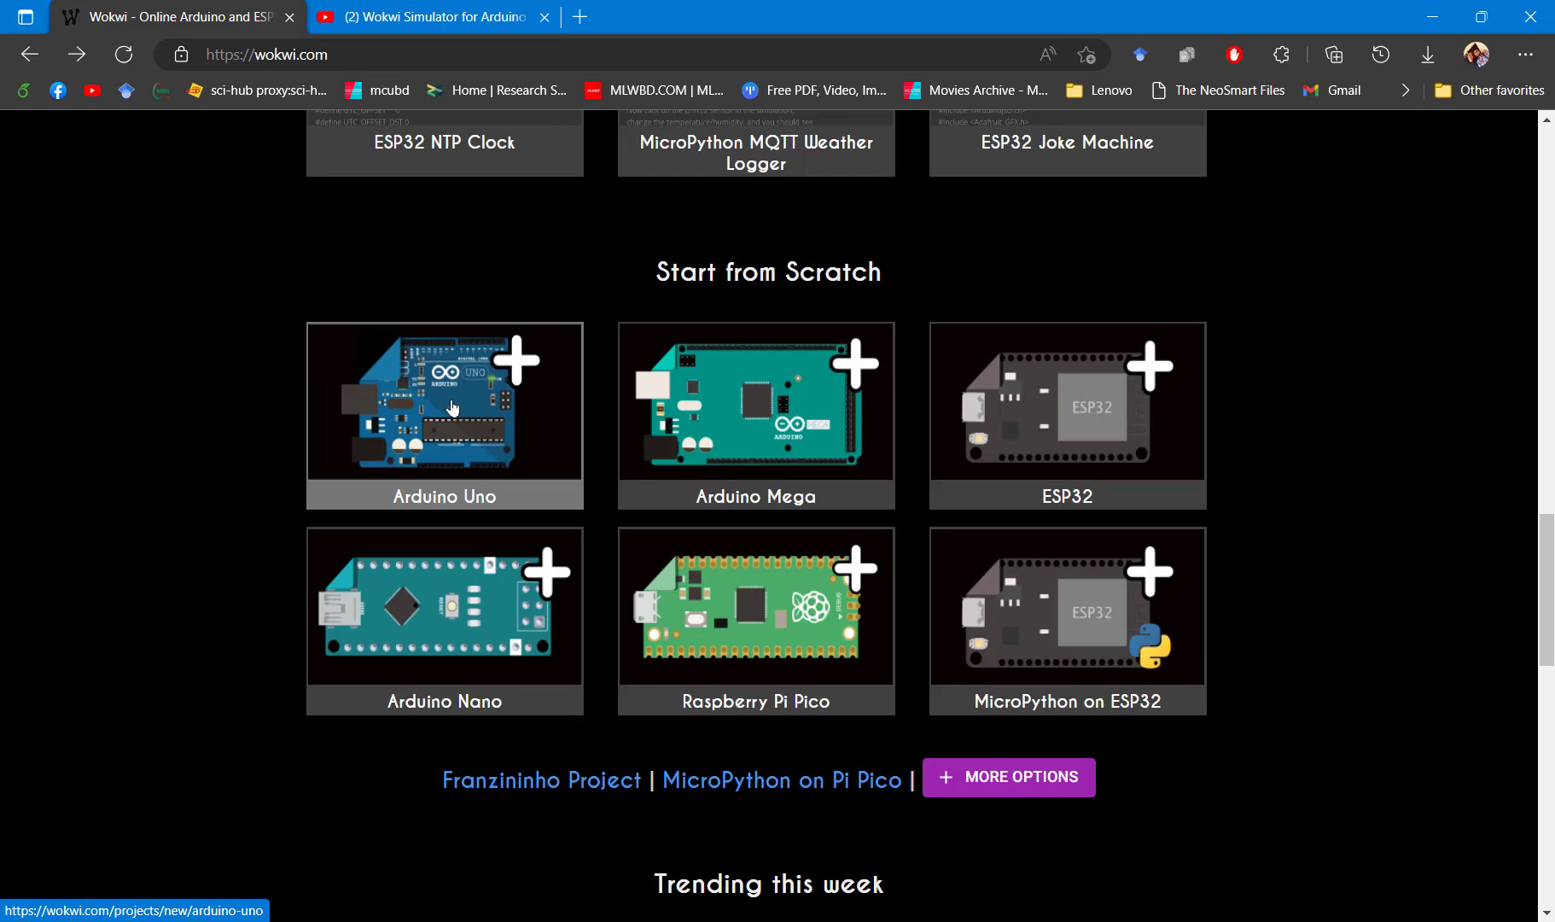
mouse_move(444, 416)
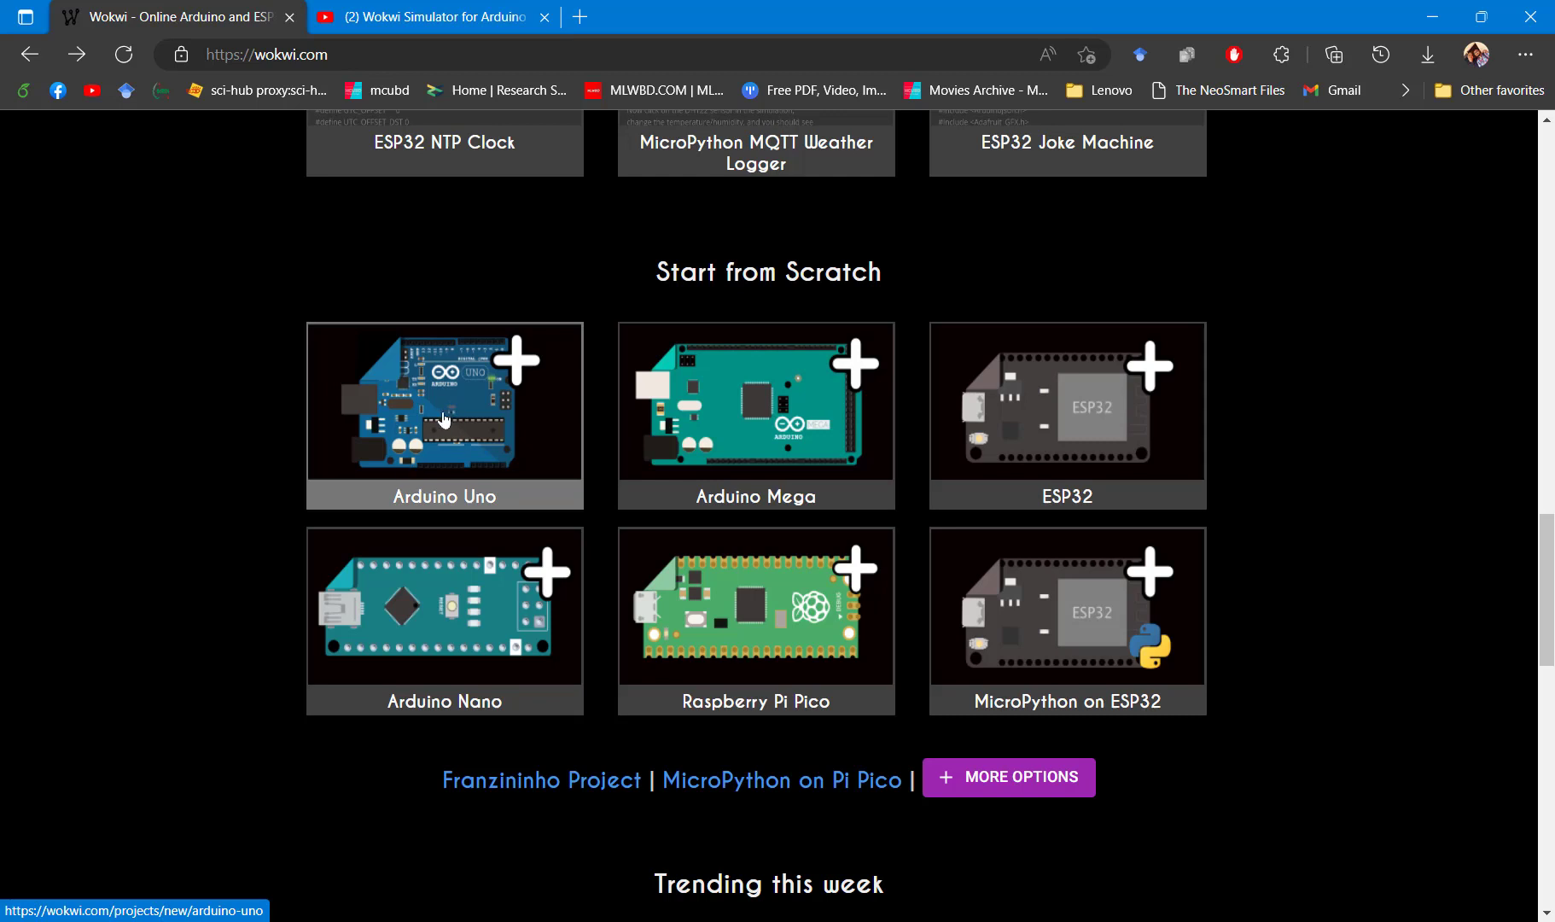
mouse_move(481, 394)
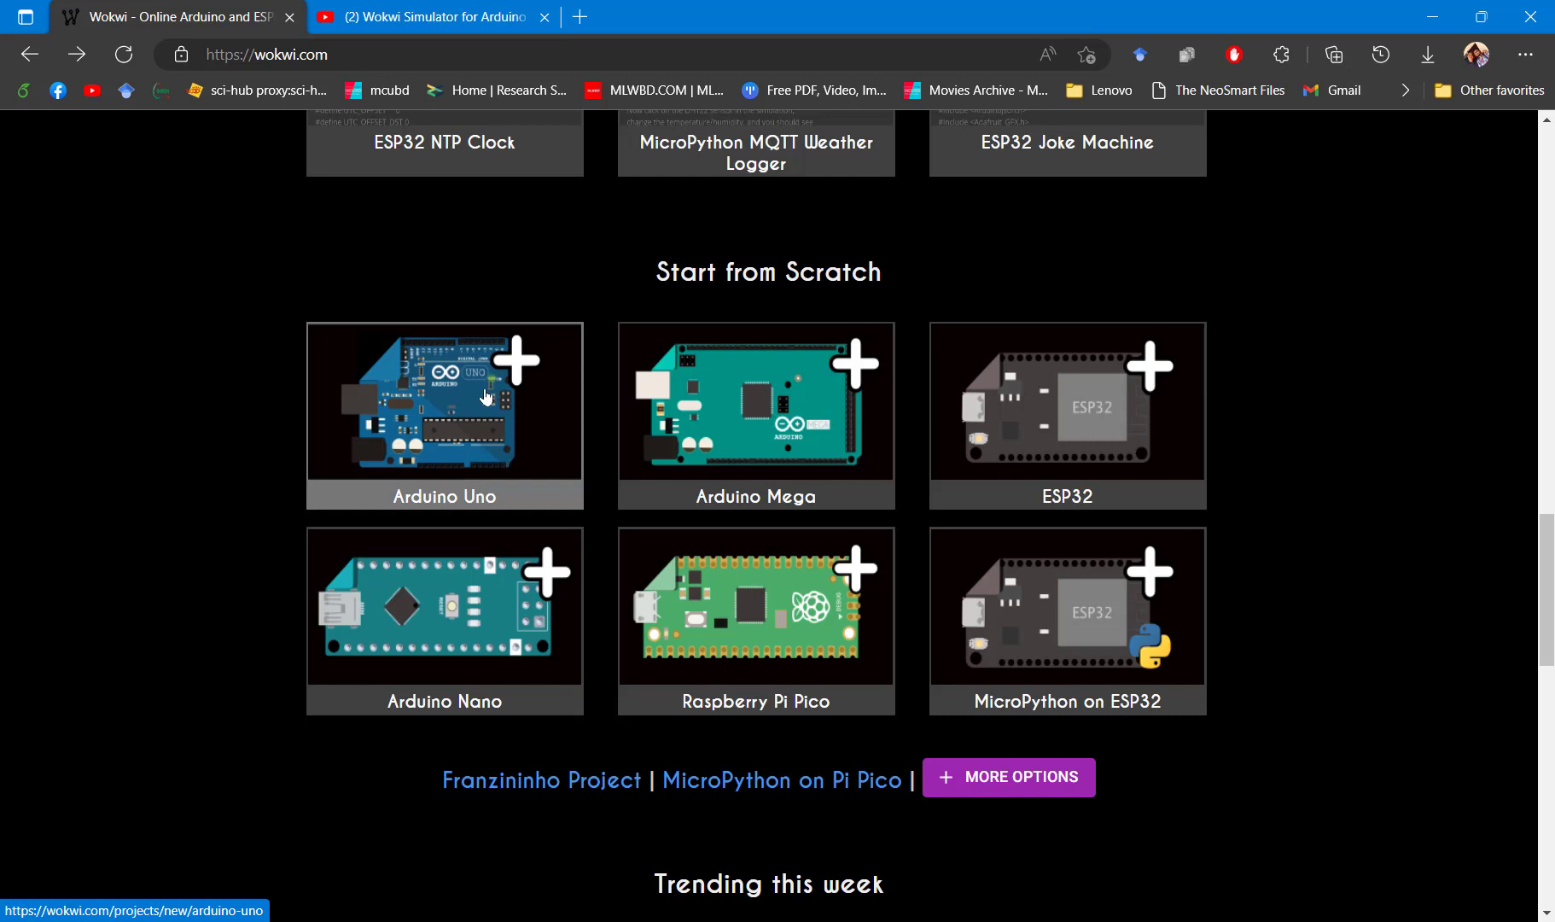
Start a new Arduino Uno project and close the YouTube tab
click(444, 417)
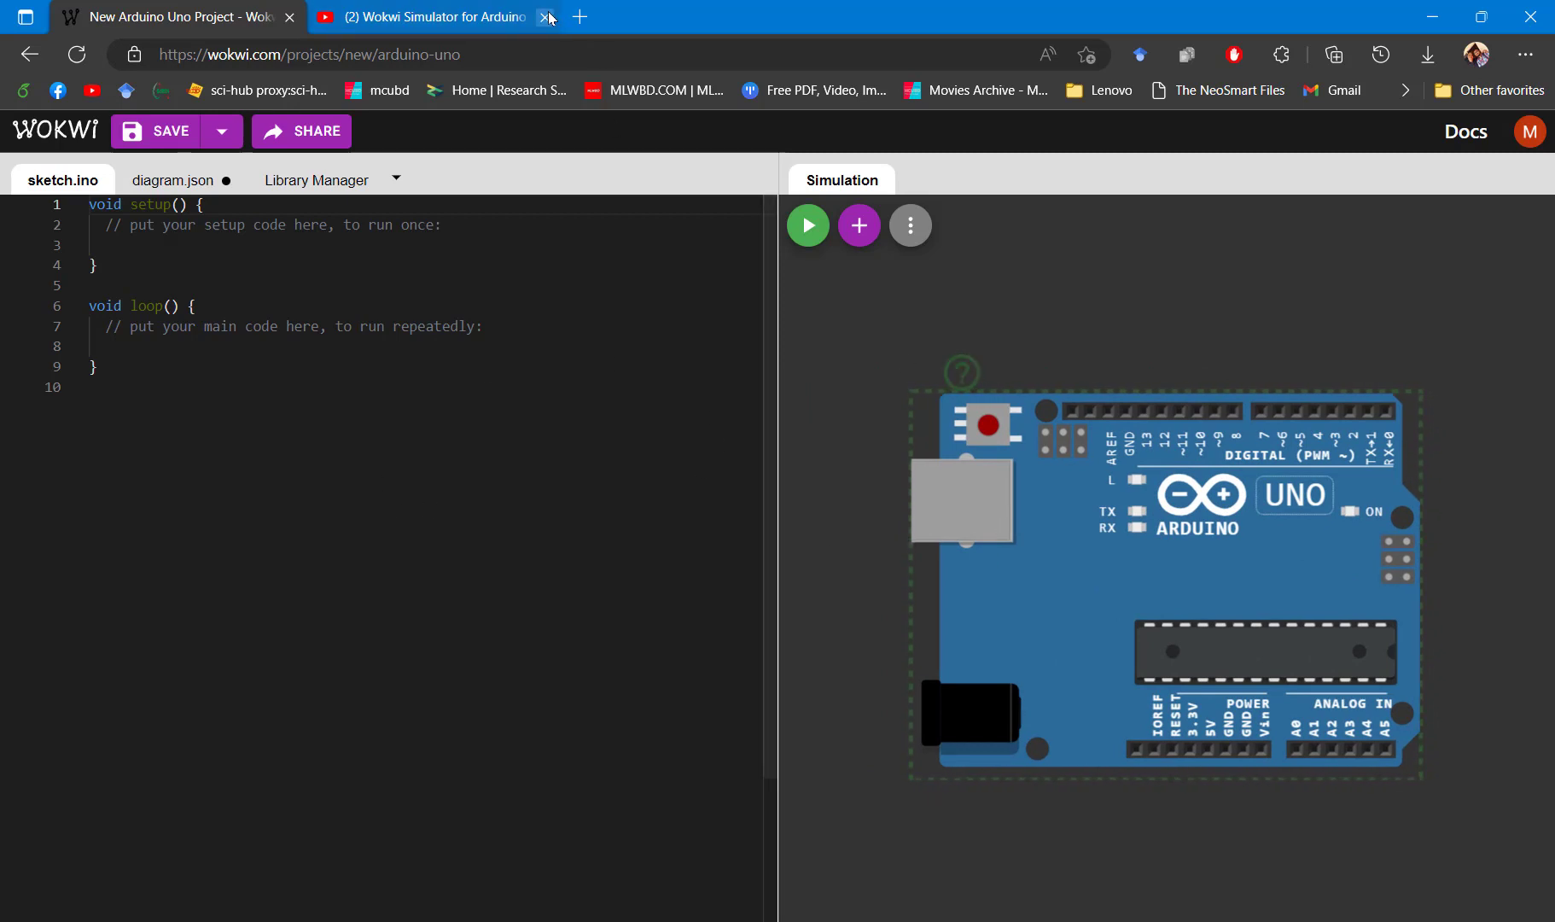
click(547, 18)
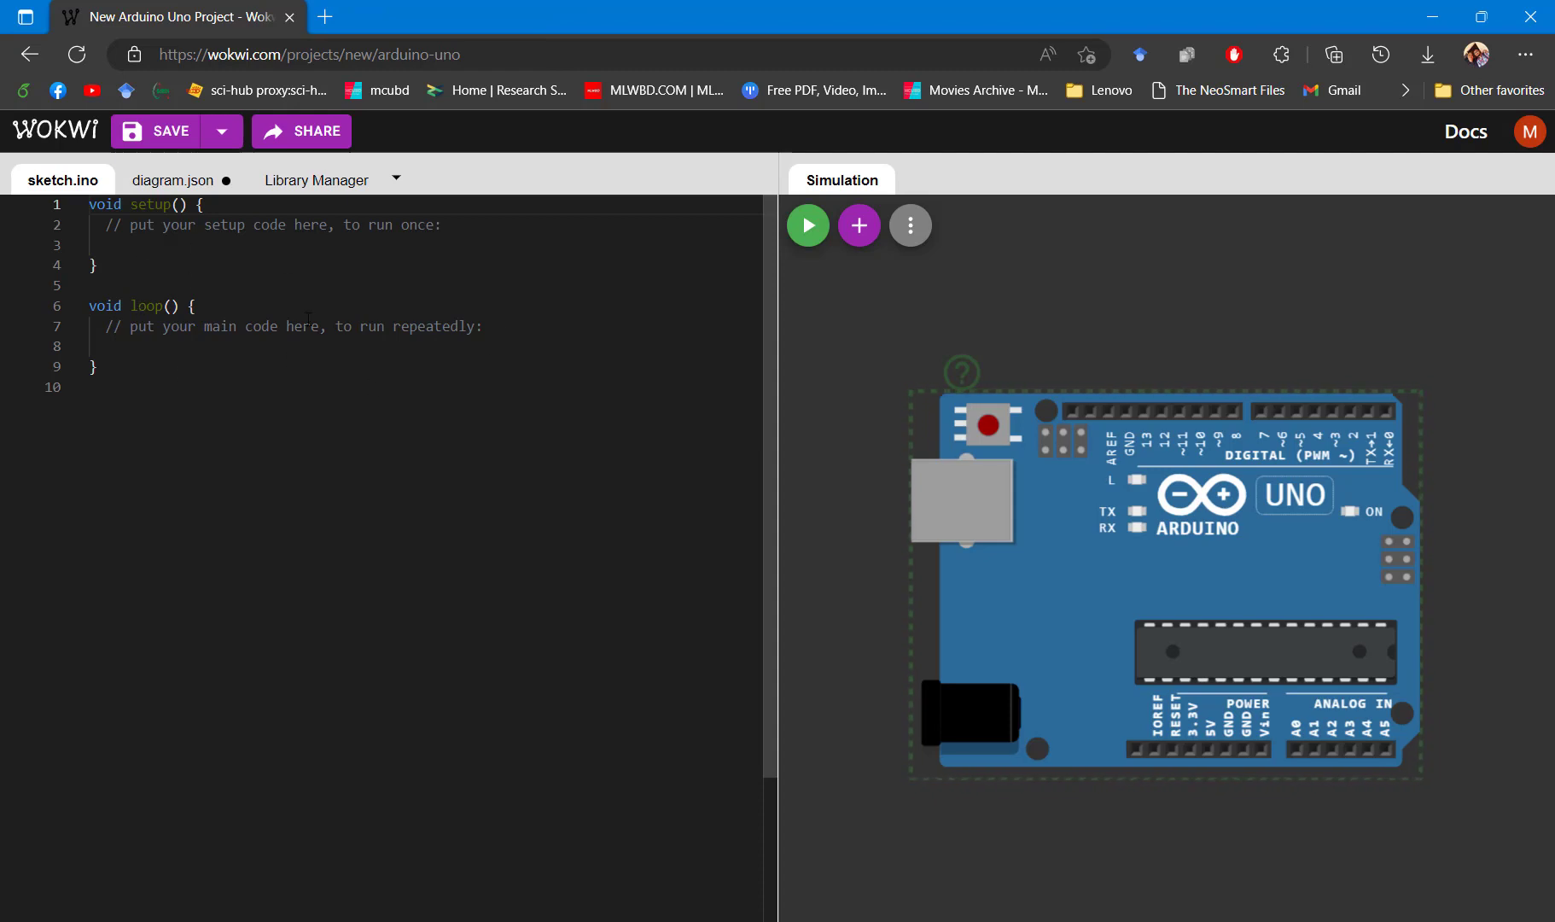
mouse_move(895, 331)
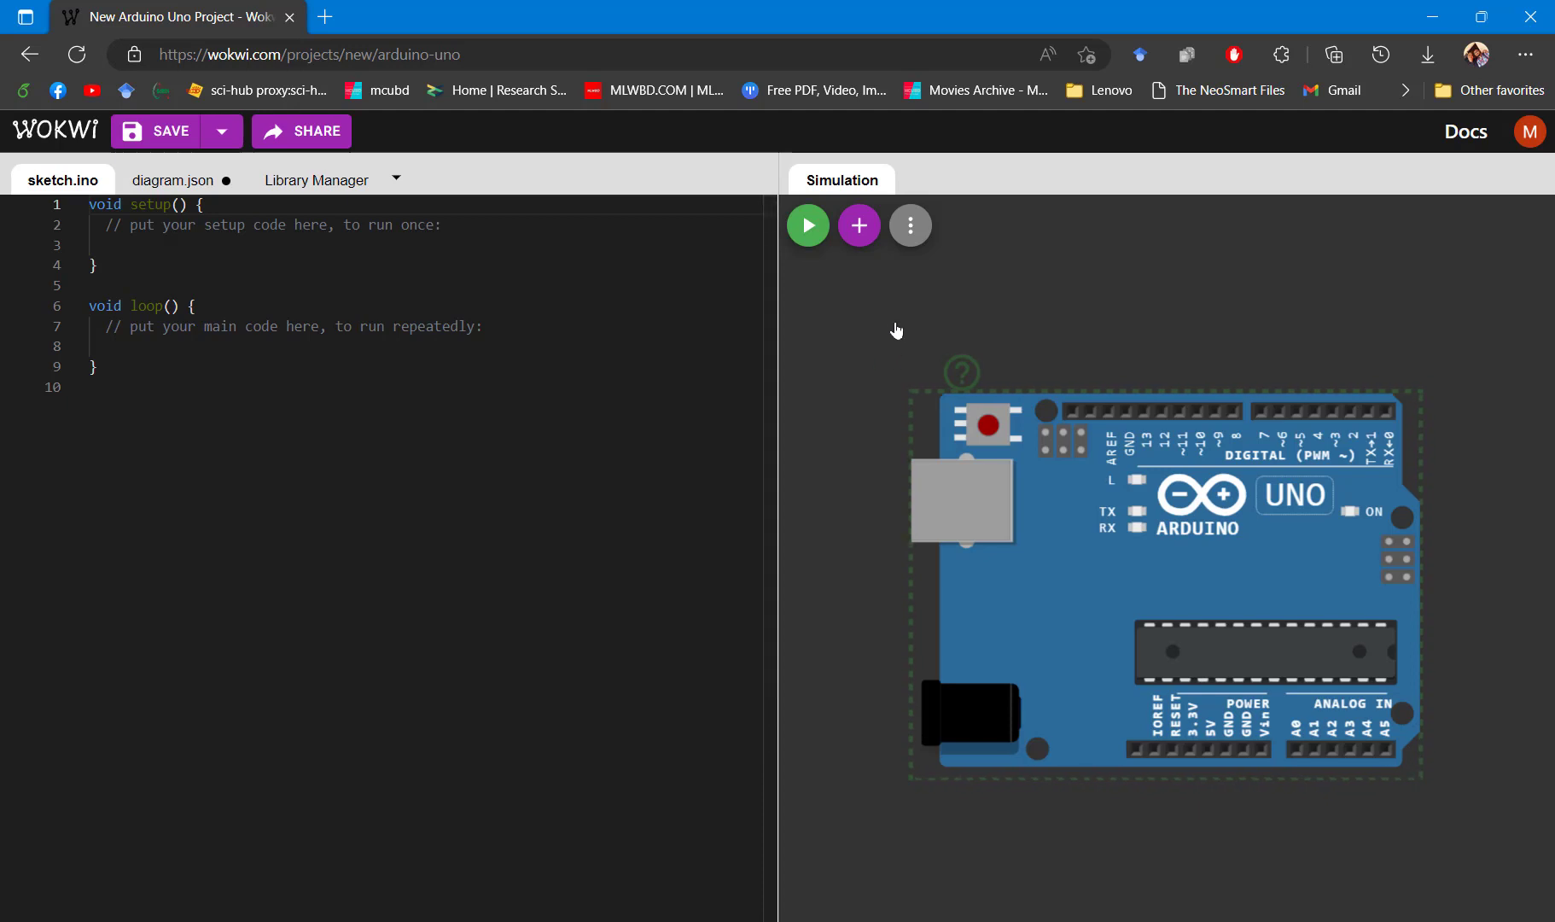
mouse_move(1189, 332)
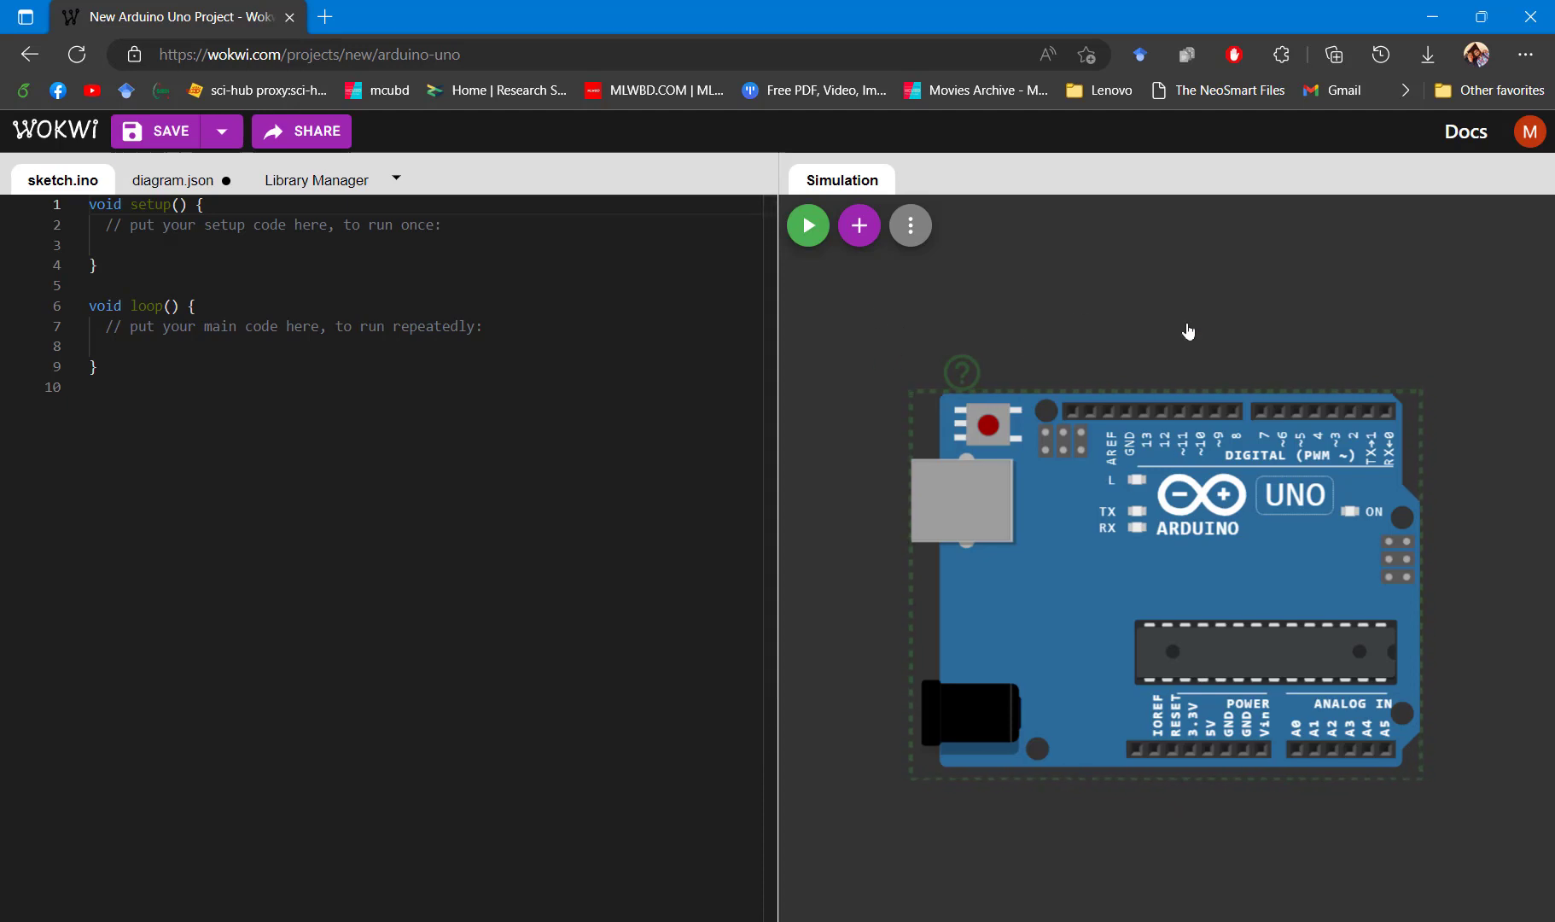
mouse_move(1147, 374)
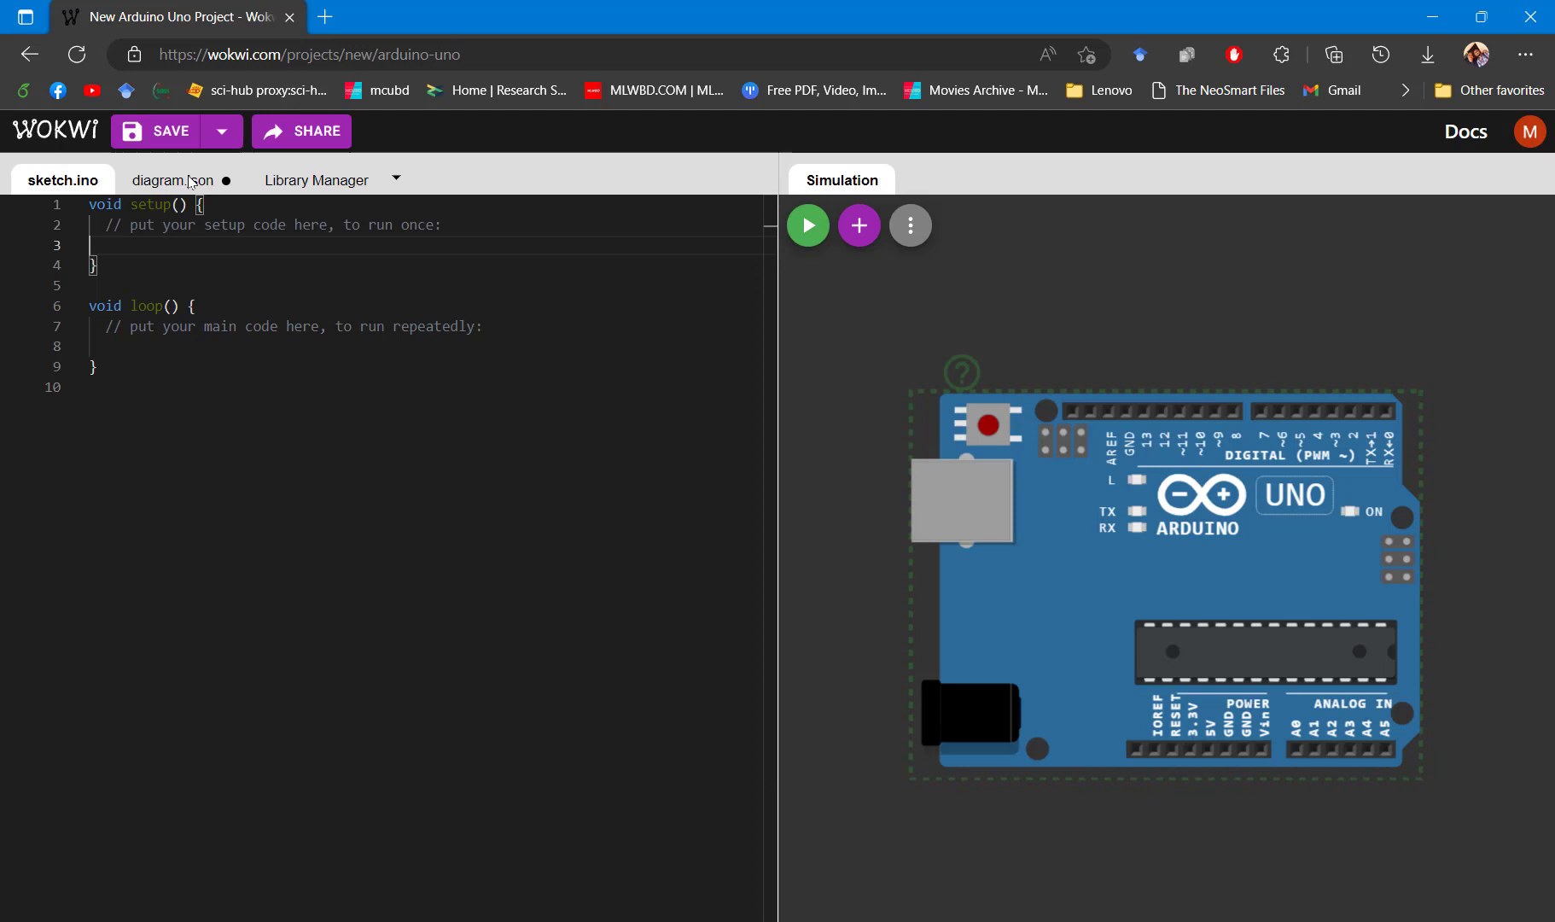
Review diagram.json and the Library Manager, briefly checking the add-library popup
click(172, 179)
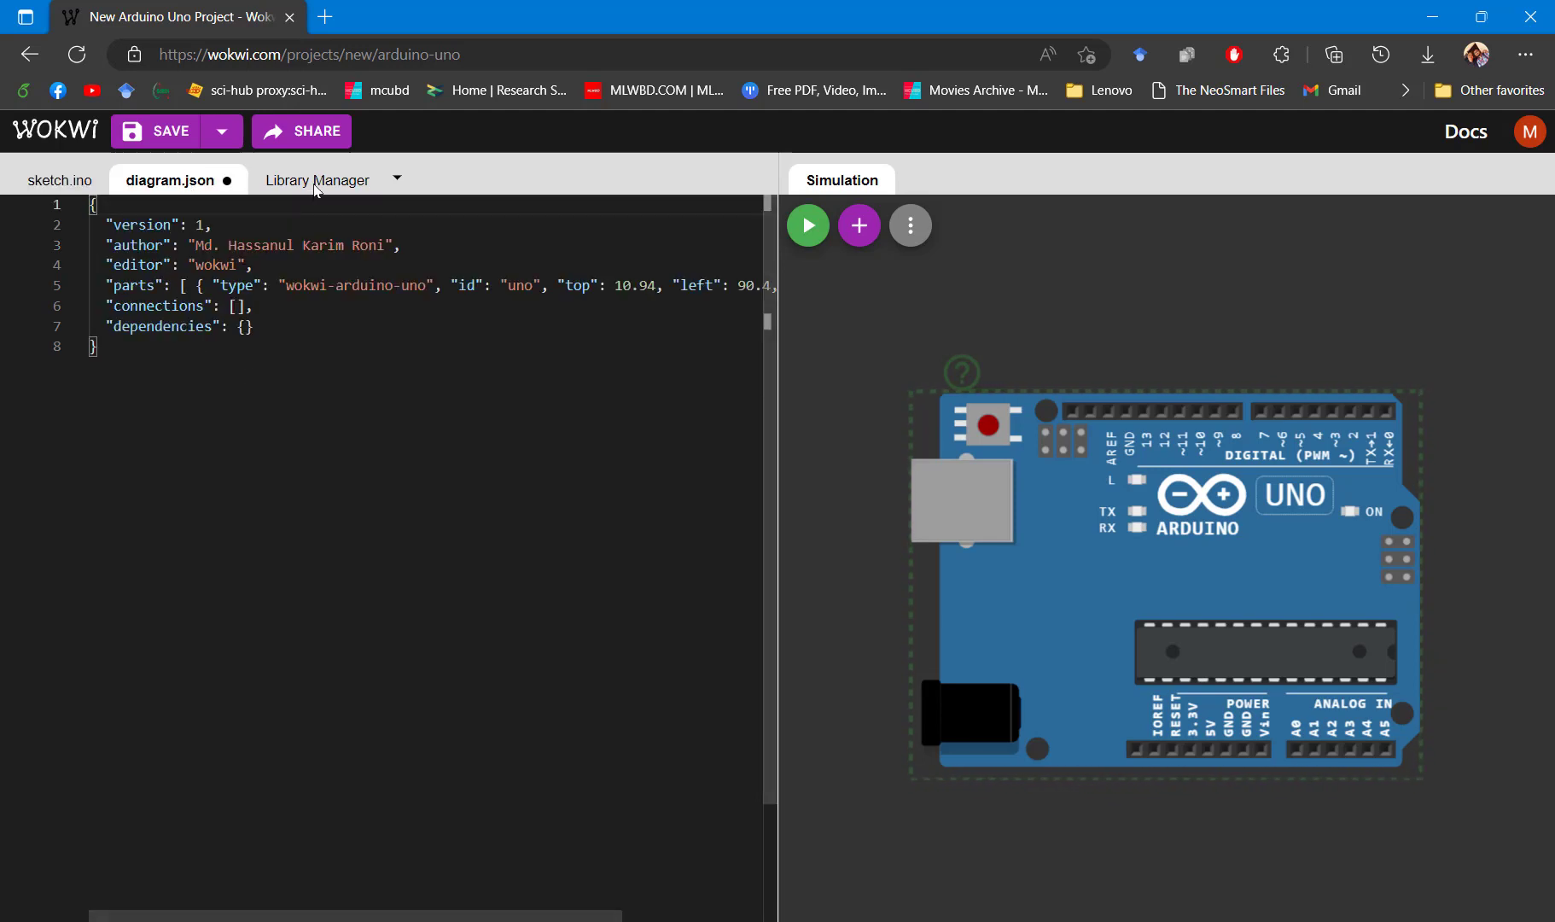
click(318, 179)
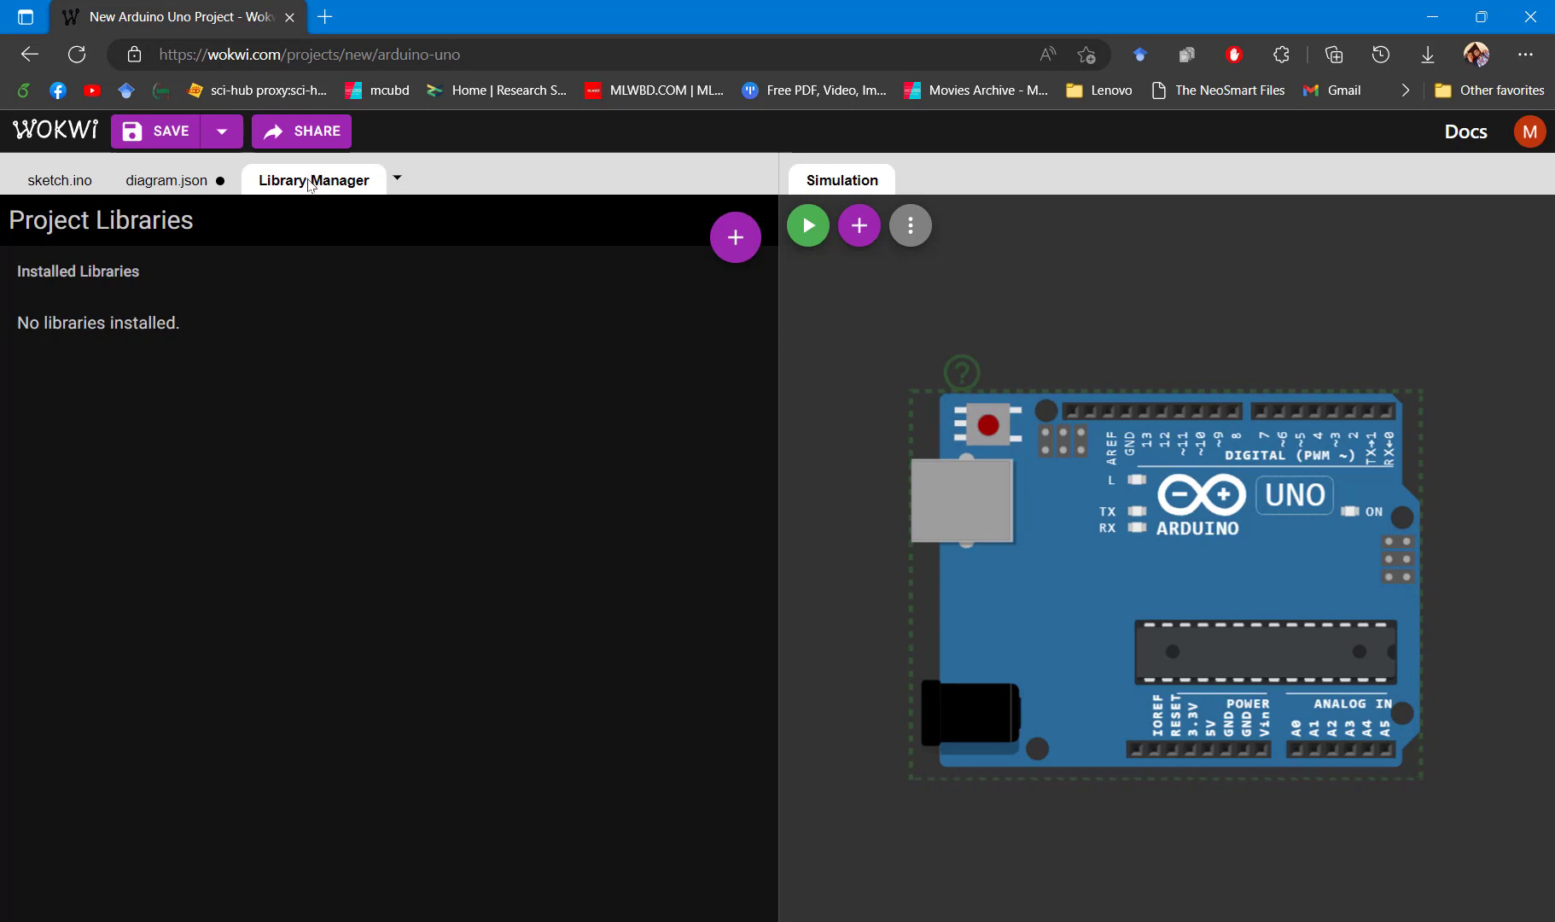
mouse_move(444, 329)
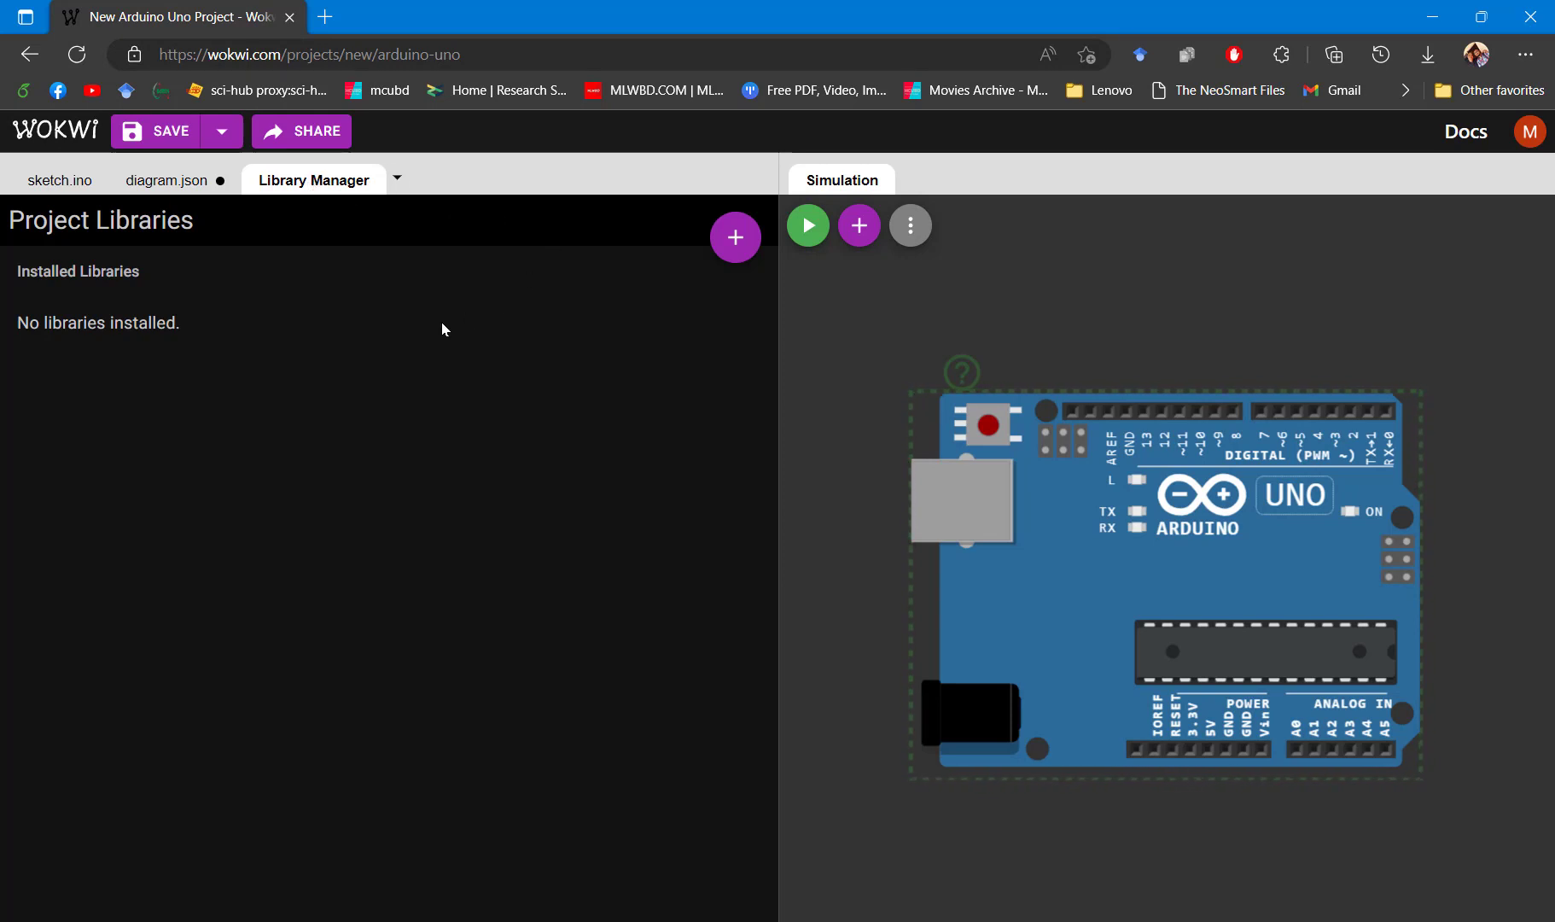
click(736, 237)
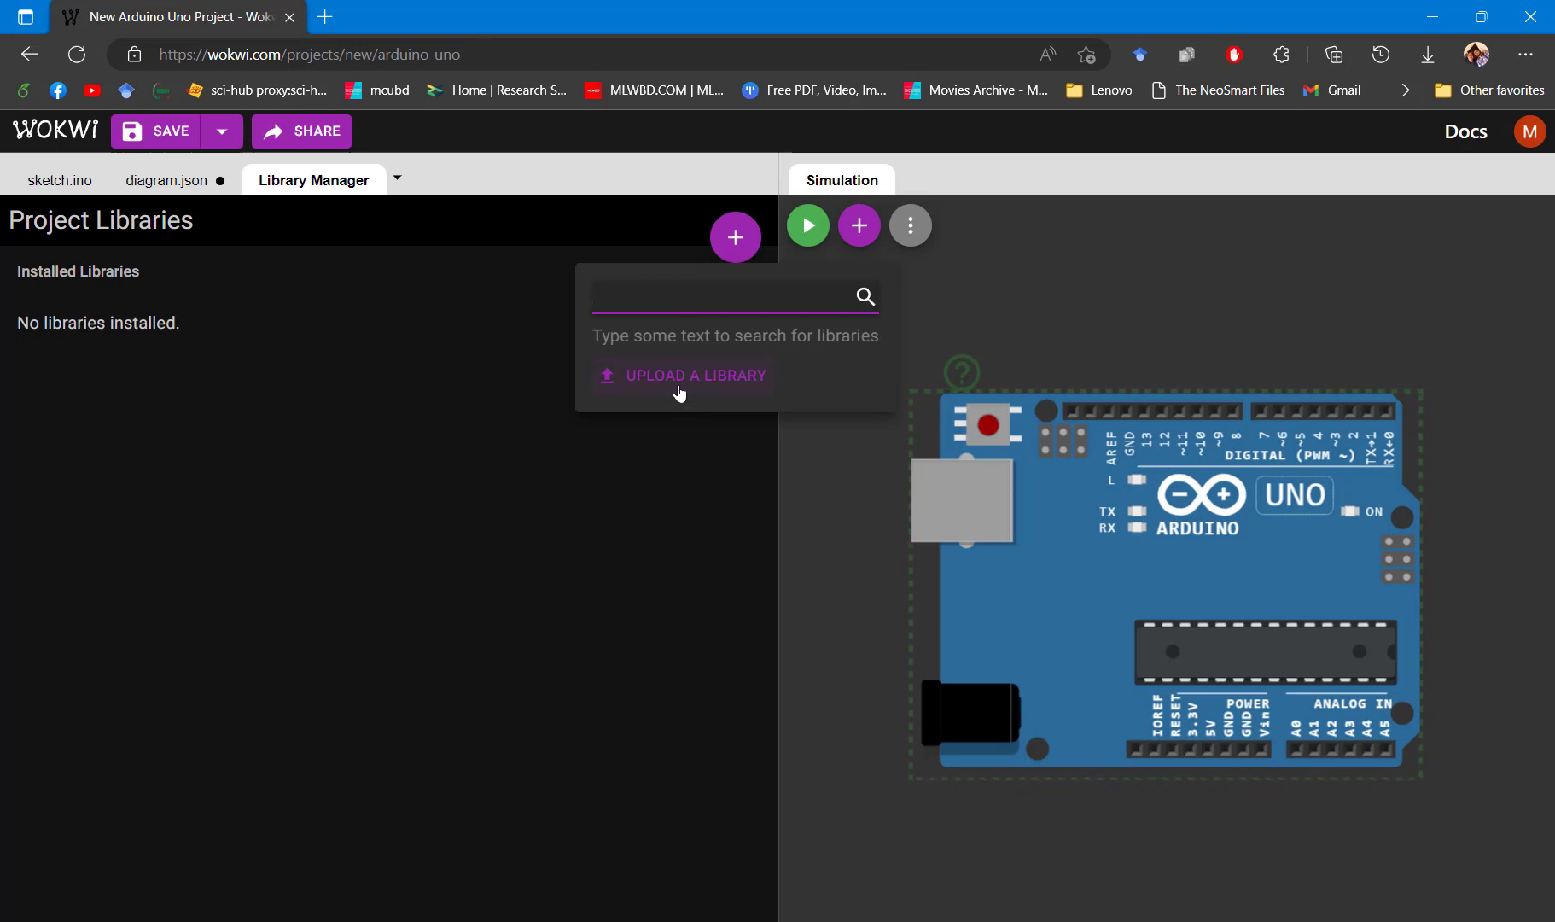
mouse_move(157, 254)
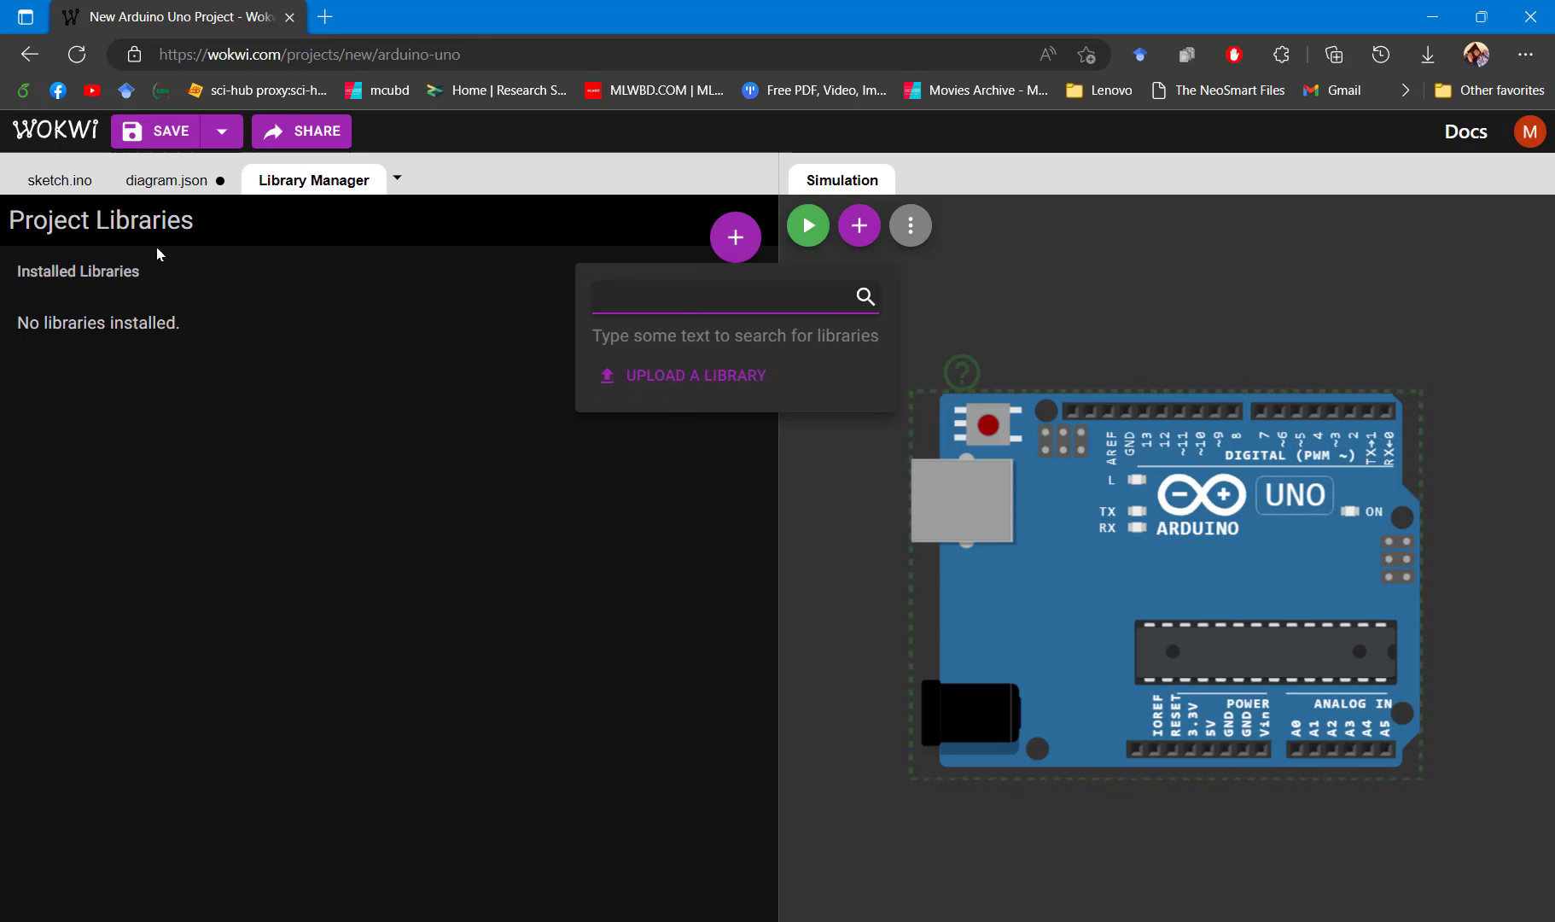
click(59, 179)
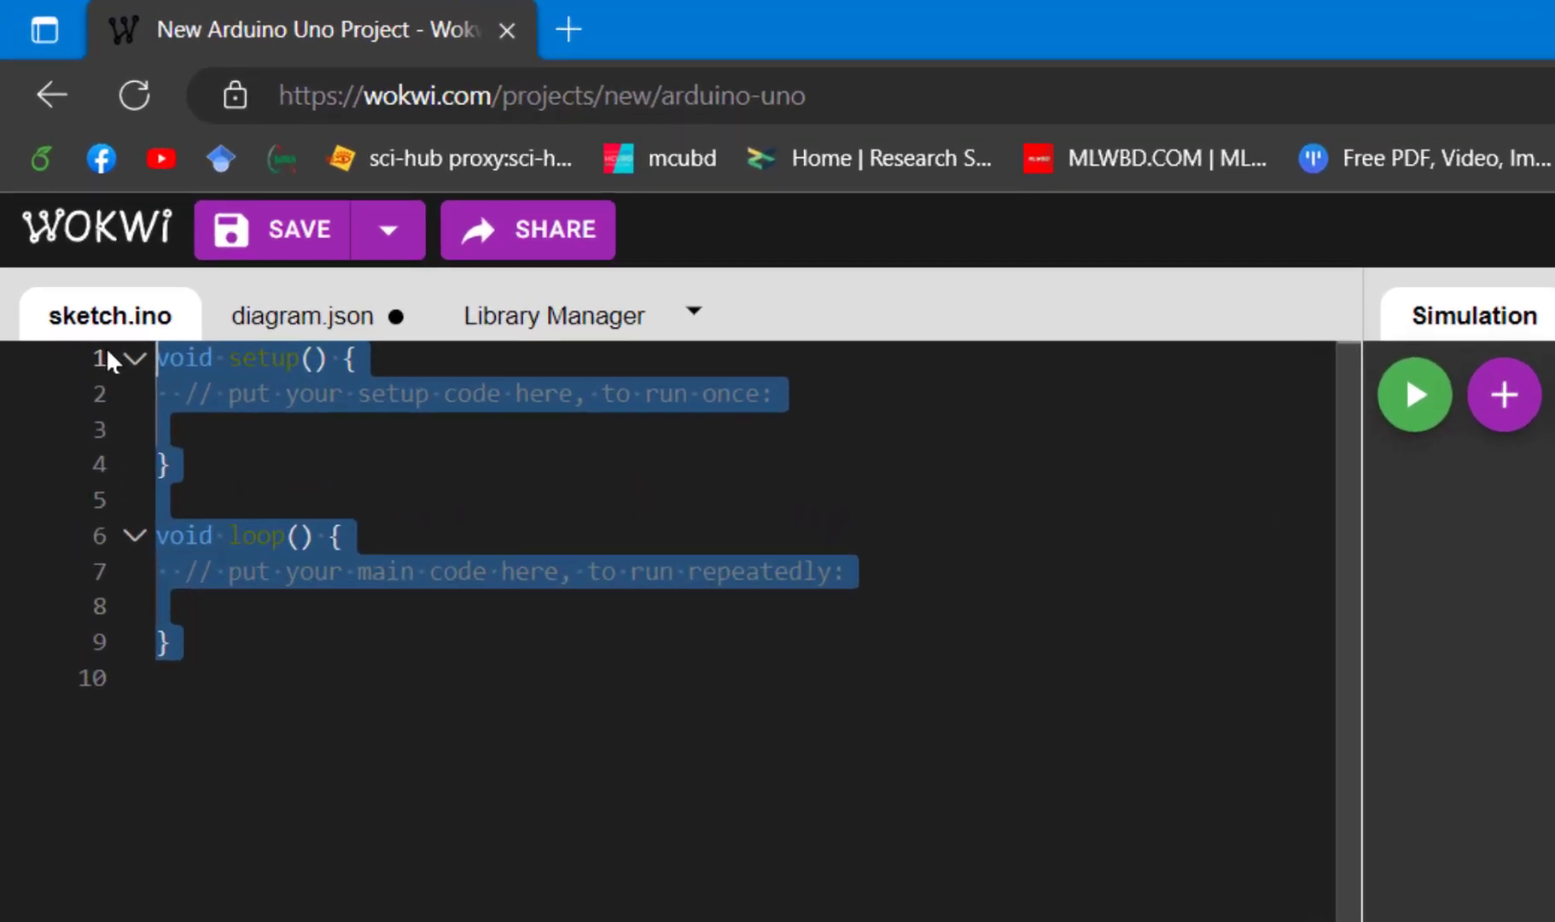
Add pinMode(13, OUTPUT); inside setup() and move into loop()
click(364, 486)
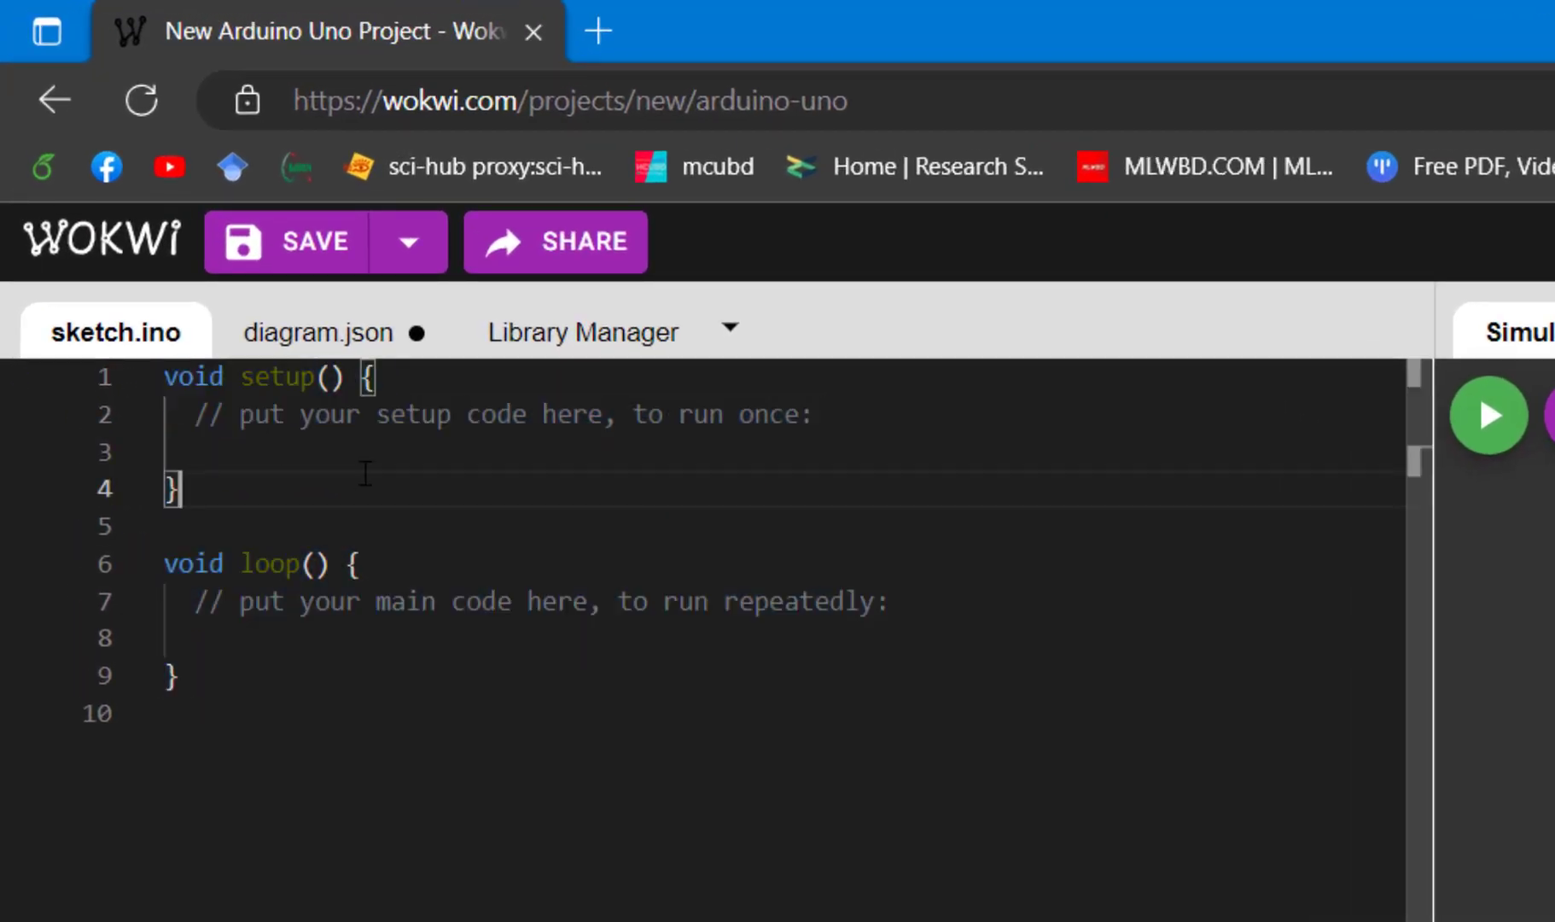
click(330, 450)
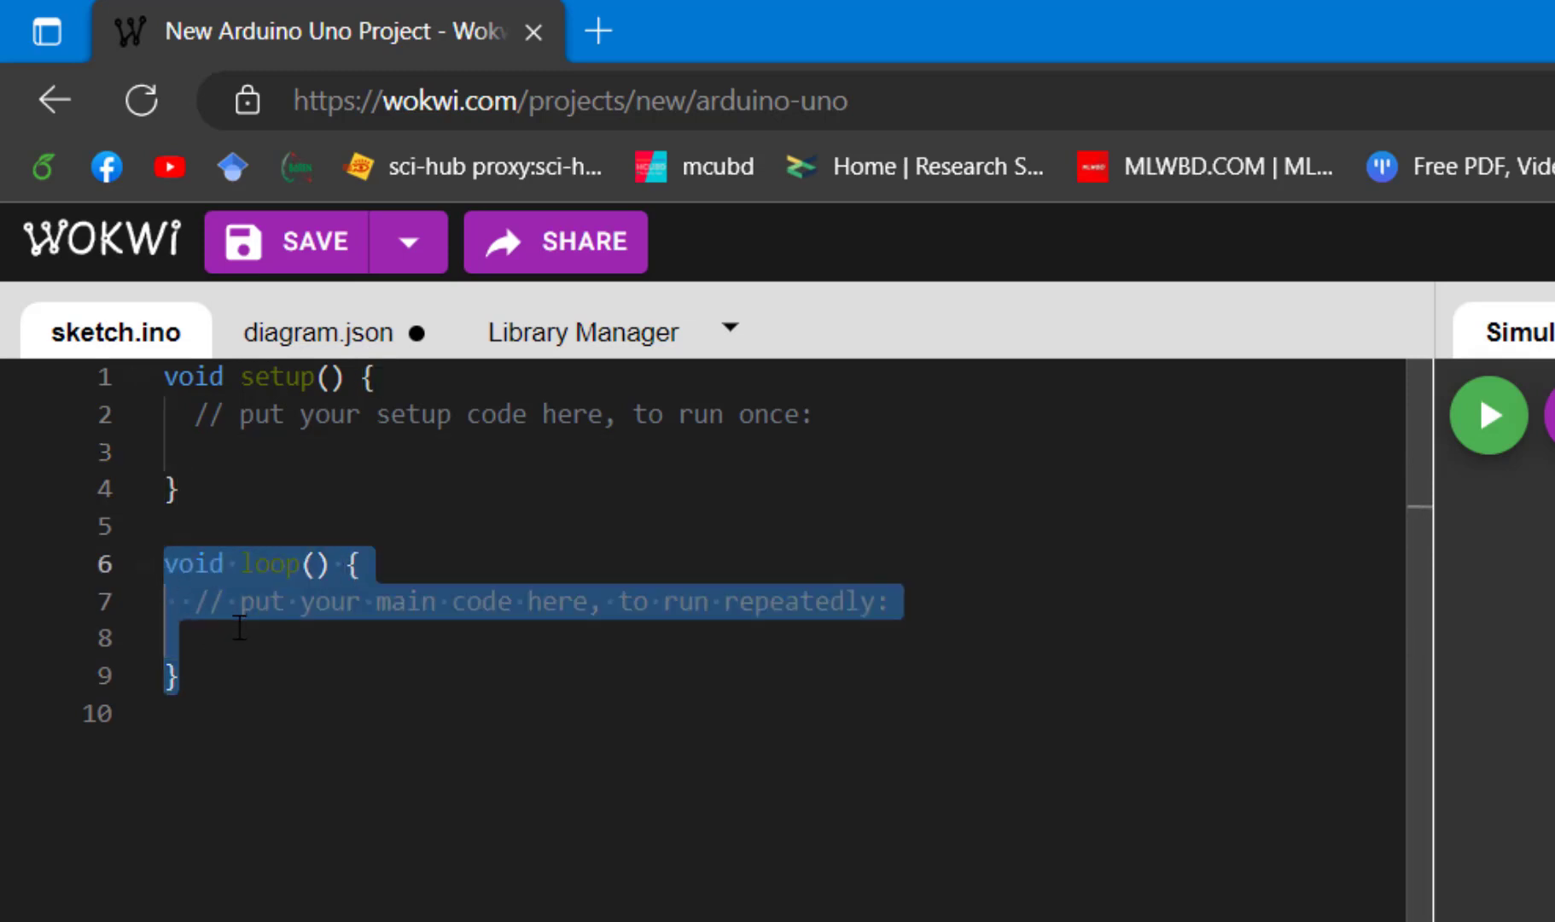
click(234, 639)
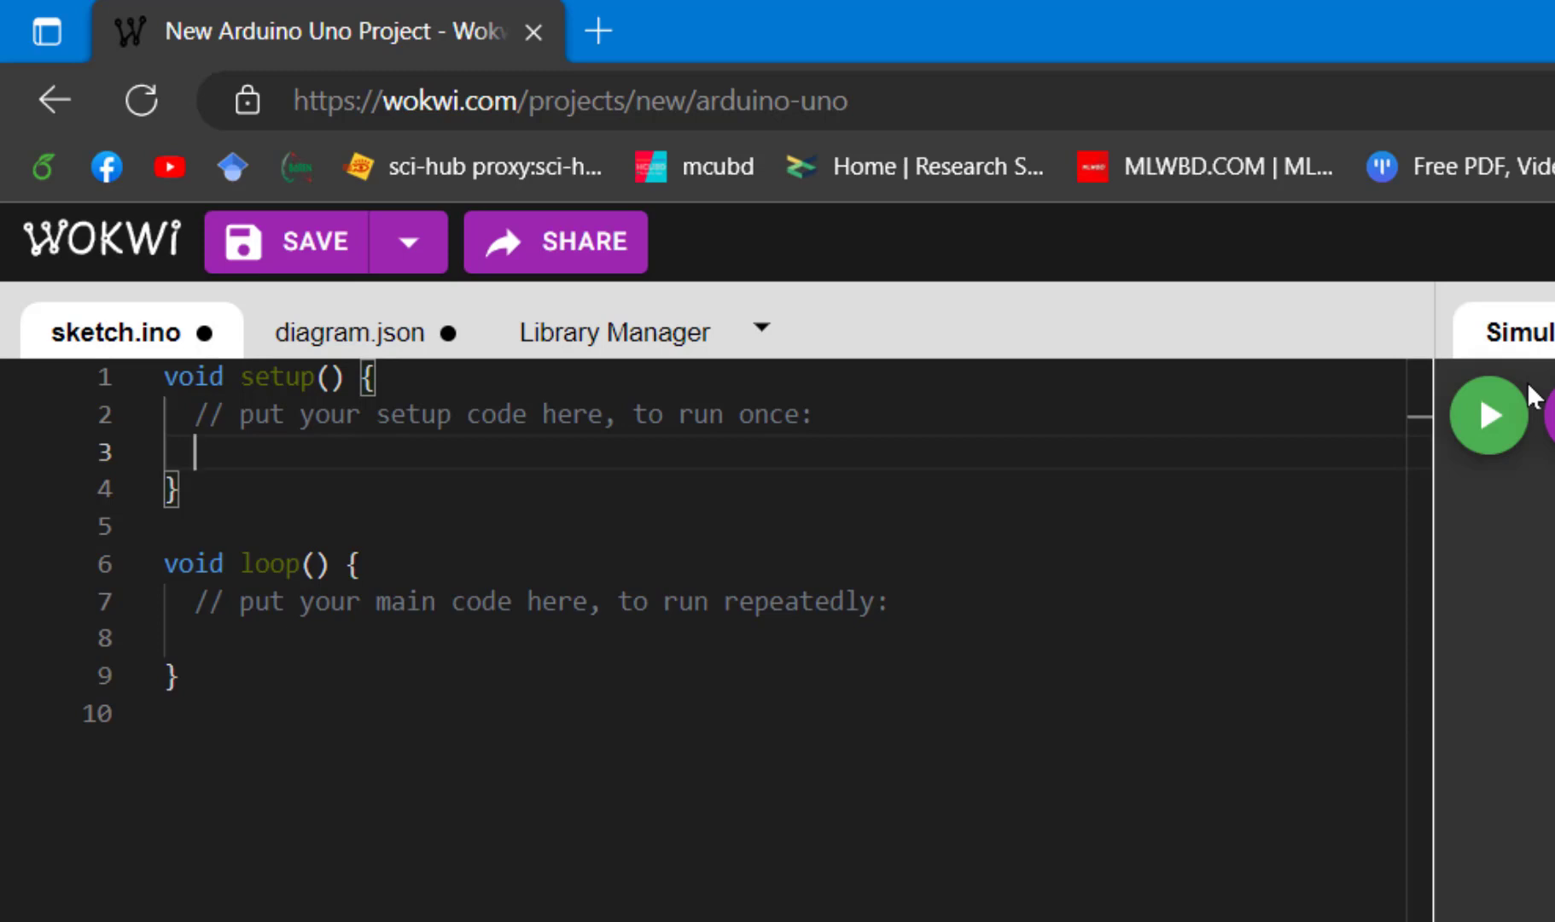
text(pinMode(13, OUTPUT)
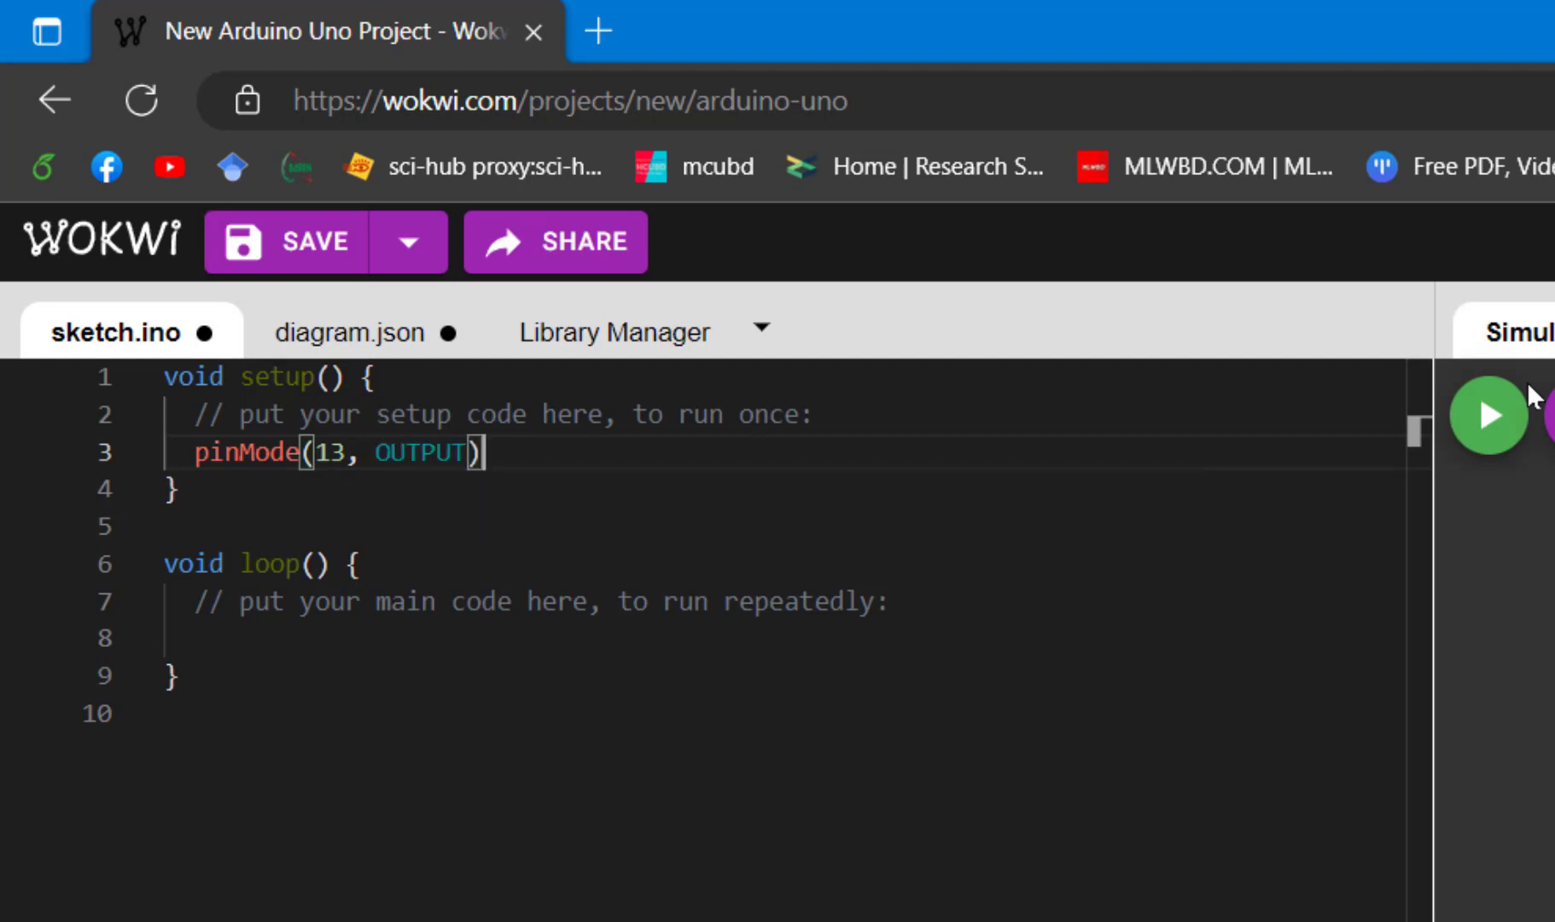
text(;)
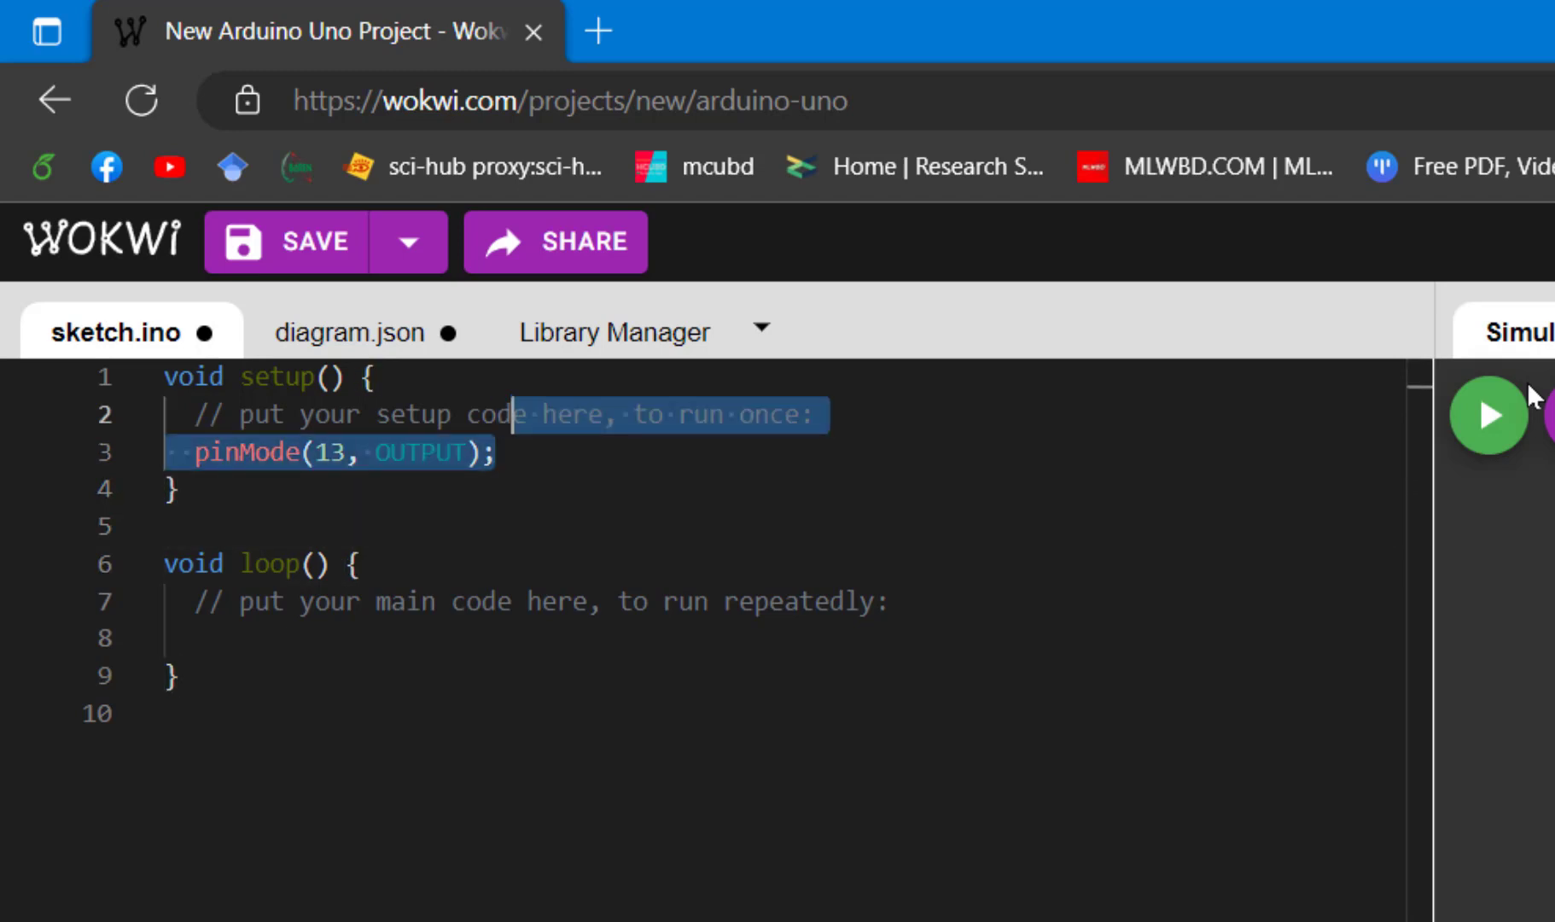
click(198, 638)
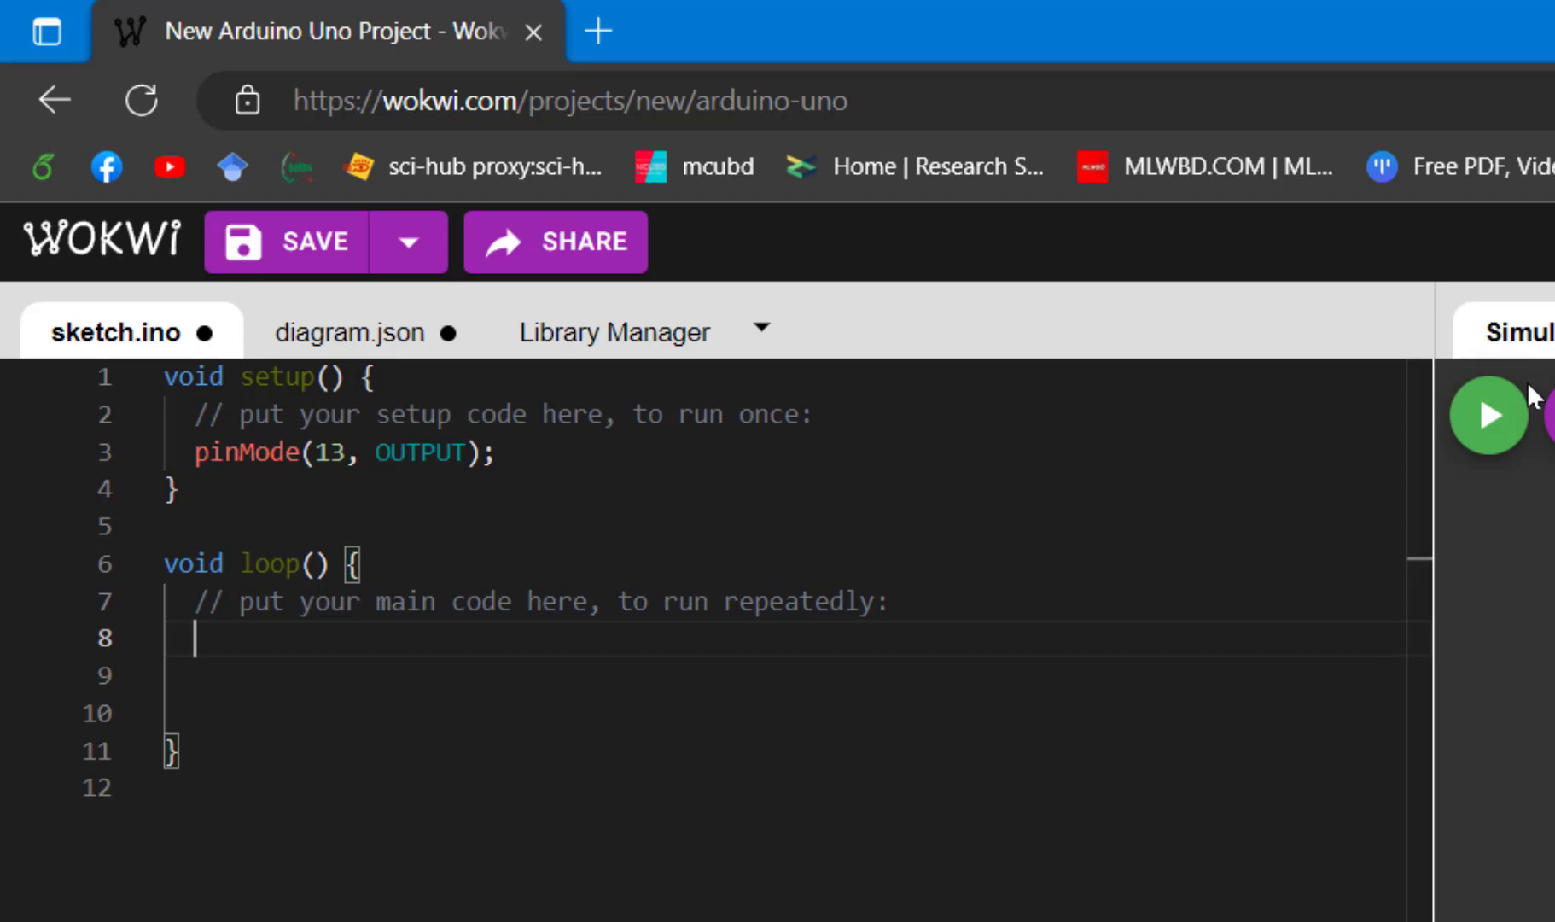
Write digitalWrite(13, HIGH); followed by delay(500); in loop()
text(dig)
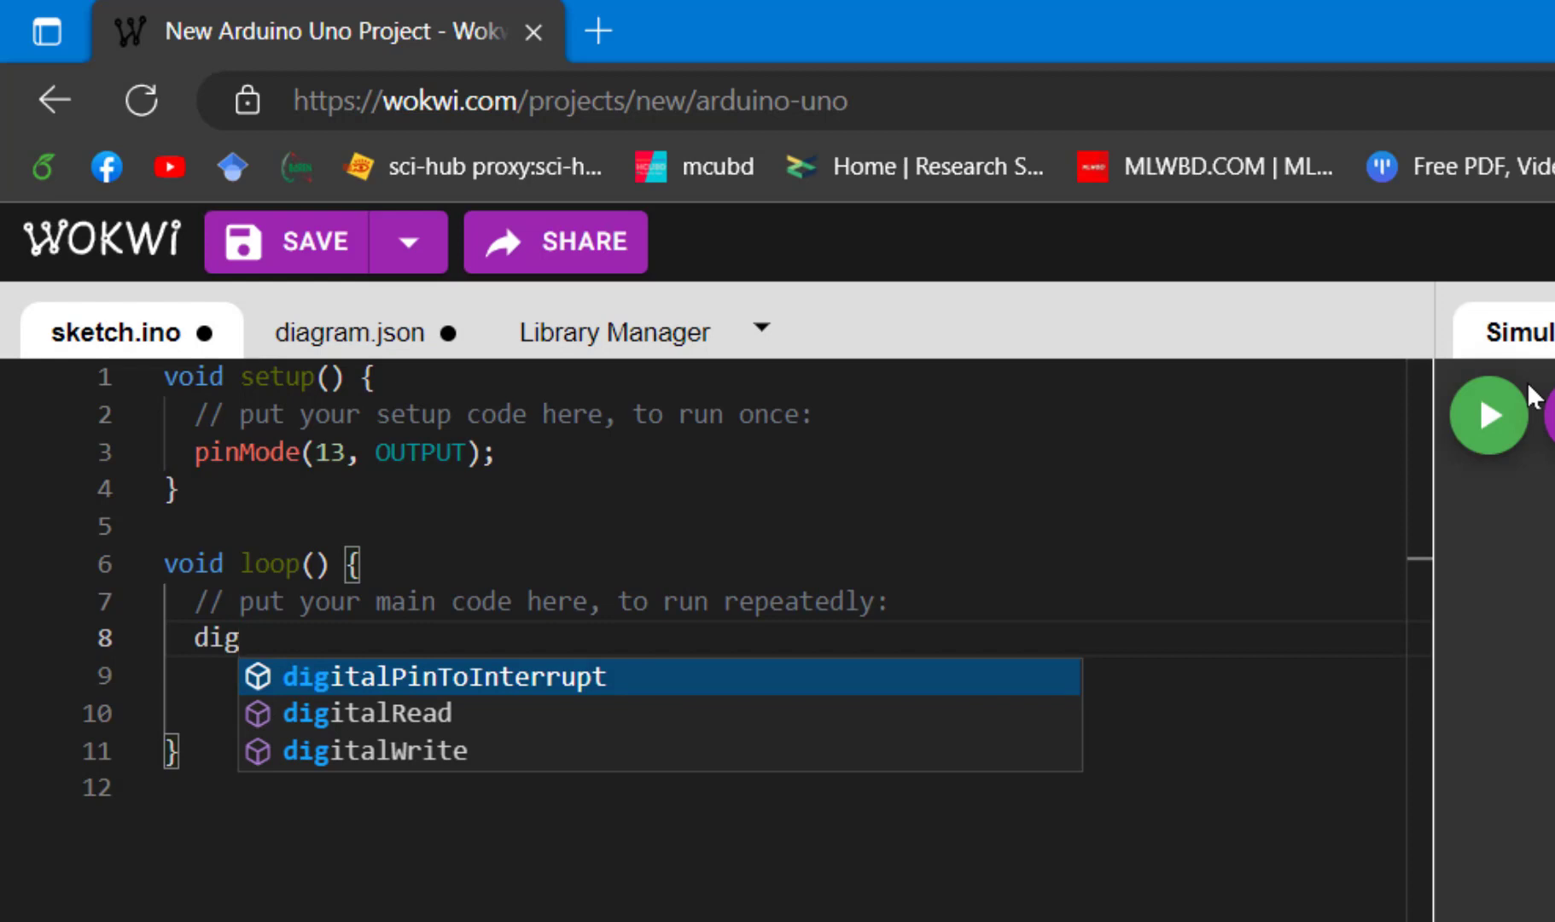
text(italWrite();)
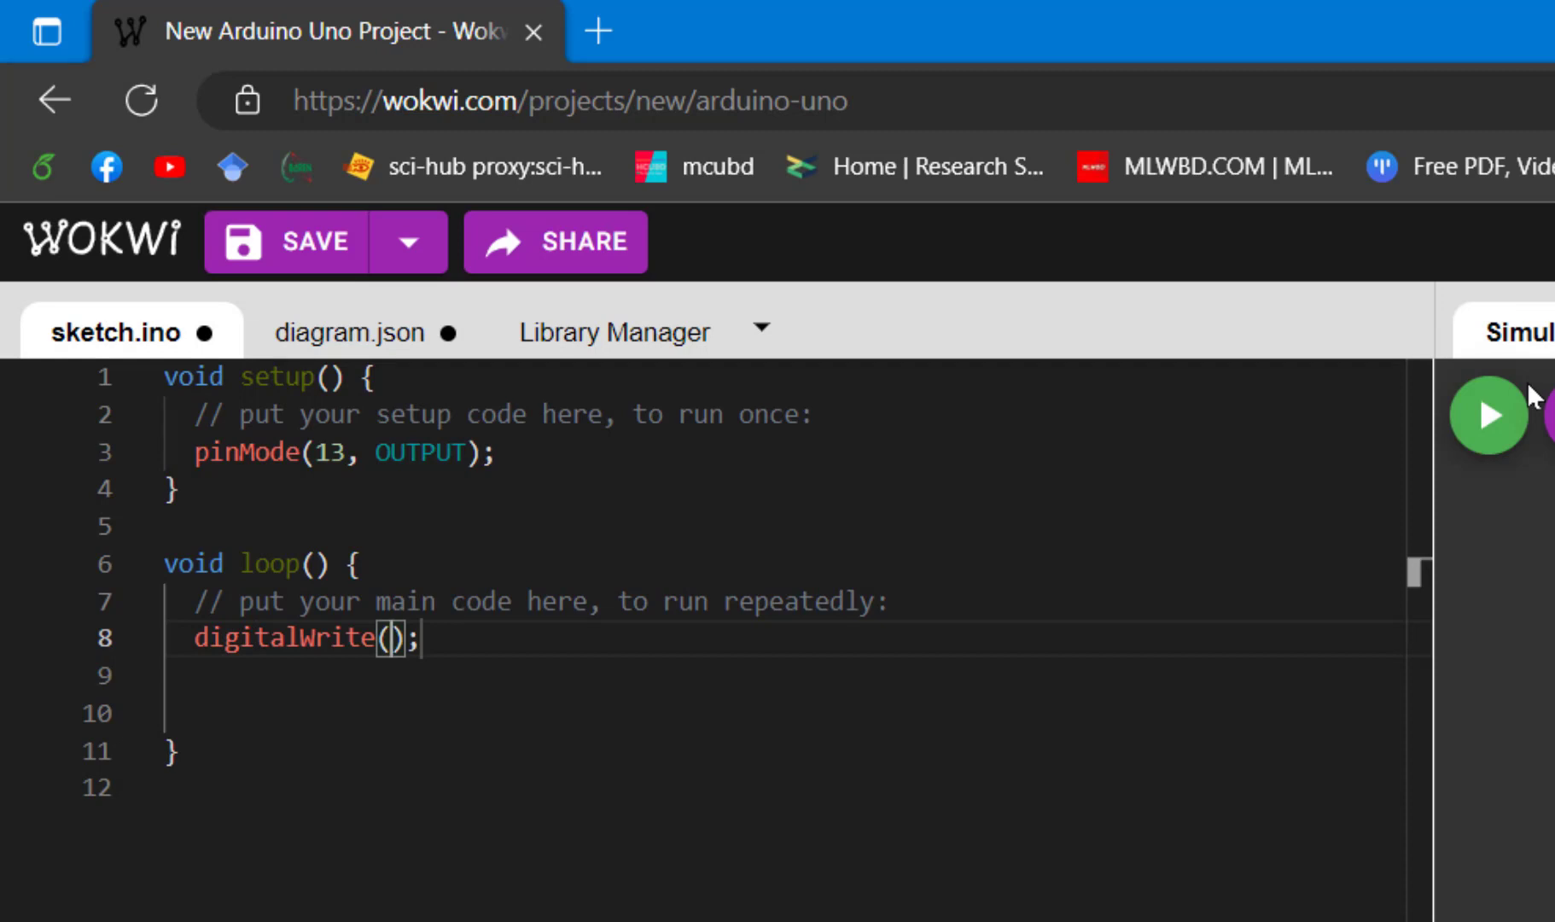
text(13,HIGH)
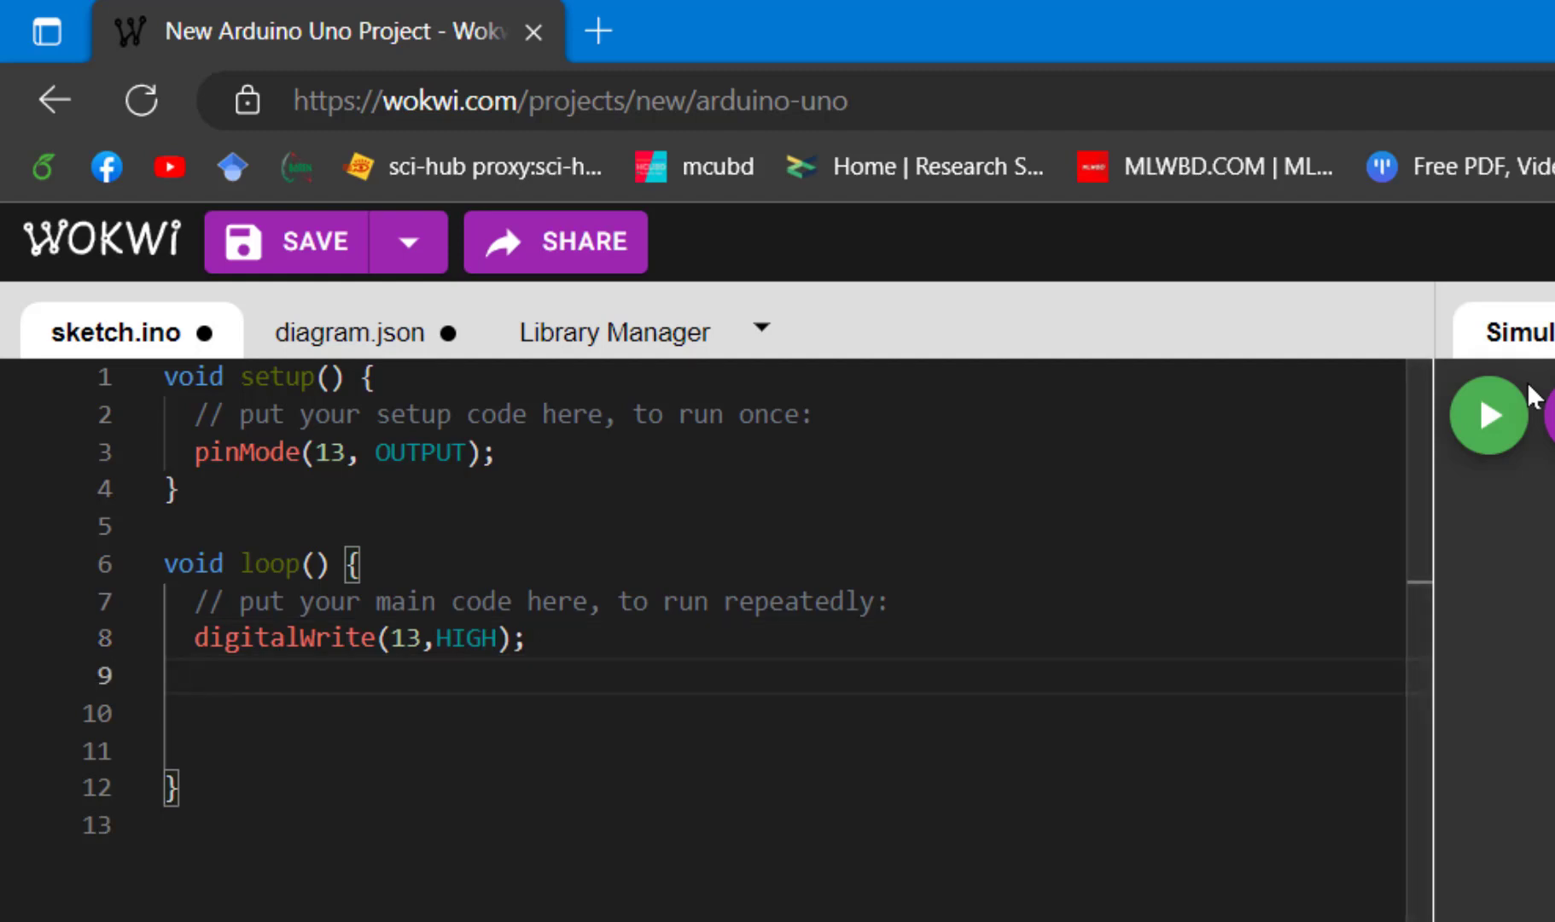
text(delay();)
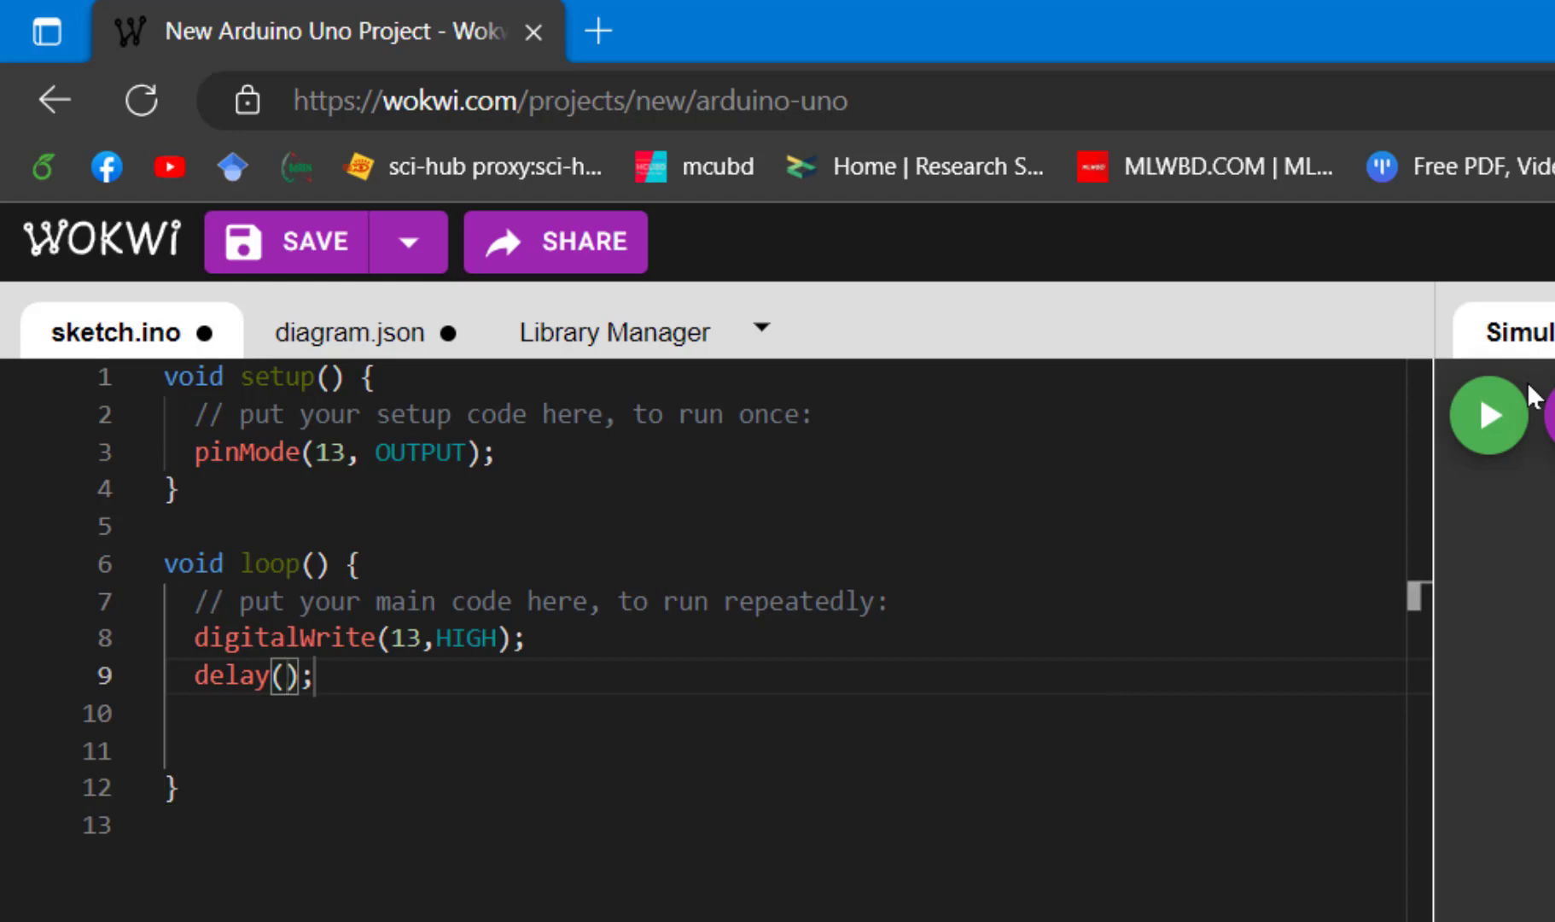
text(5)
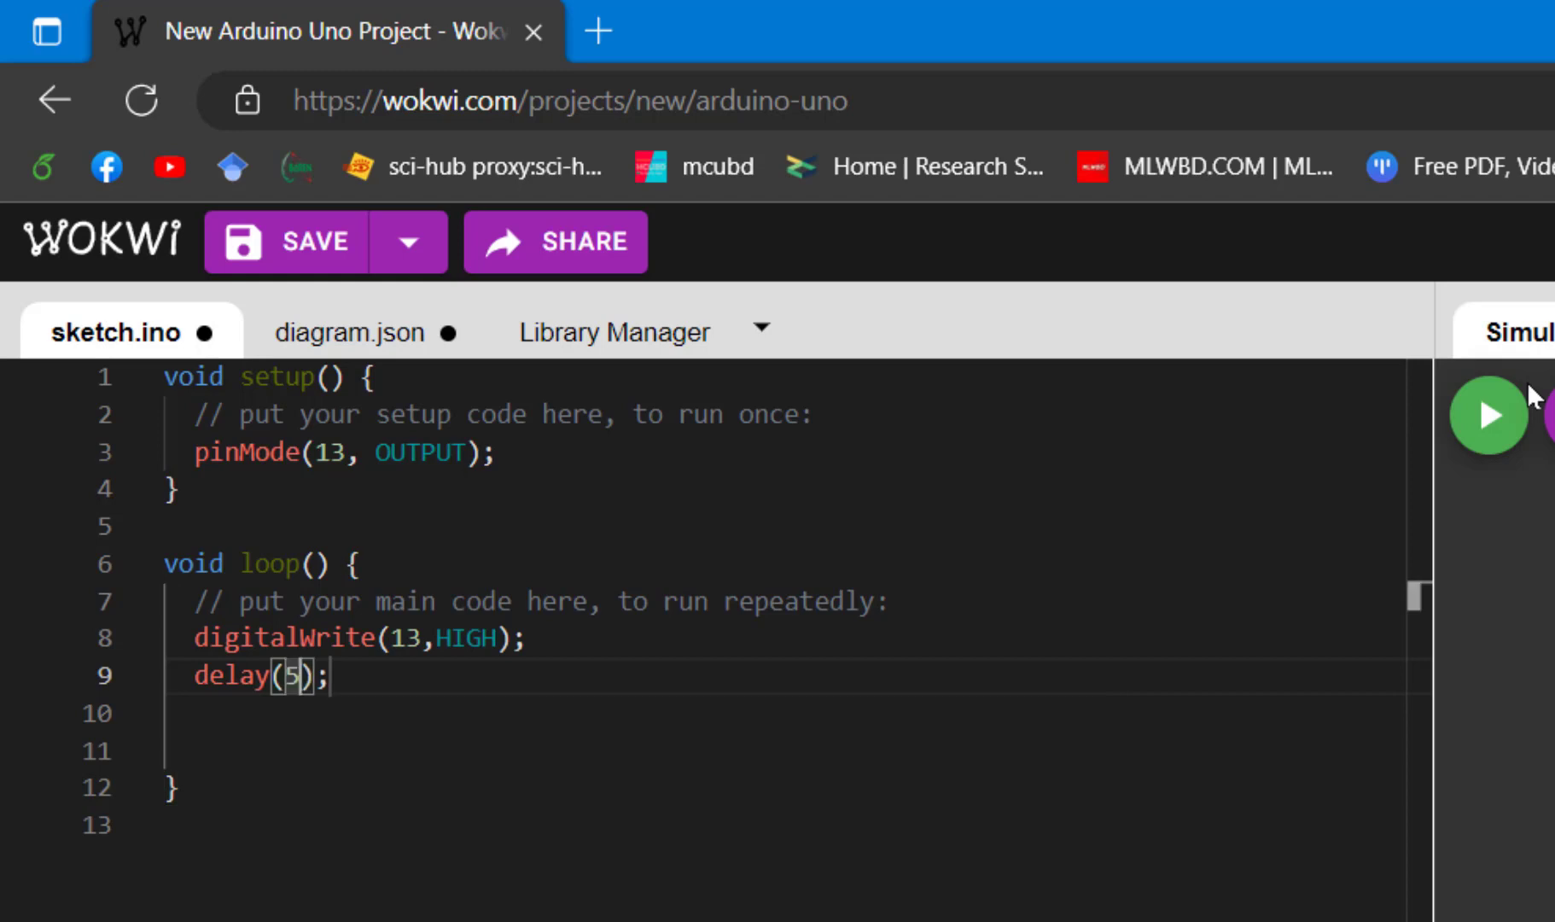
text(00)
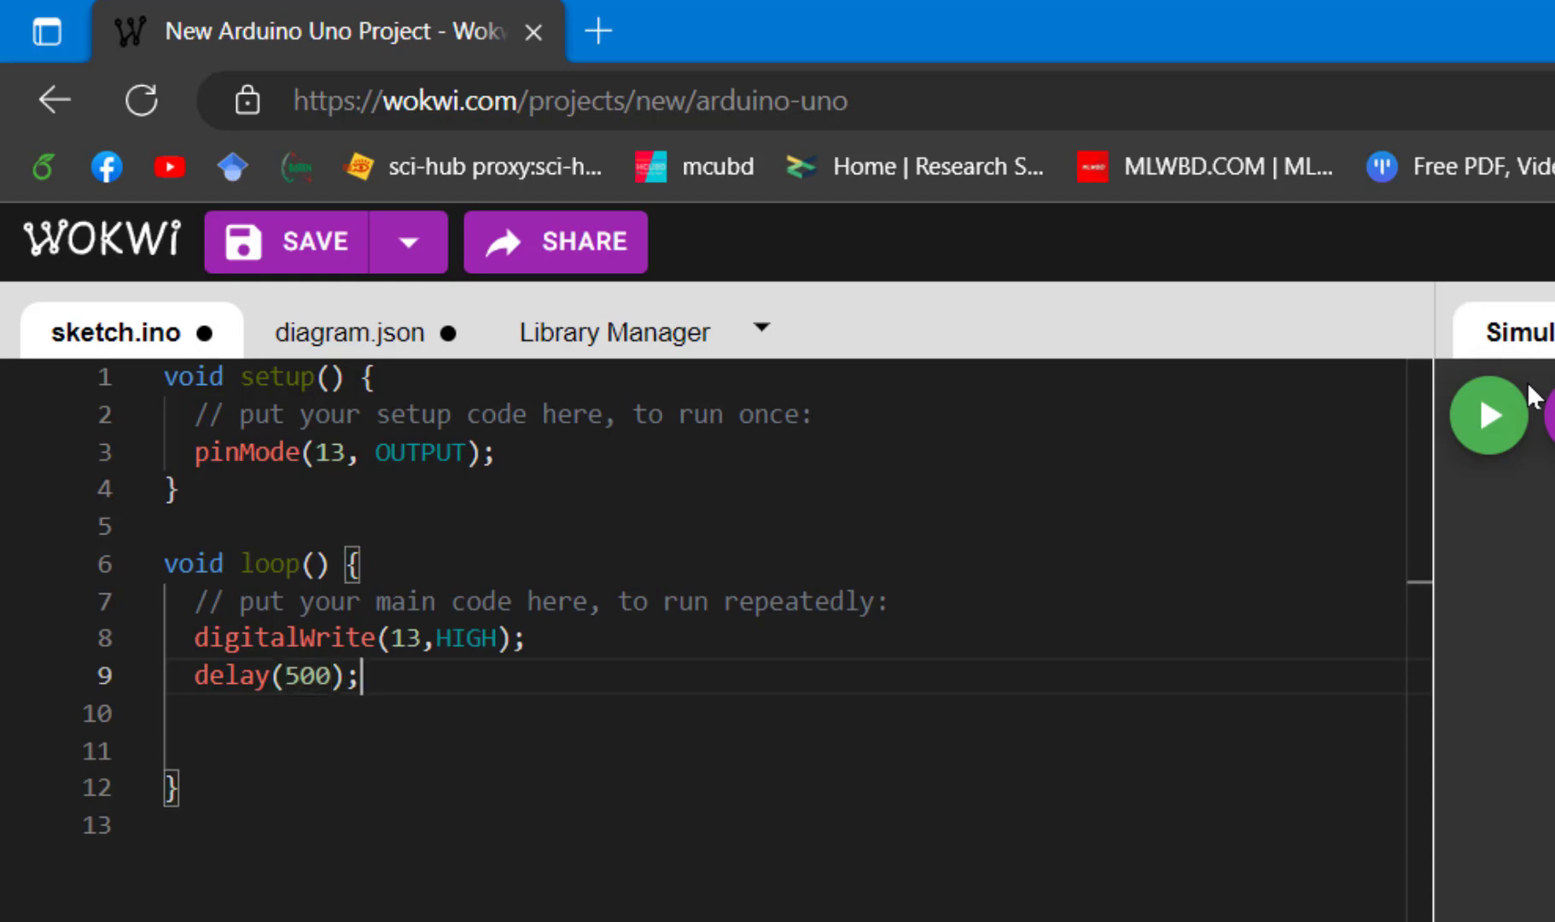
key(Enter)
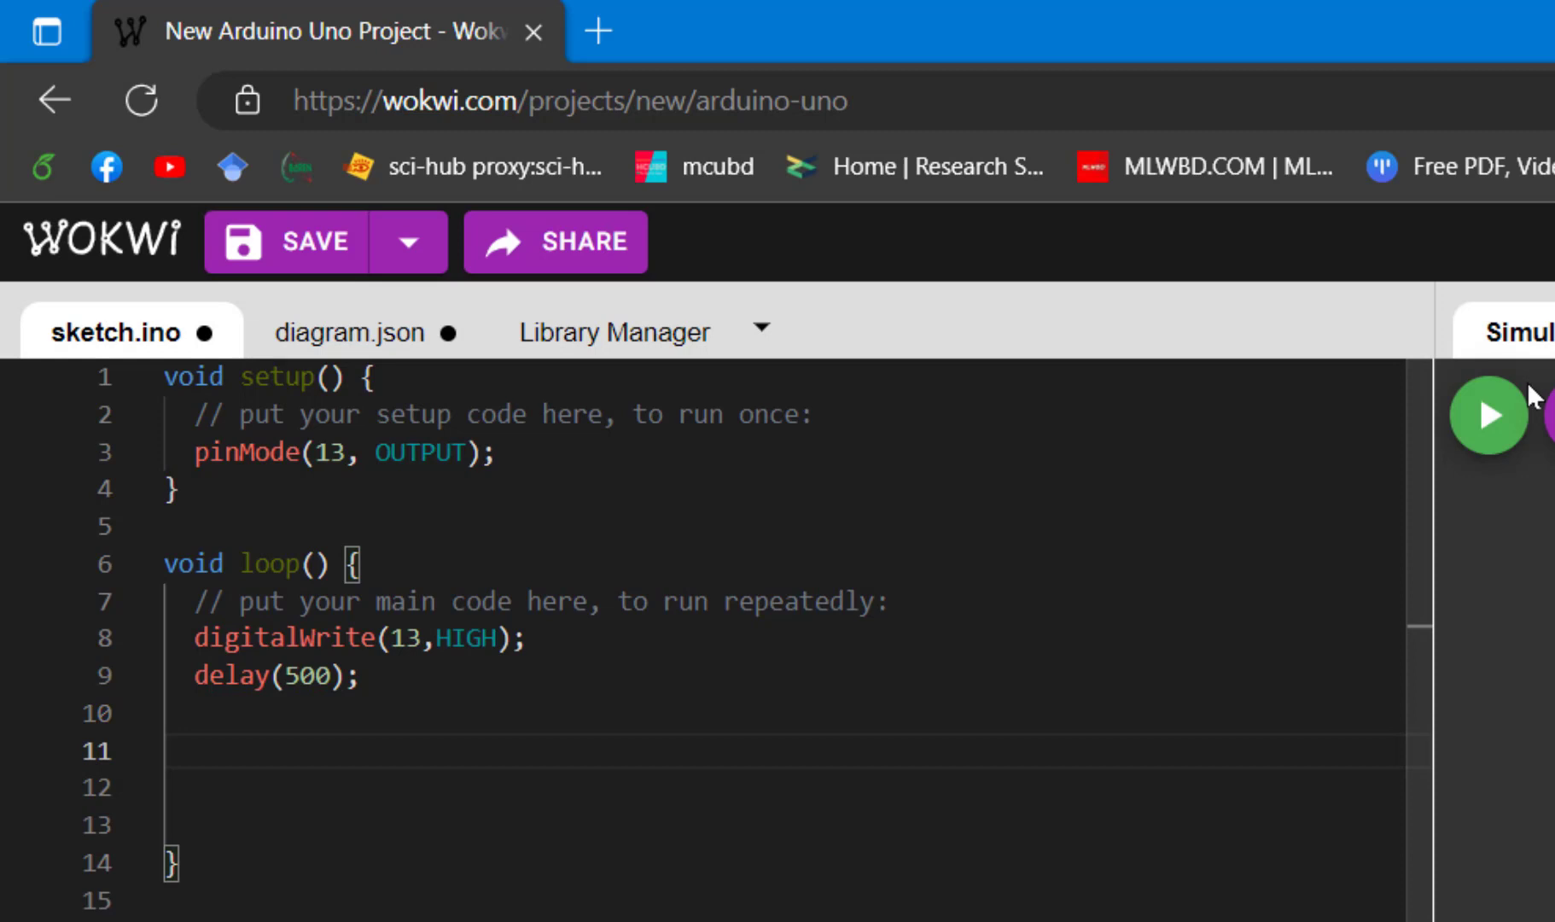
Add digitalWrite(13, LOW); and a second delay(500); to complete the blink
text(di)
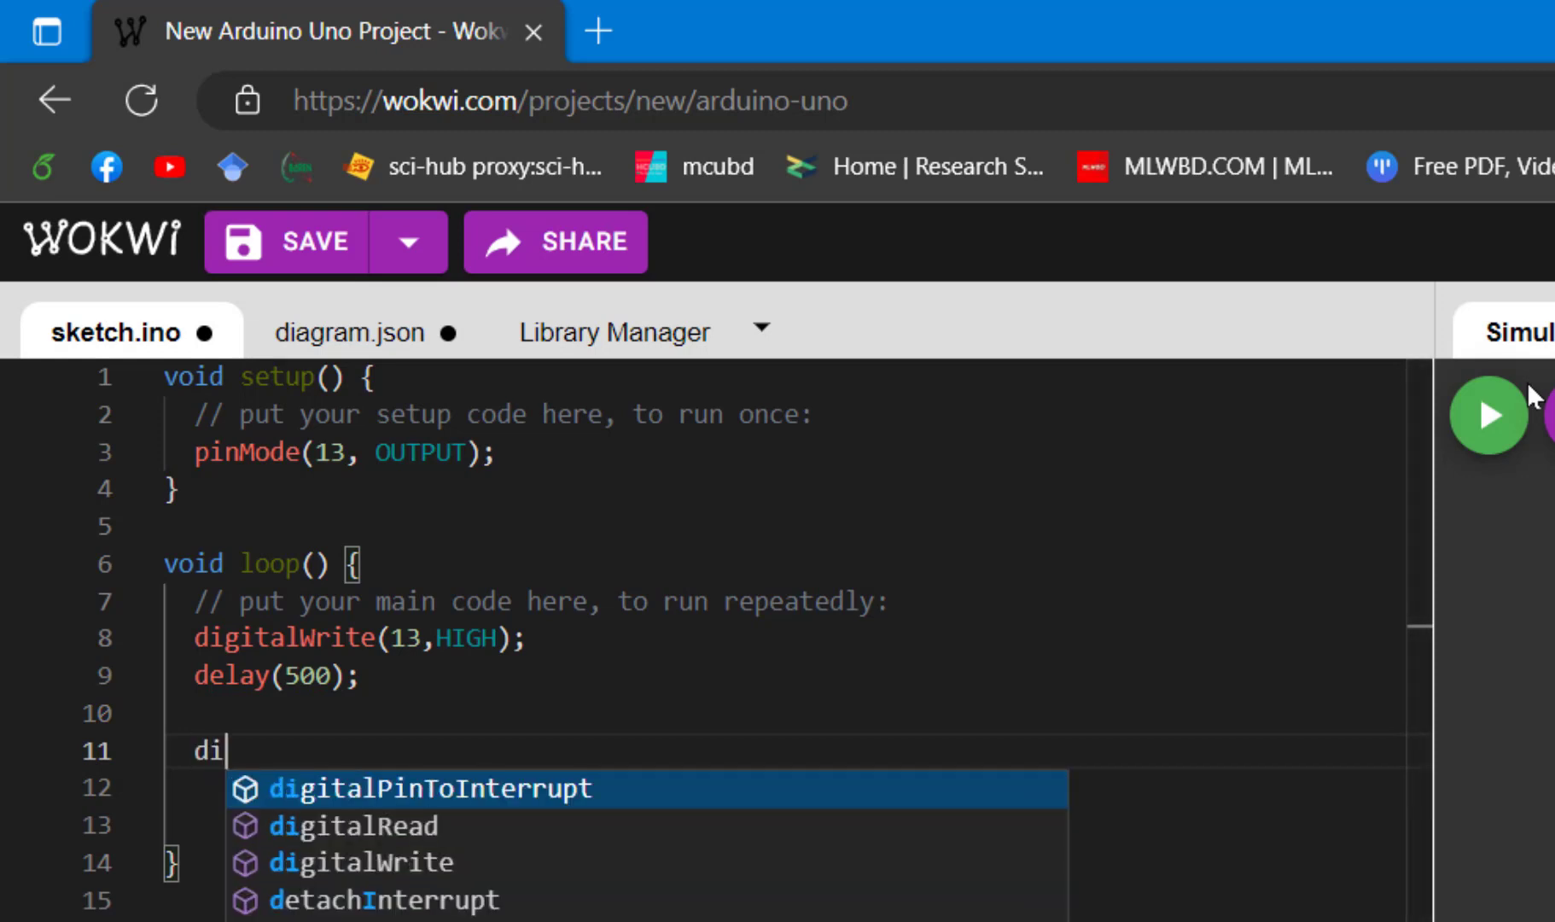
text(g)
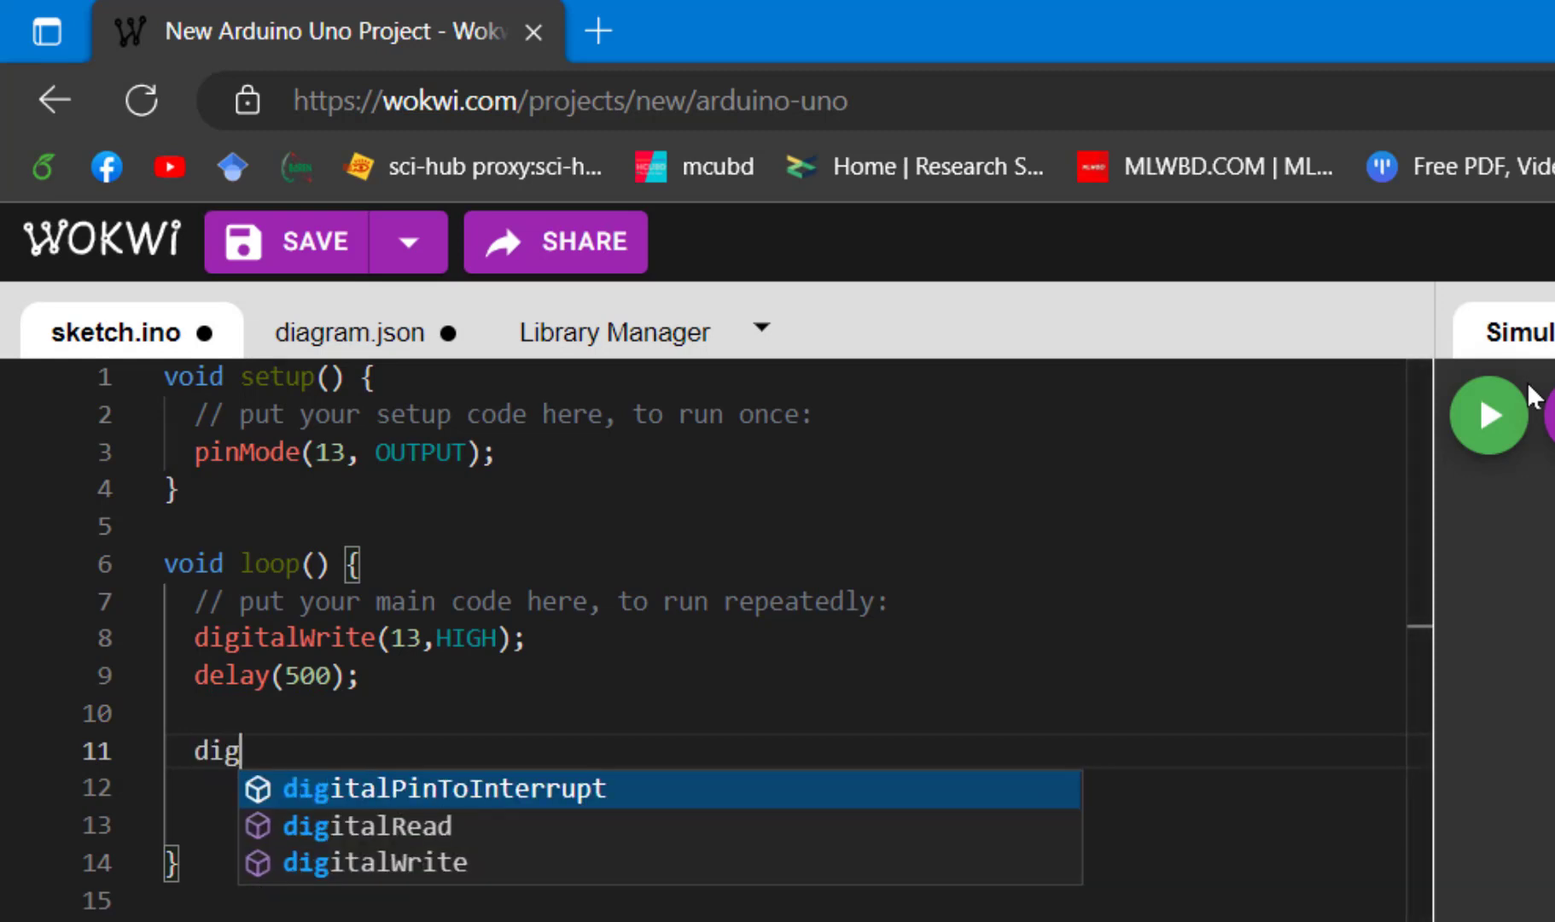
click(374, 860)
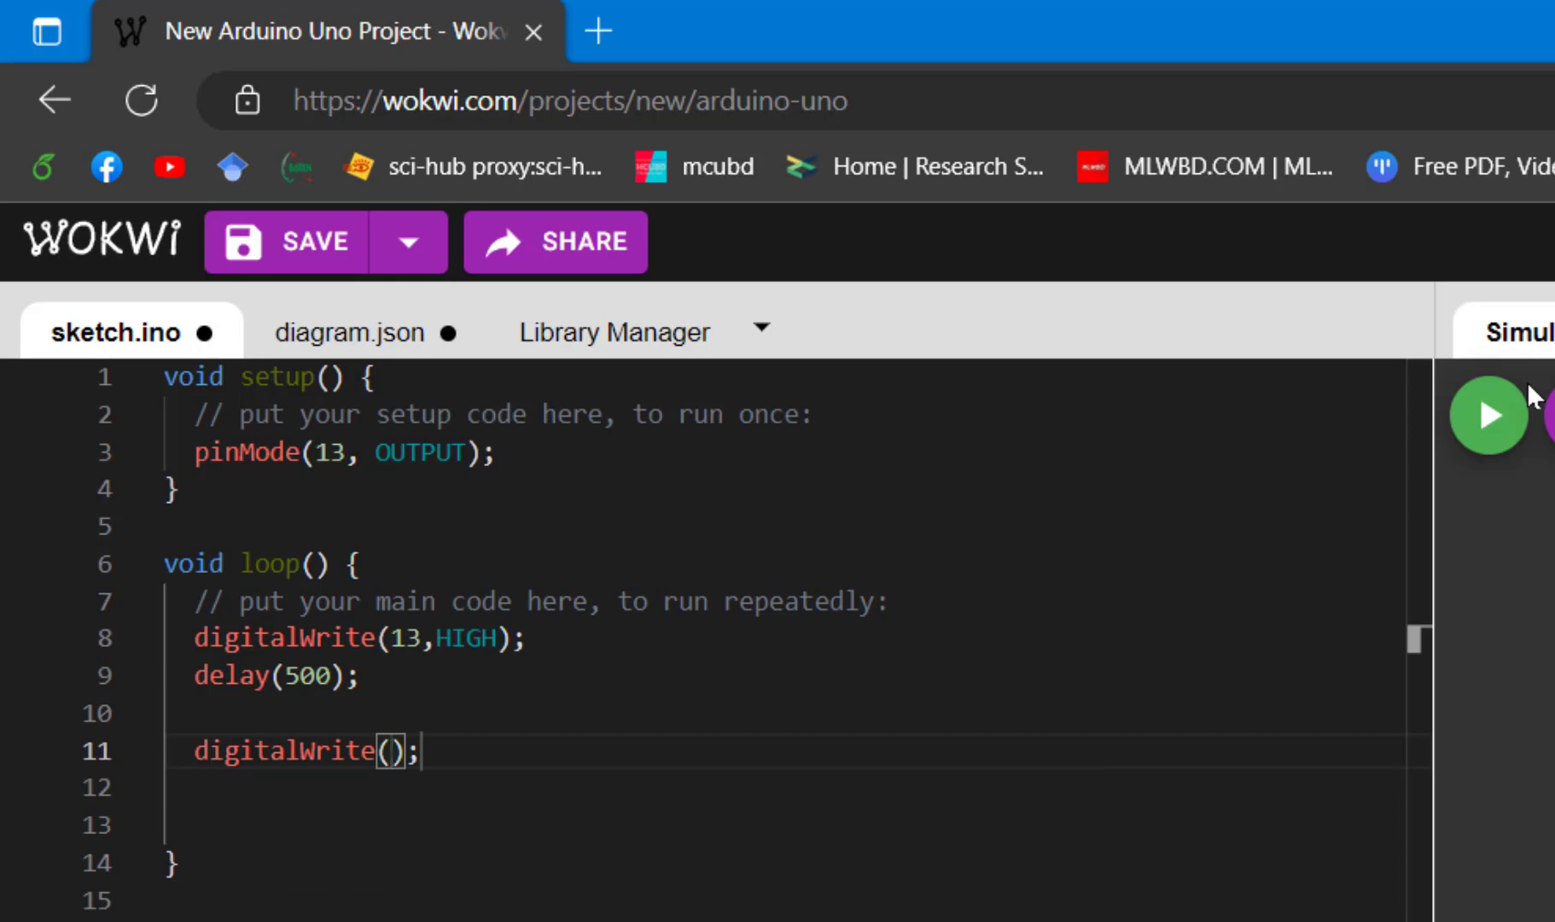
text(13,LOW)
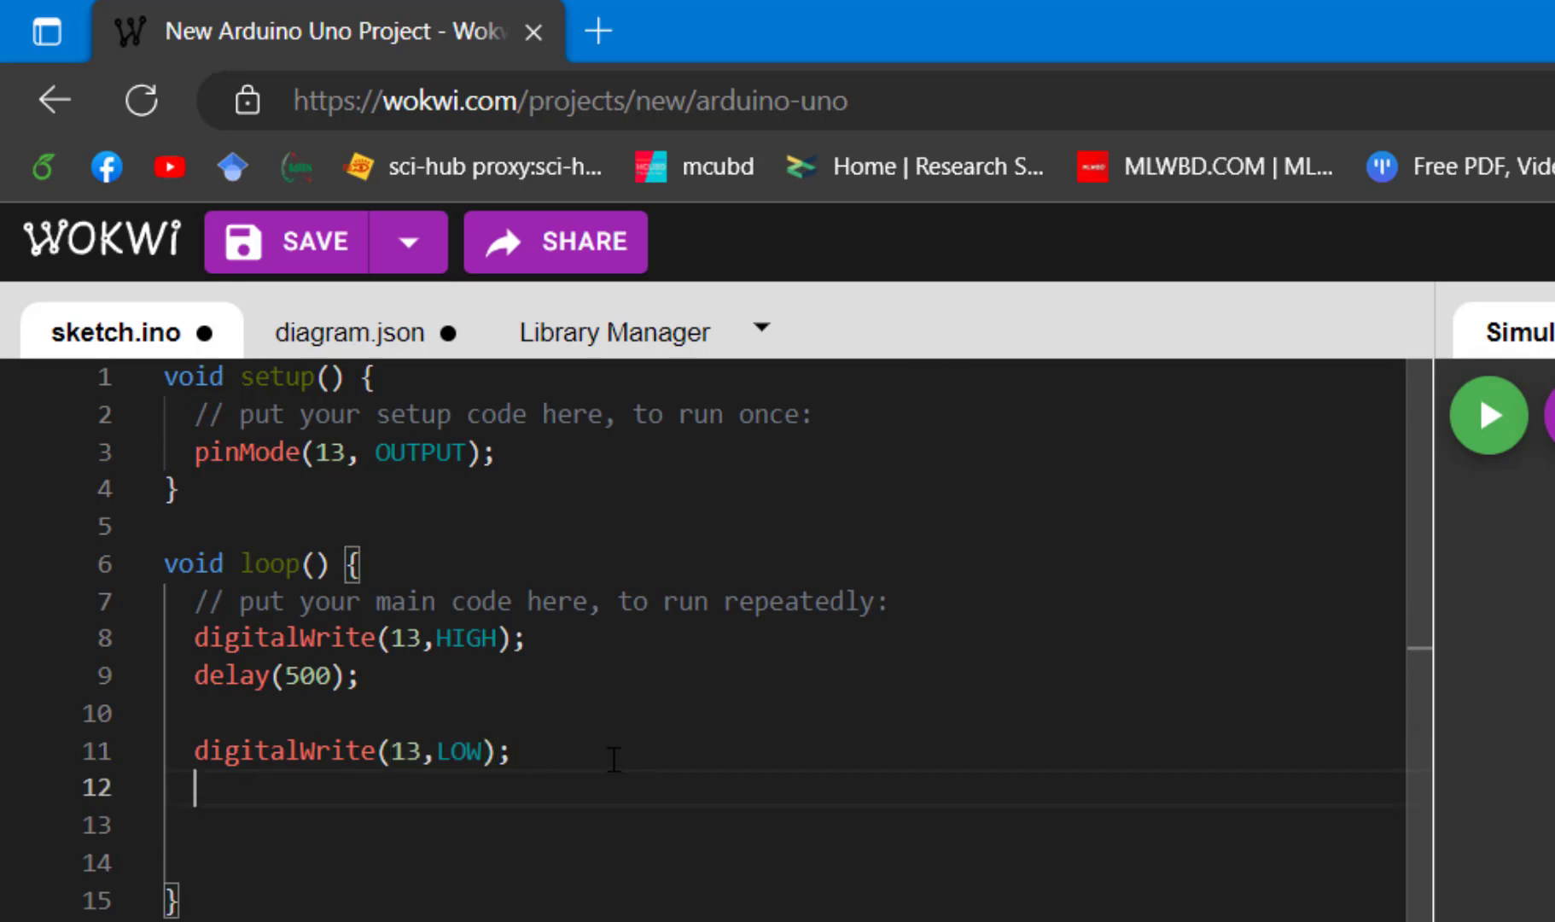
text(delay();)
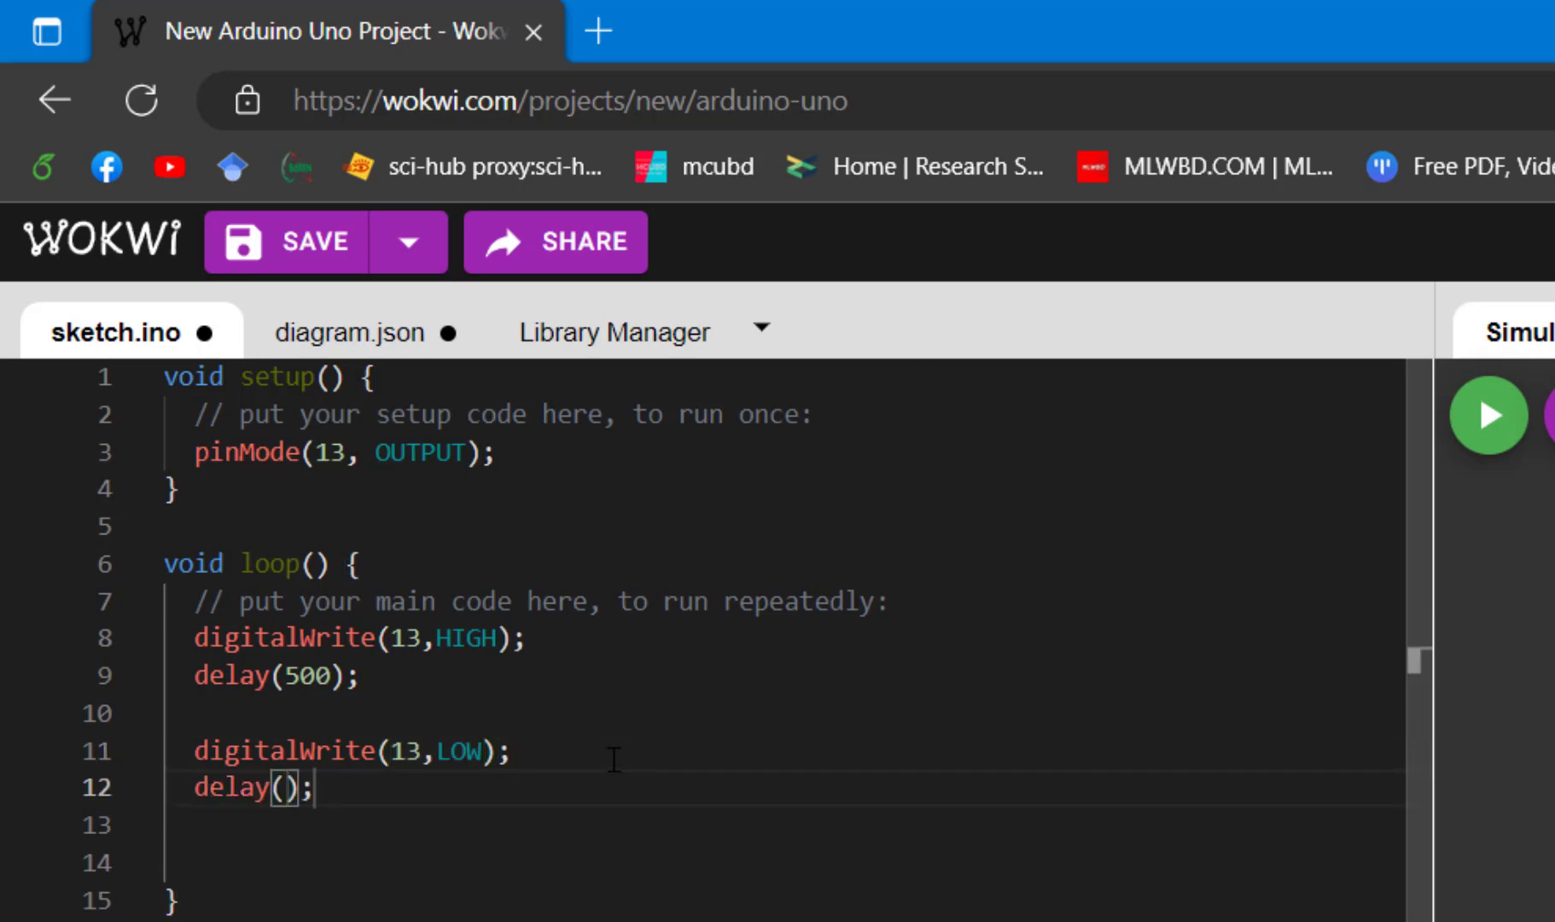
text(500)
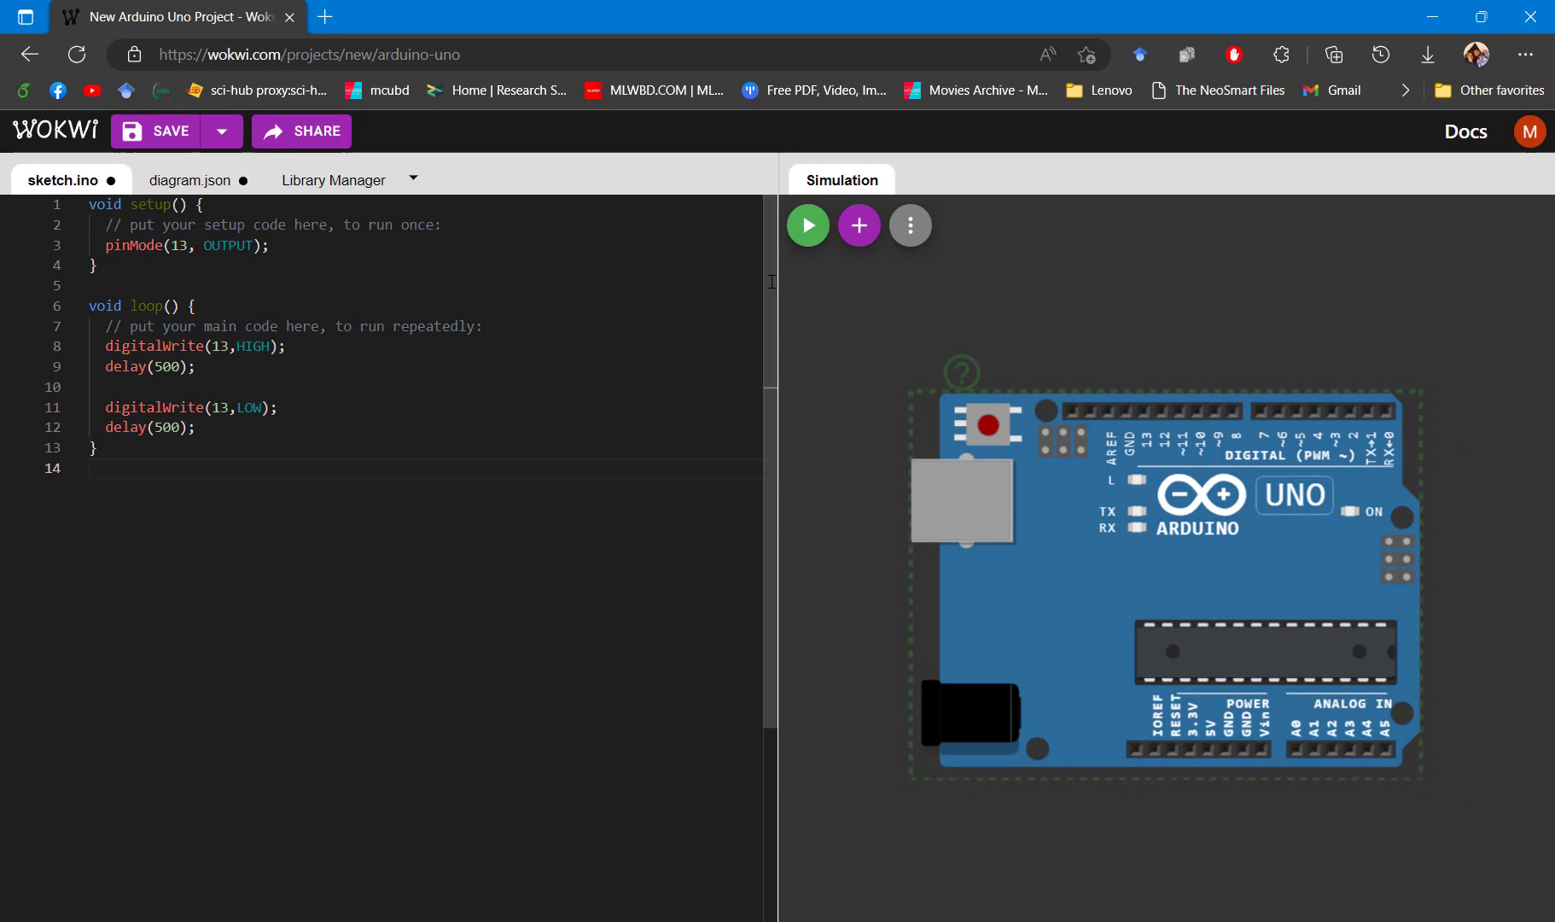
mouse_move(1021, 445)
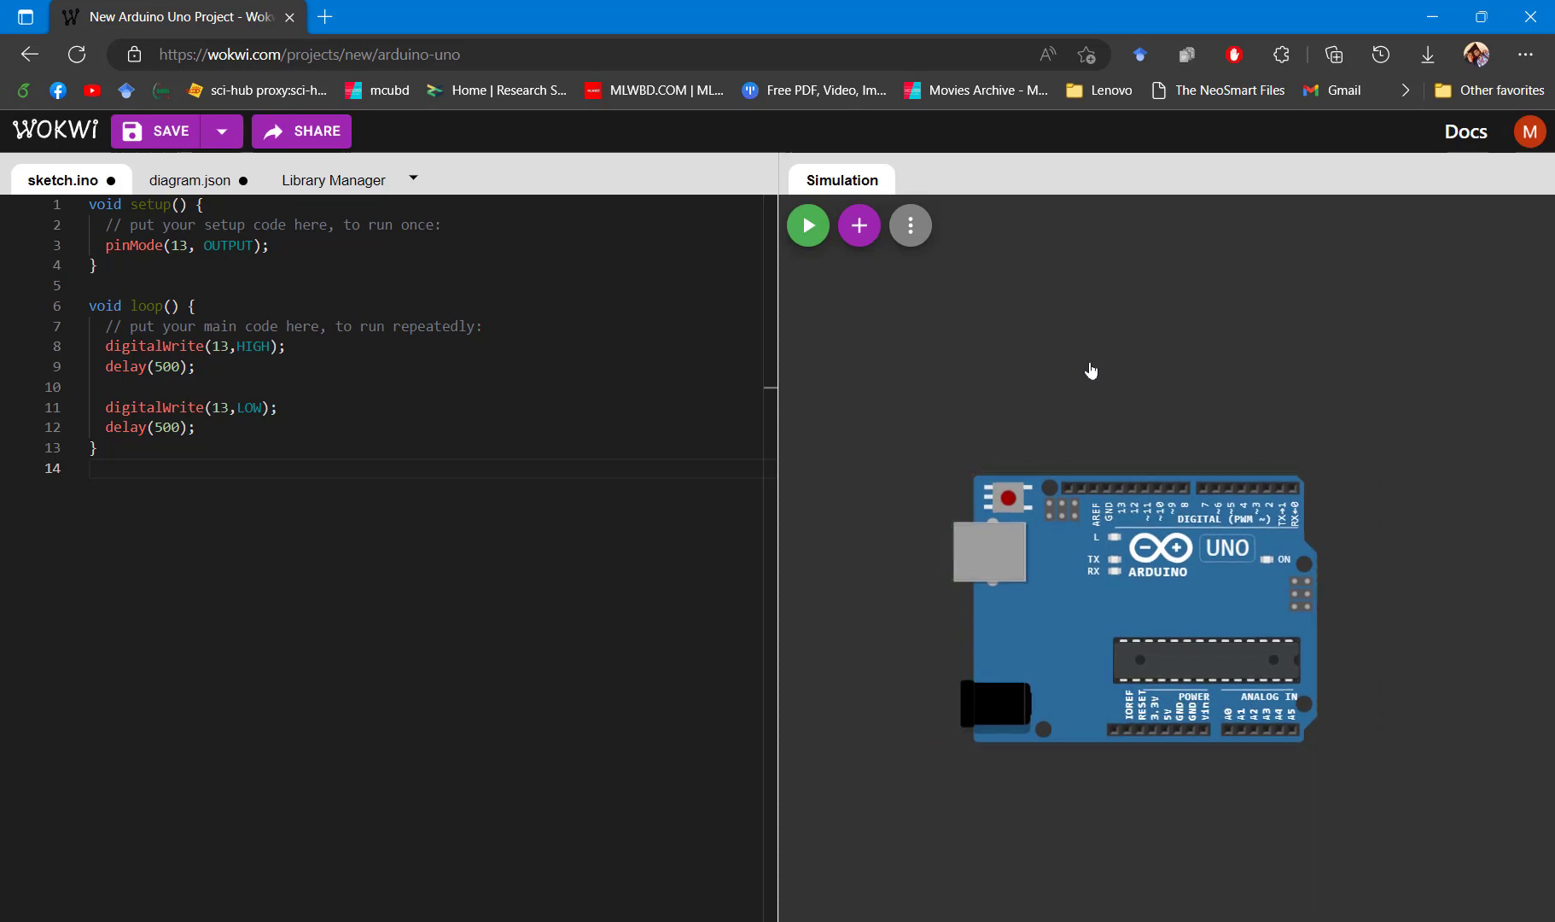
mouse_move(1043, 345)
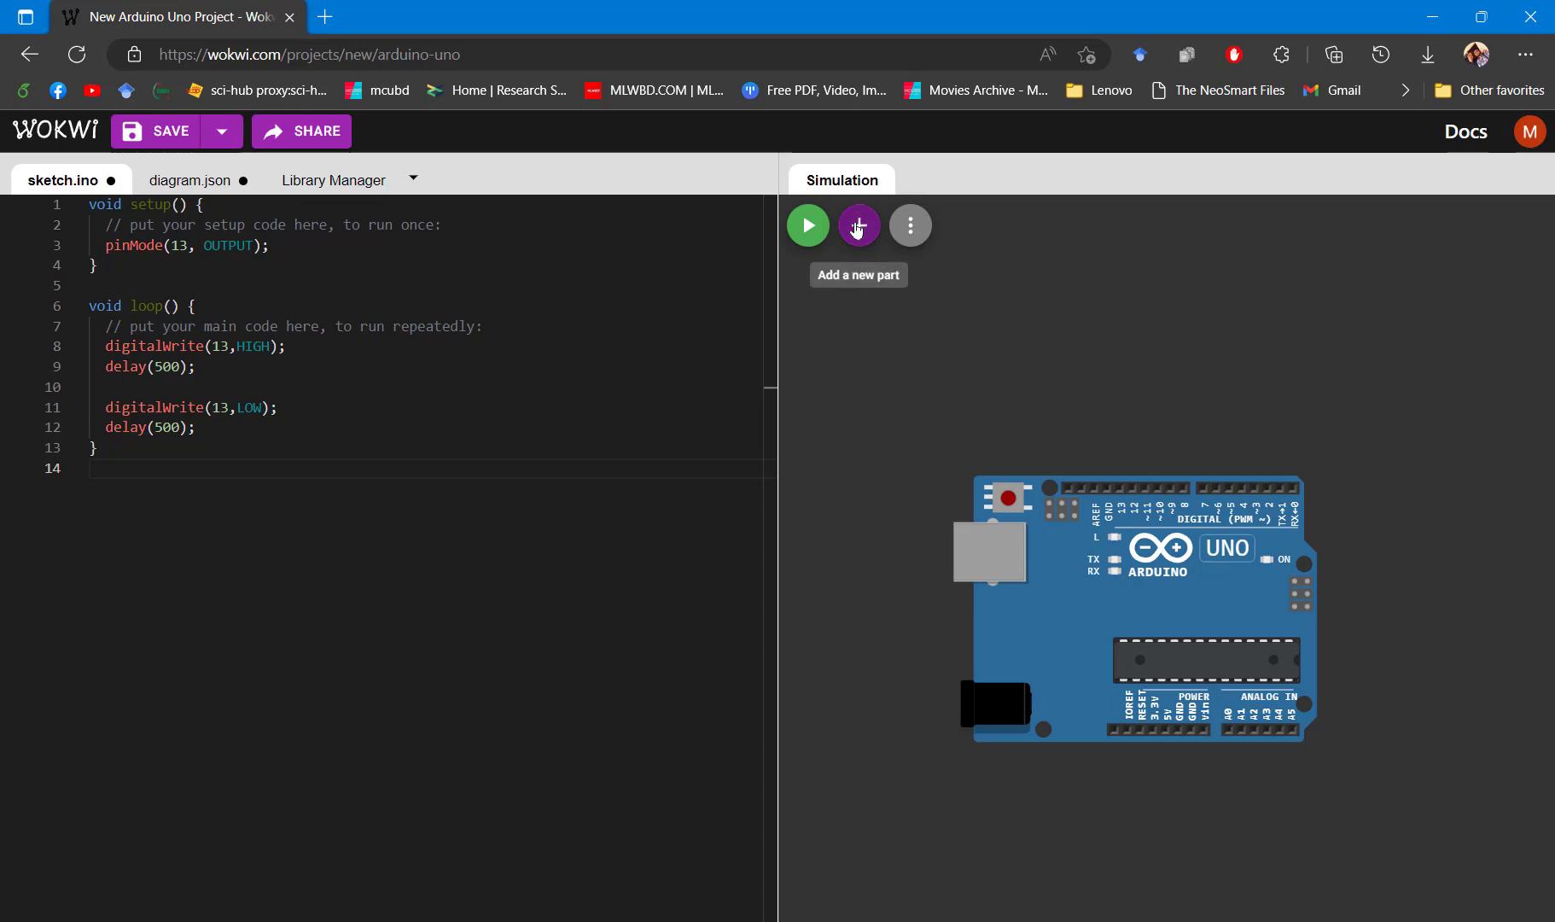
Add an LED and a resistor from the parts list next to the Uno
click(857, 225)
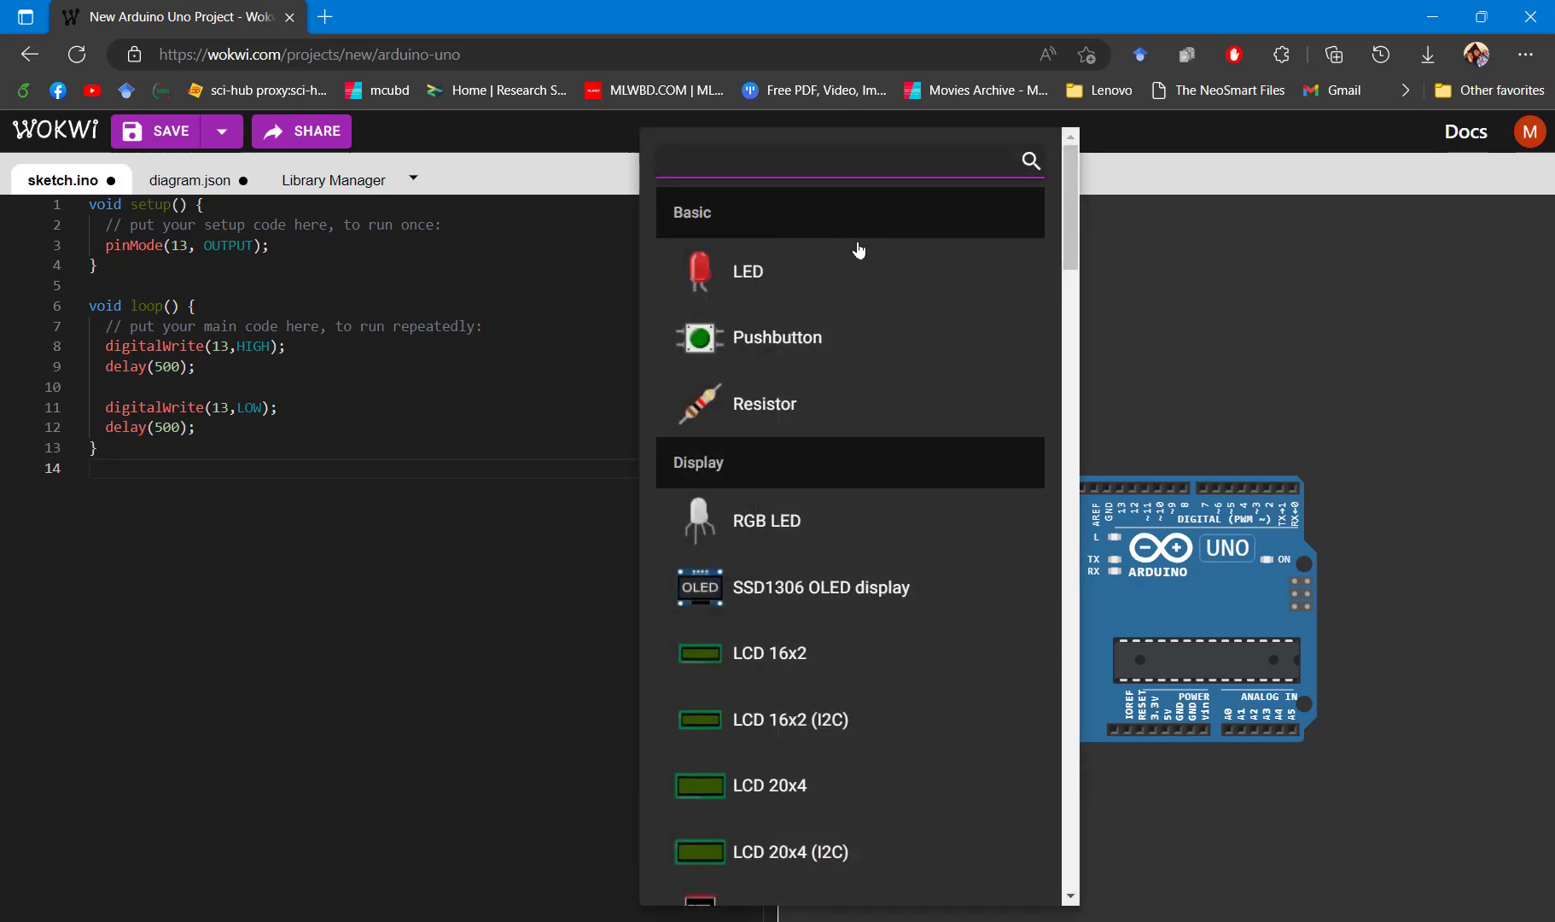
mouse_move(1166, 261)
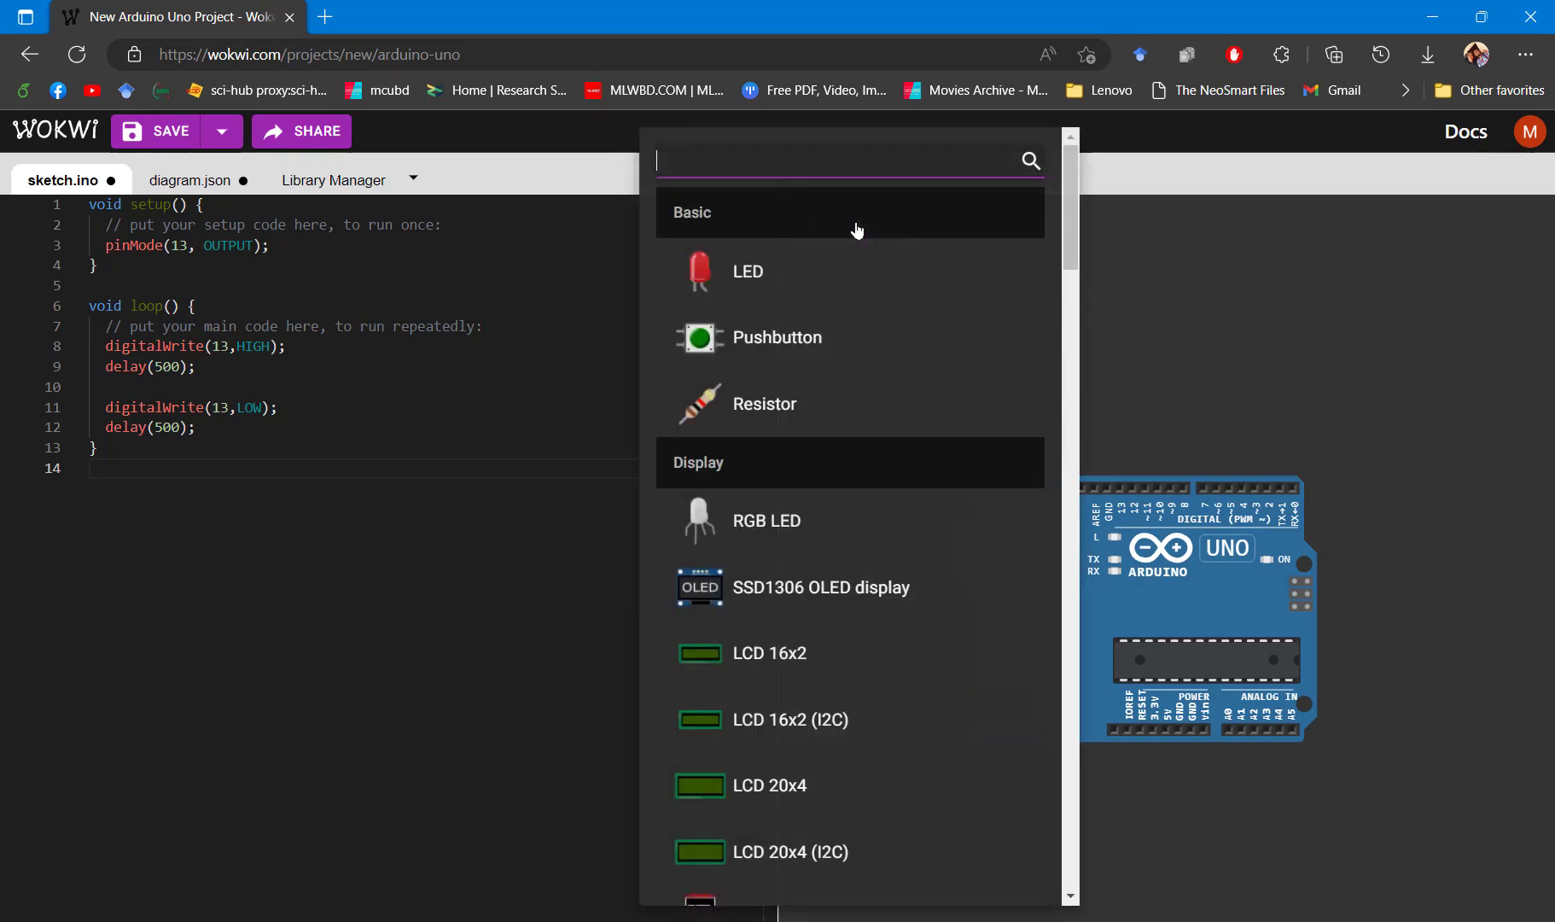
mouse_move(790, 278)
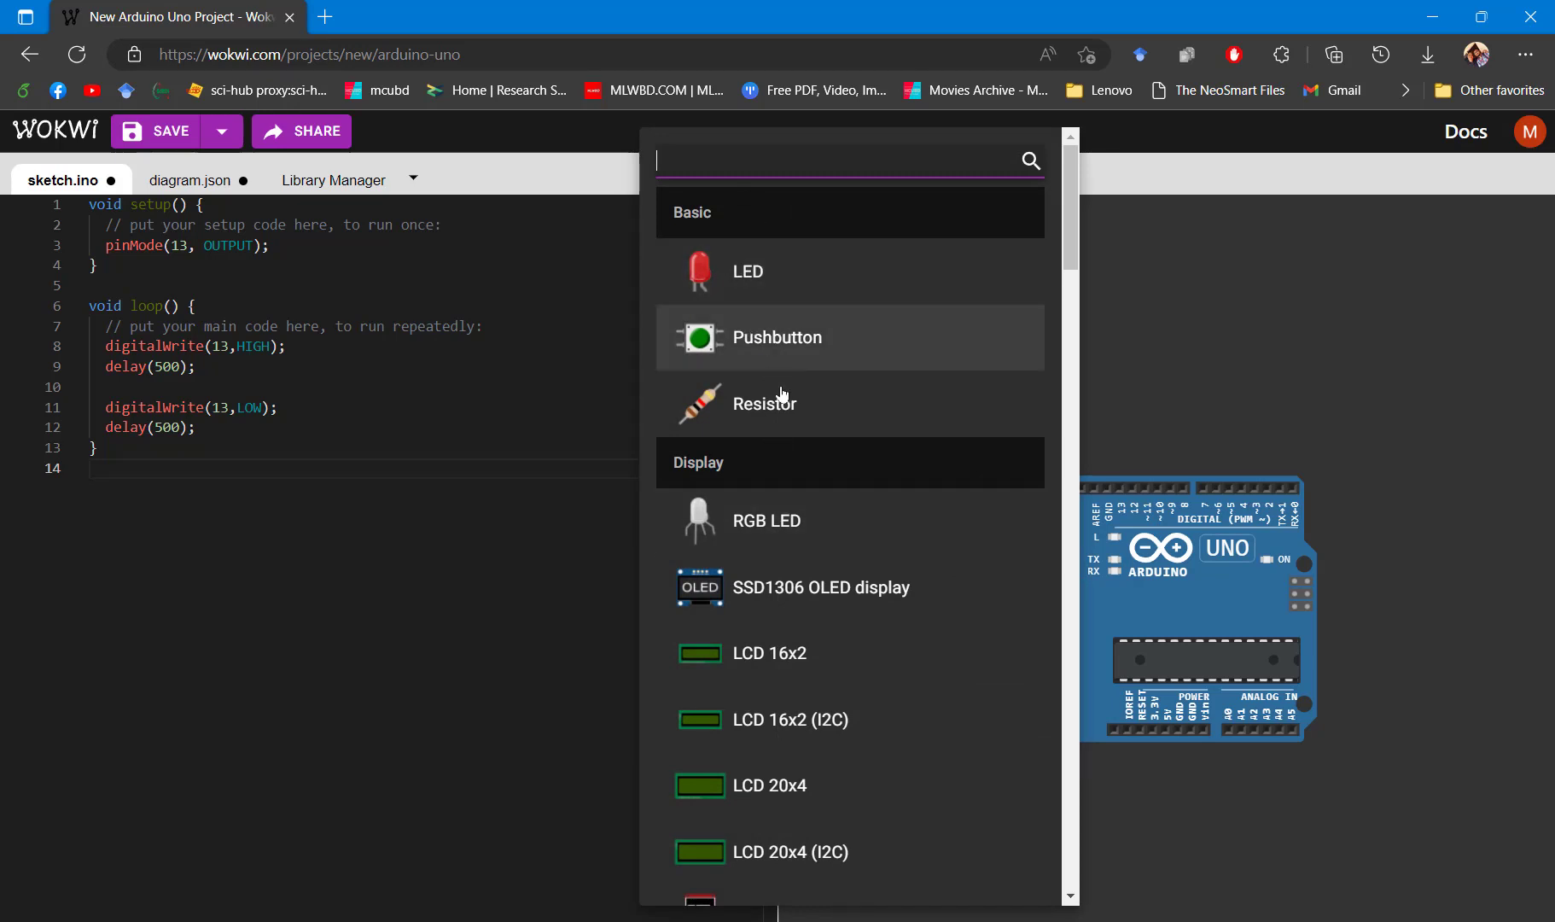
mouse_move(763, 277)
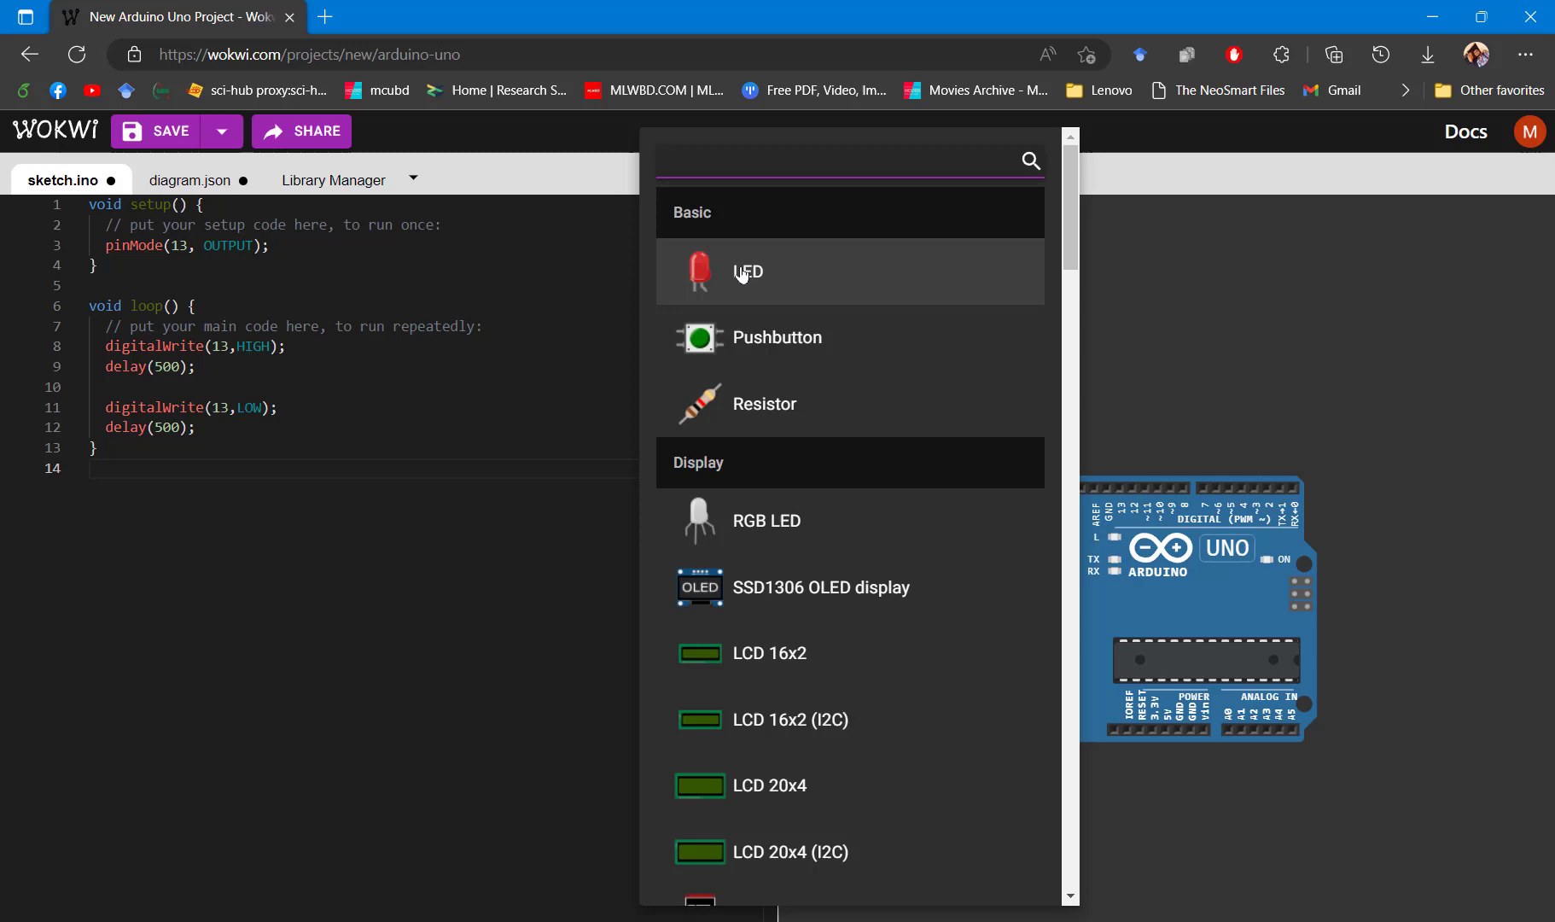
click(746, 272)
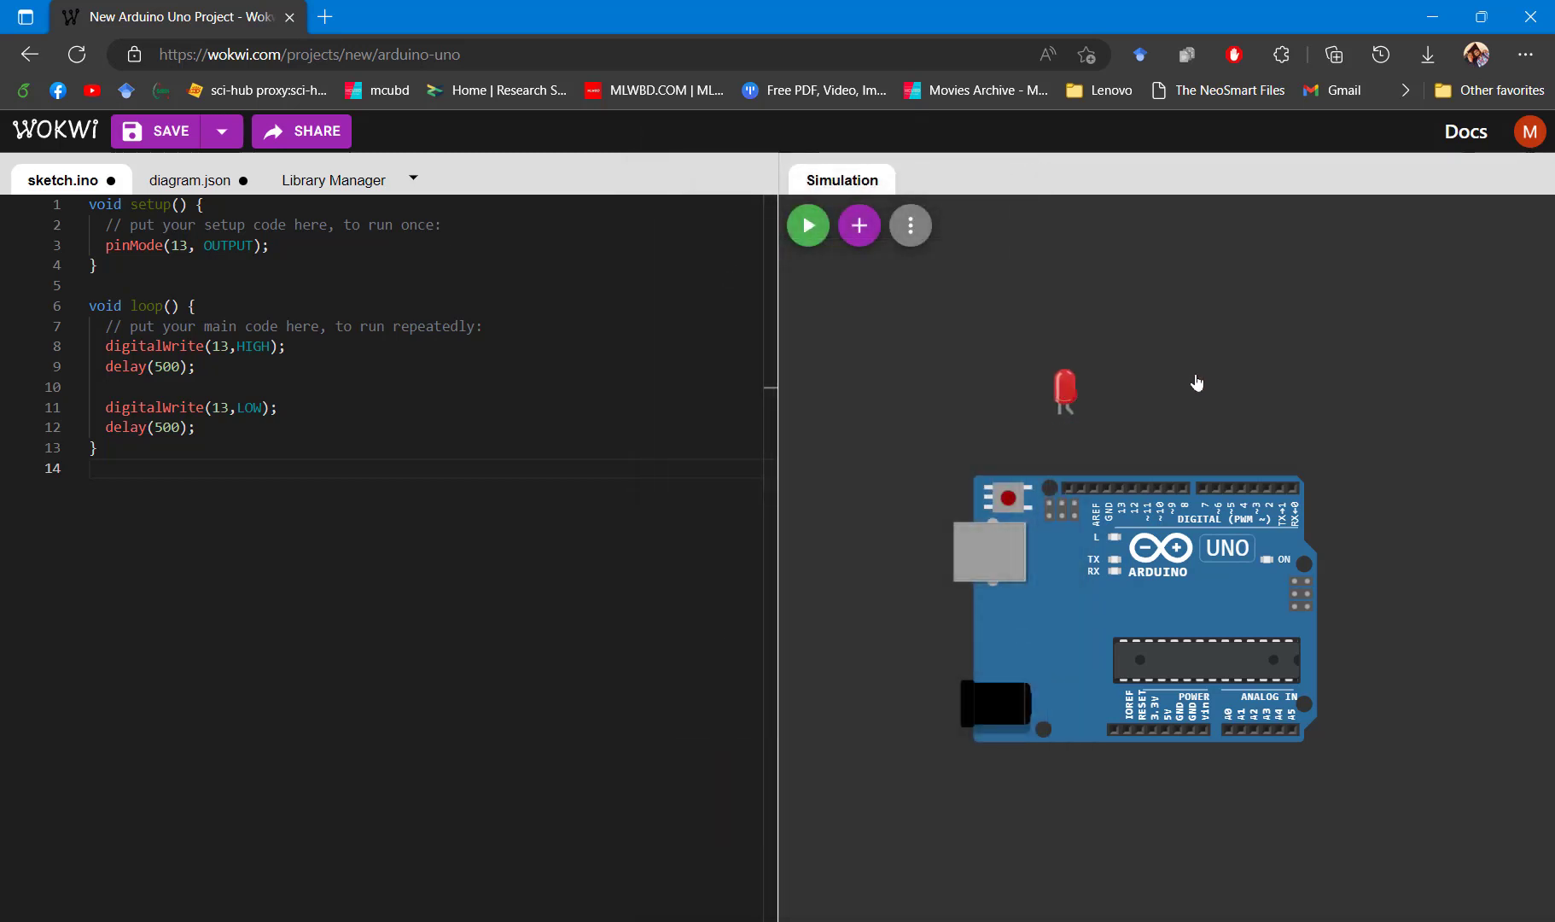
mouse_move(859, 226)
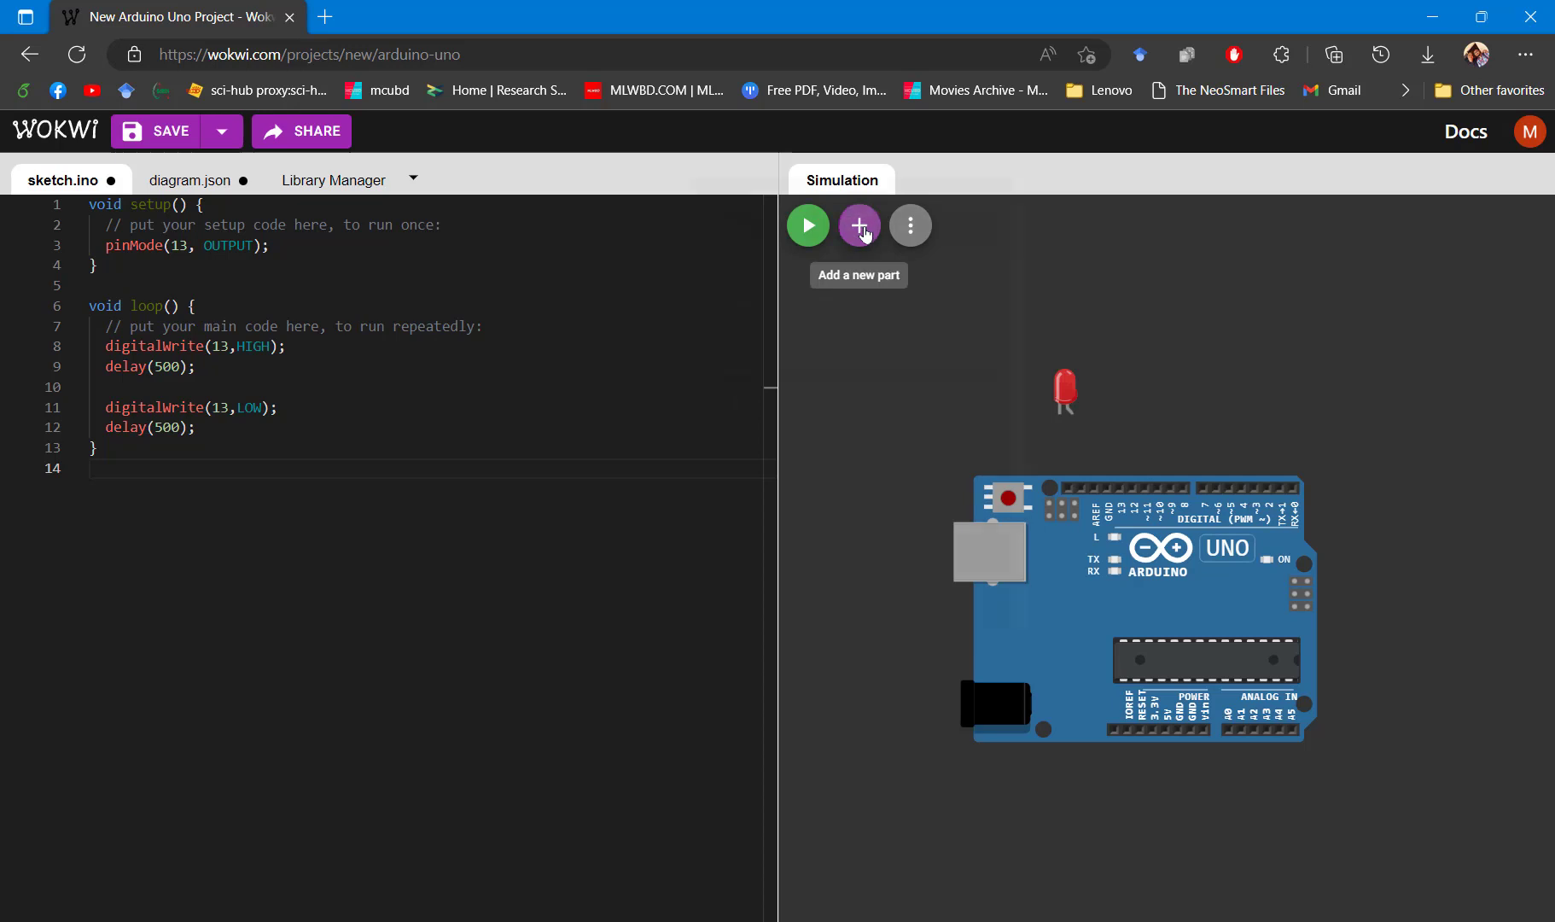
click(859, 225)
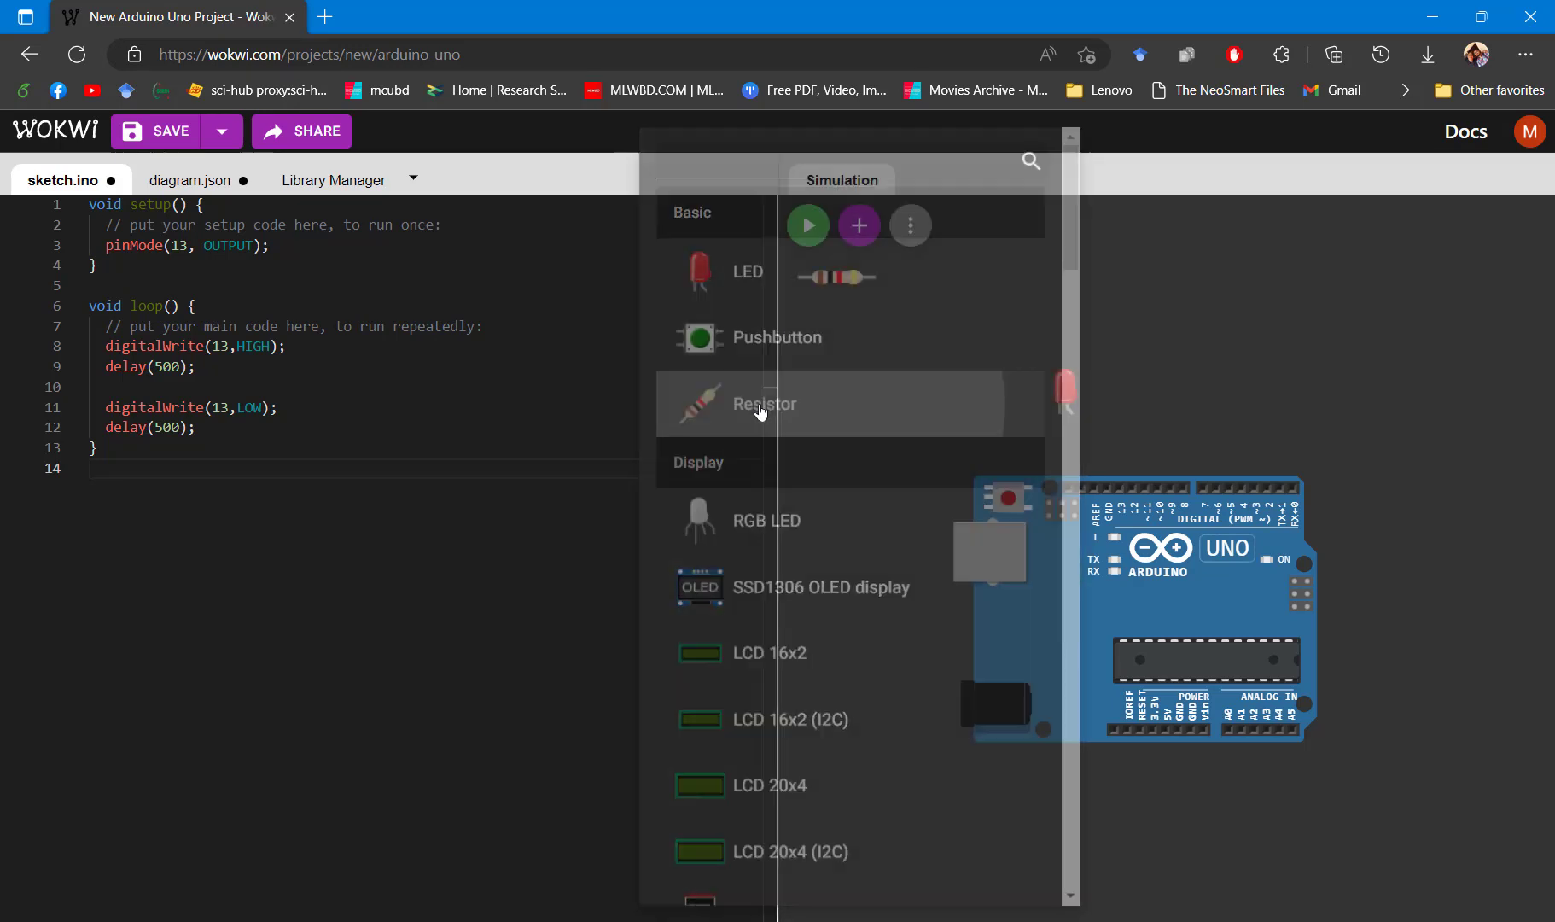
click(763, 405)
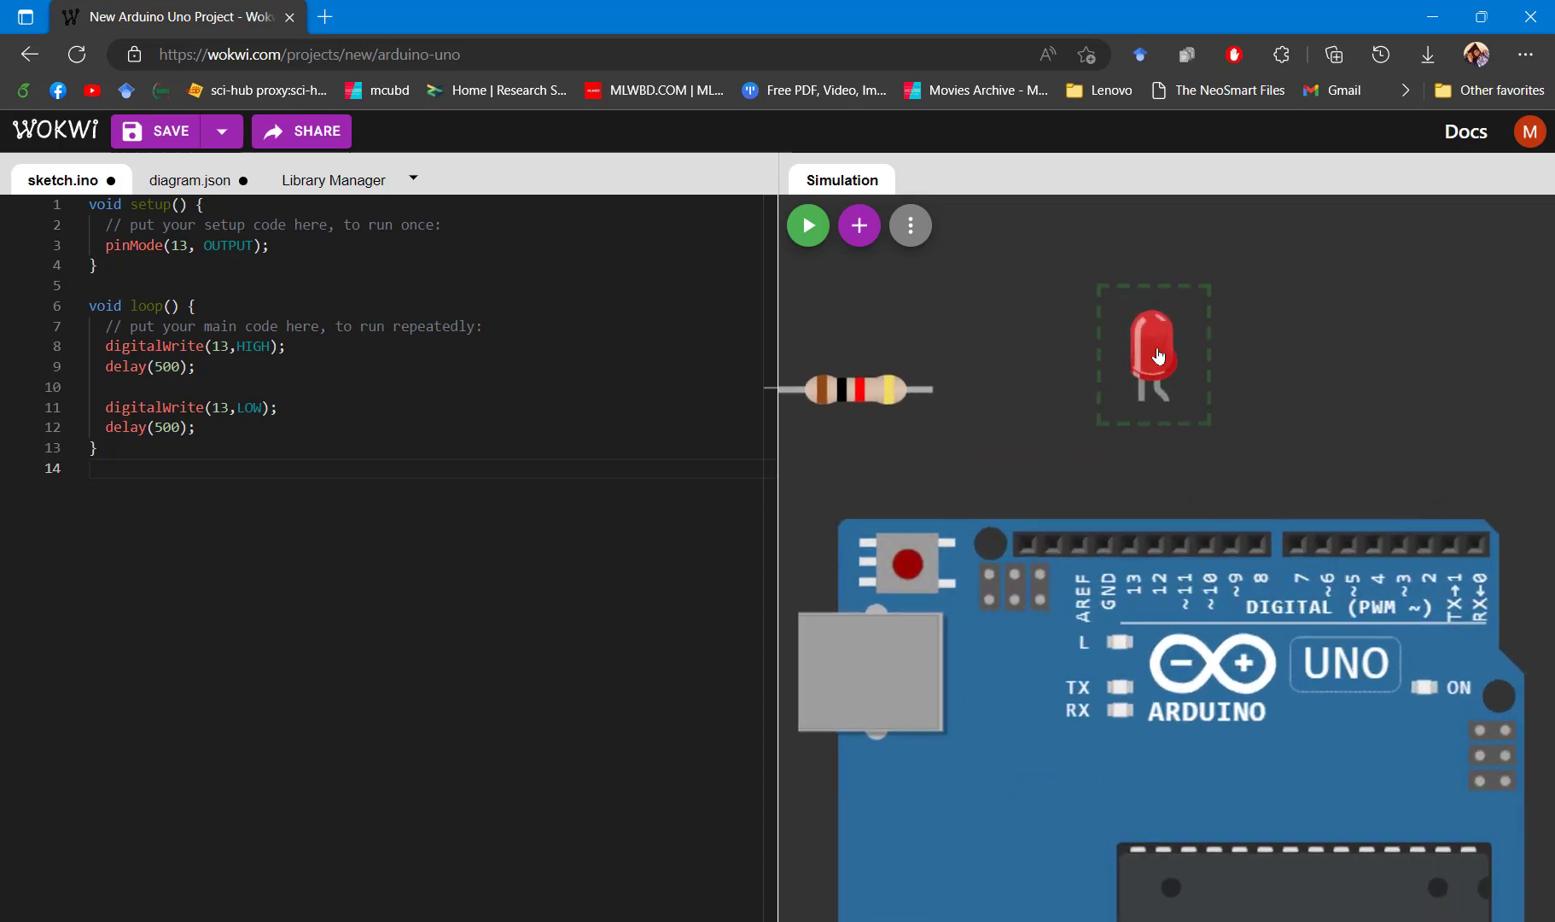
mouse_move(1128, 360)
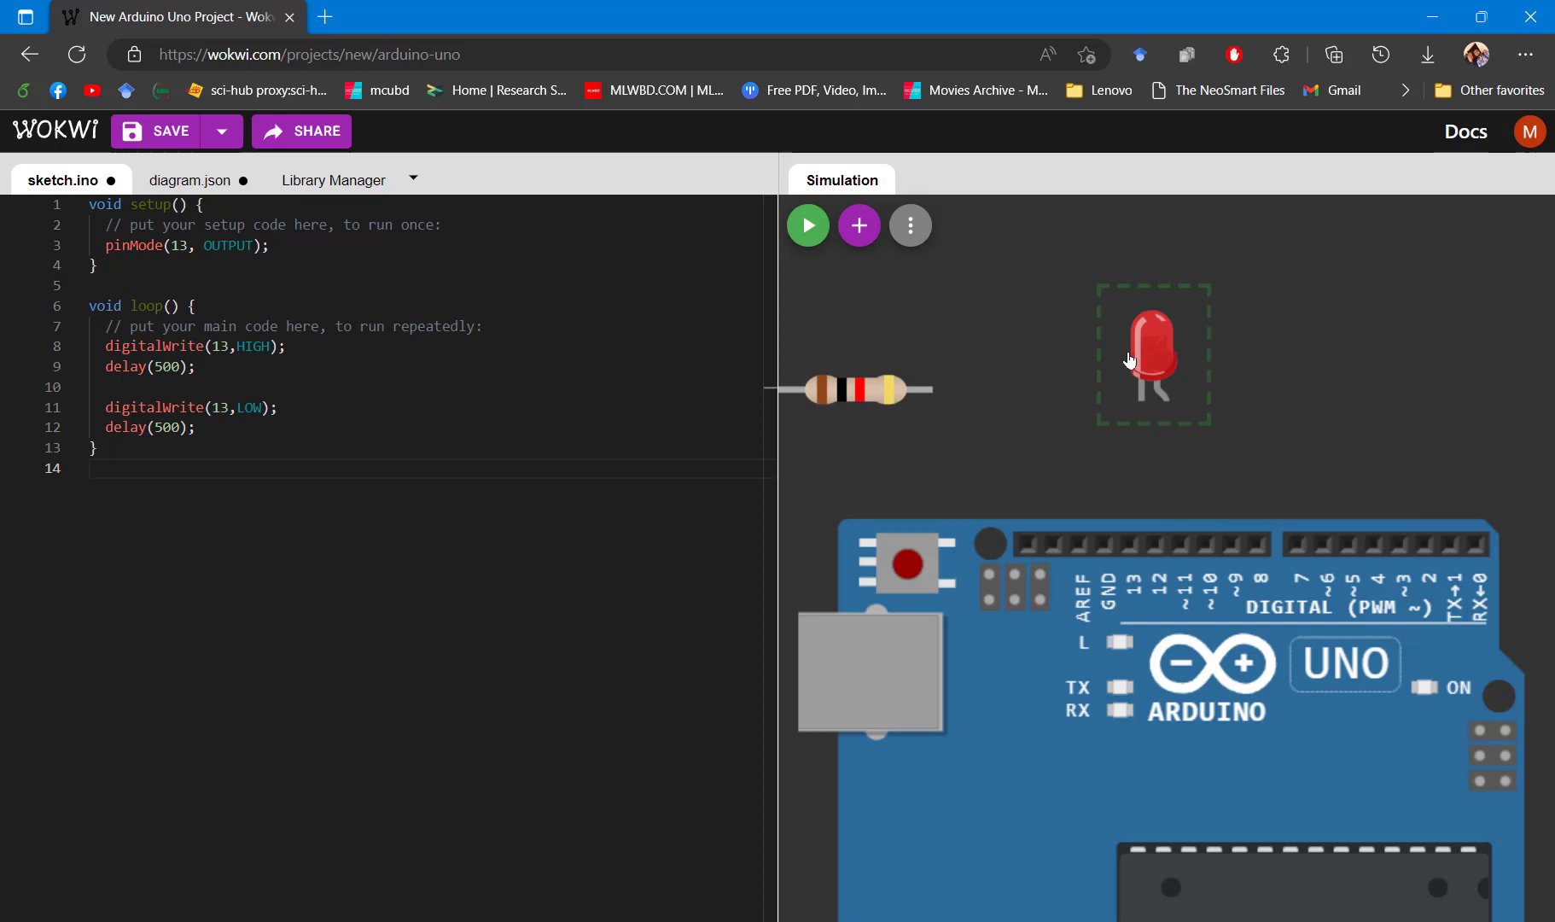
mouse_move(1149, 365)
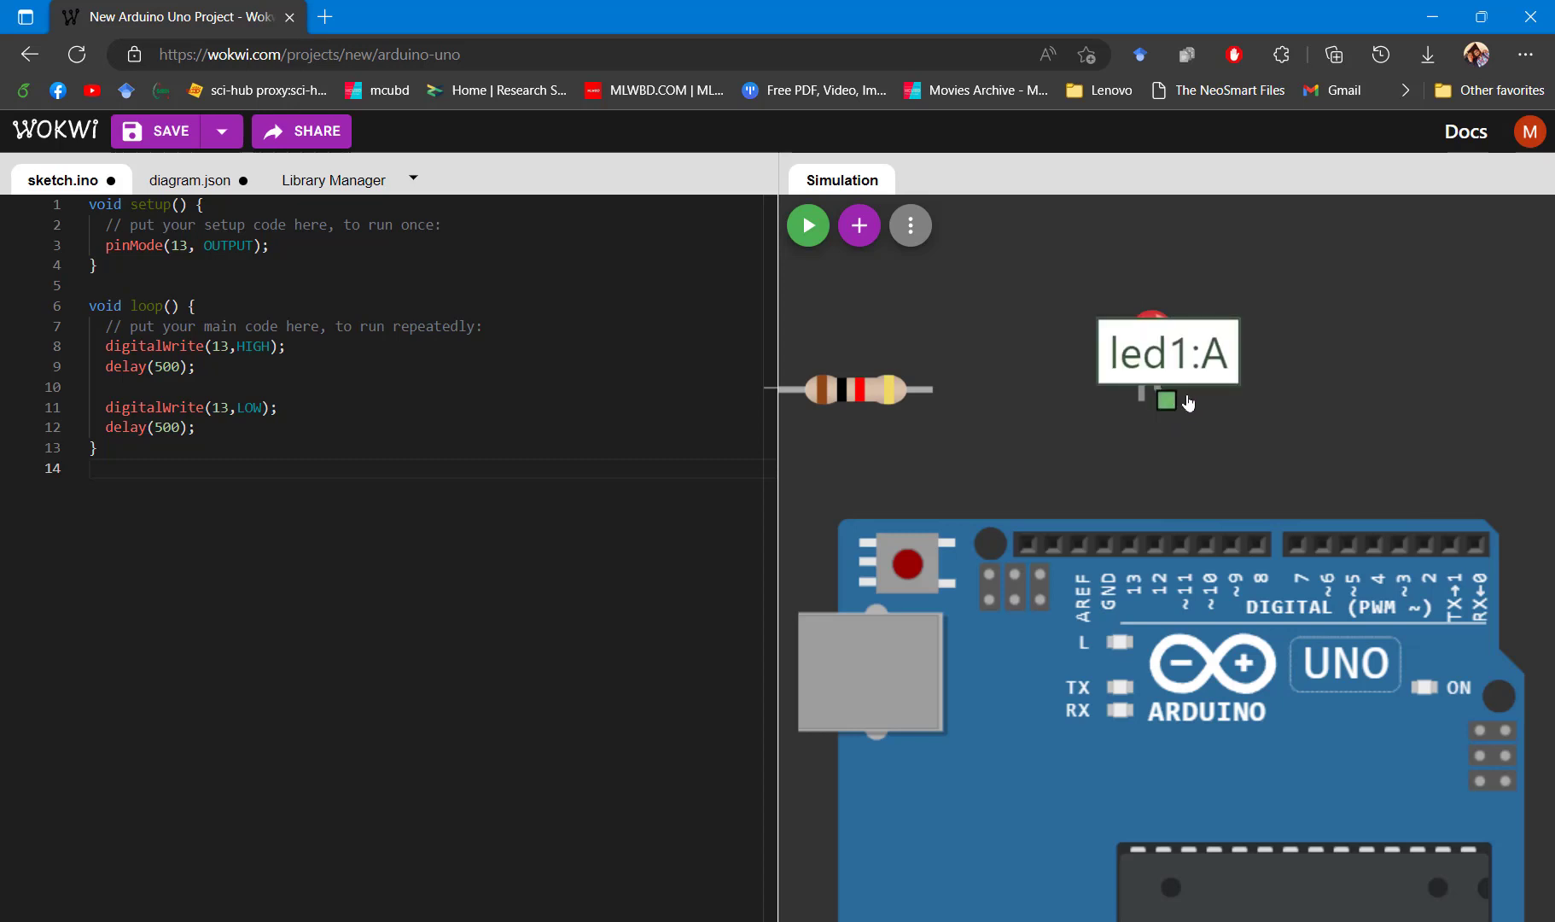
mouse_move(1168, 405)
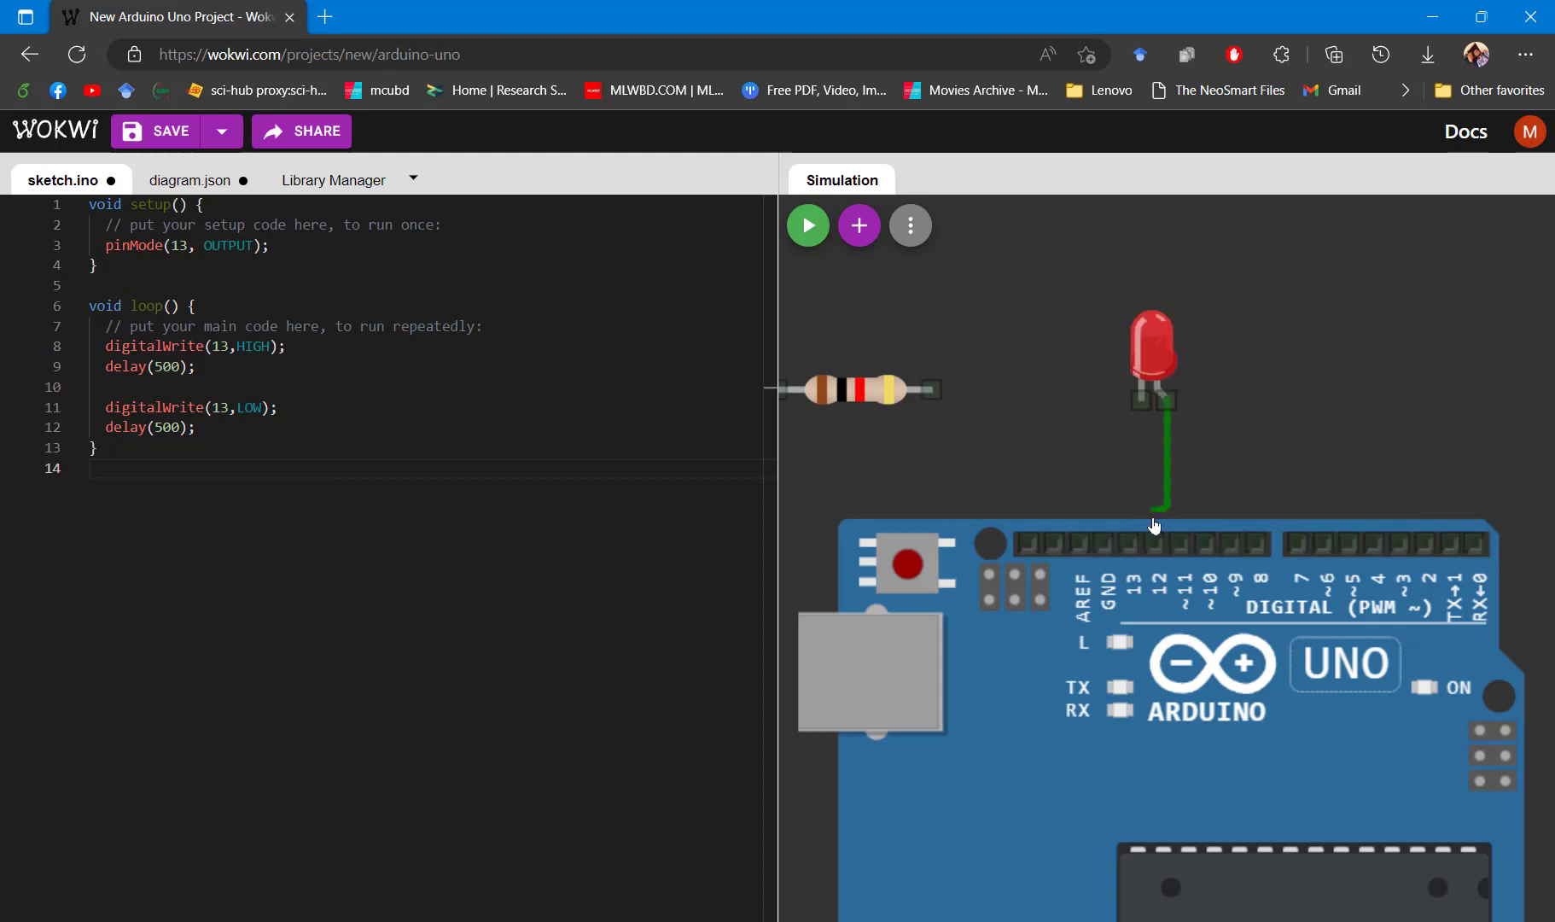
mouse_move(1141, 401)
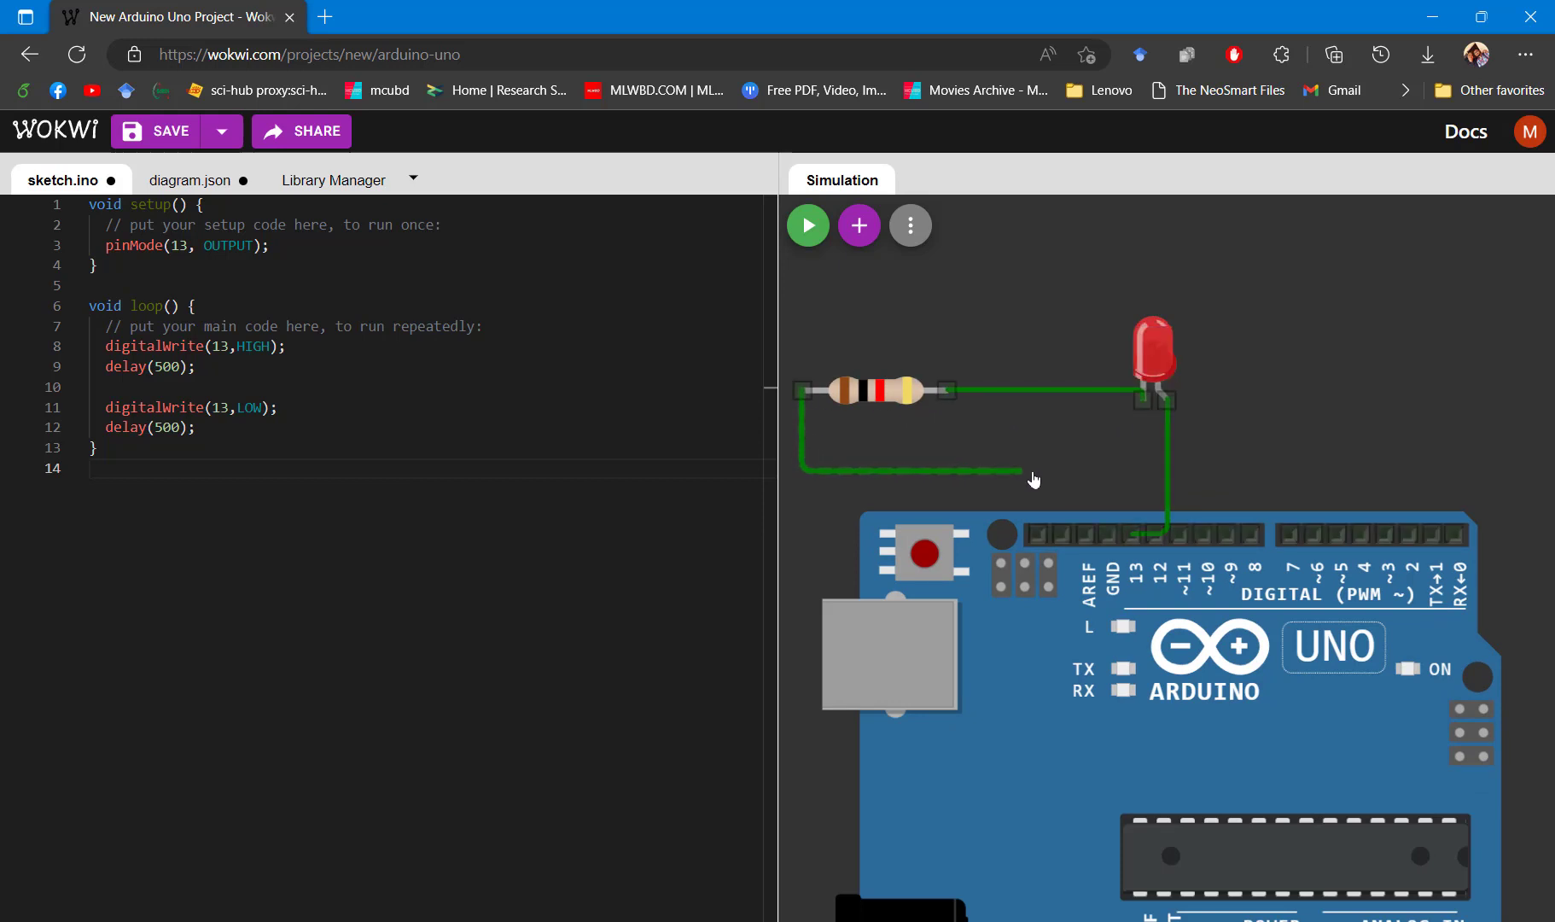
mouse_move(1112, 535)
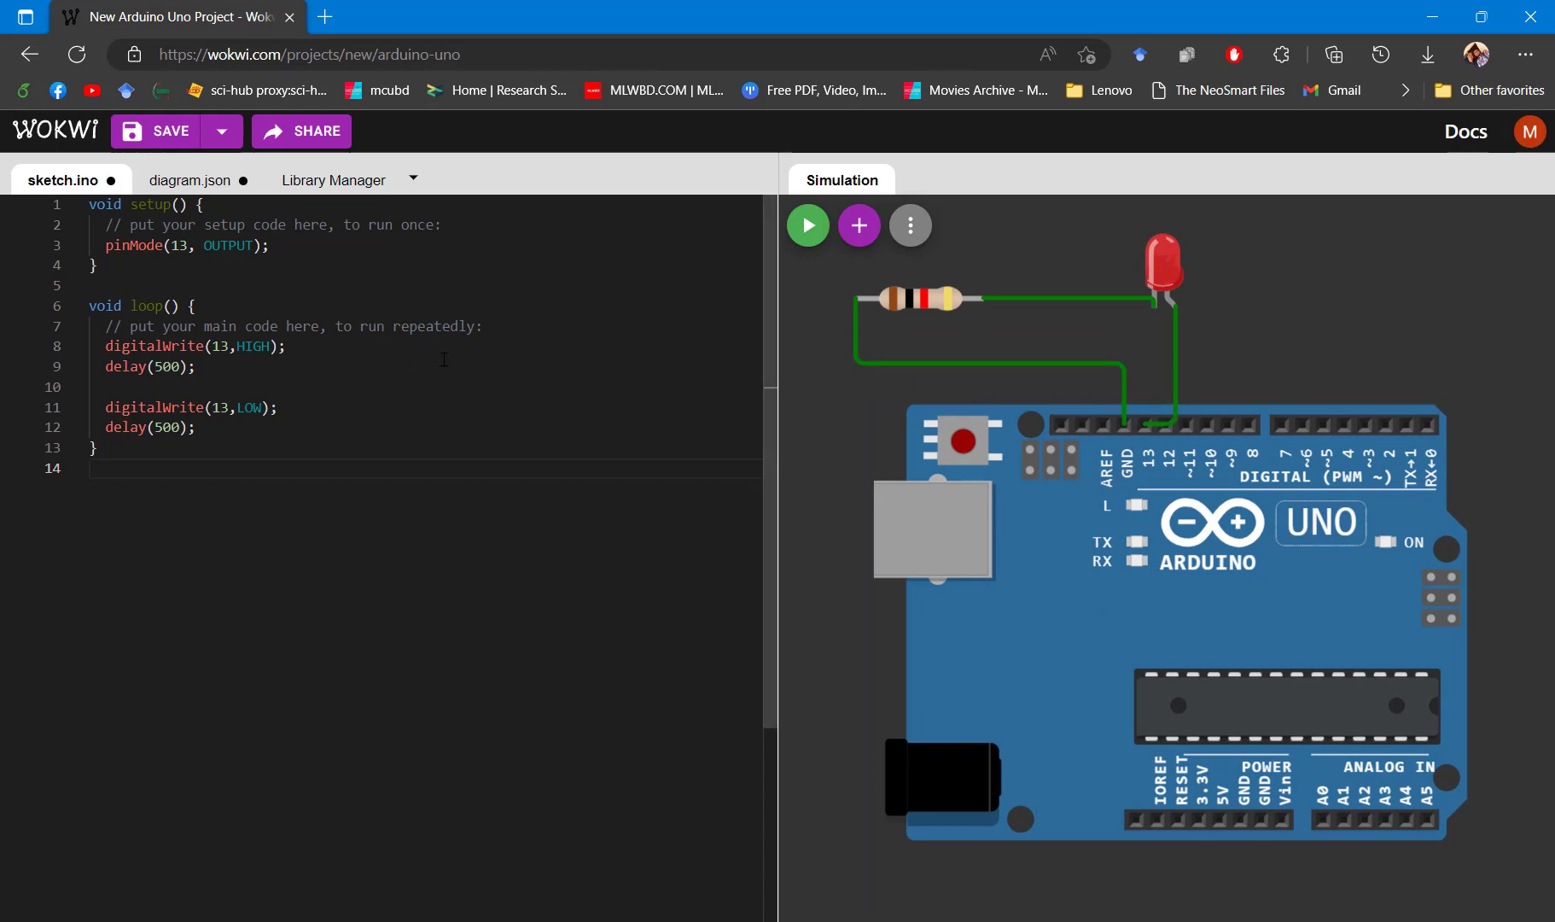
mouse_move(808, 225)
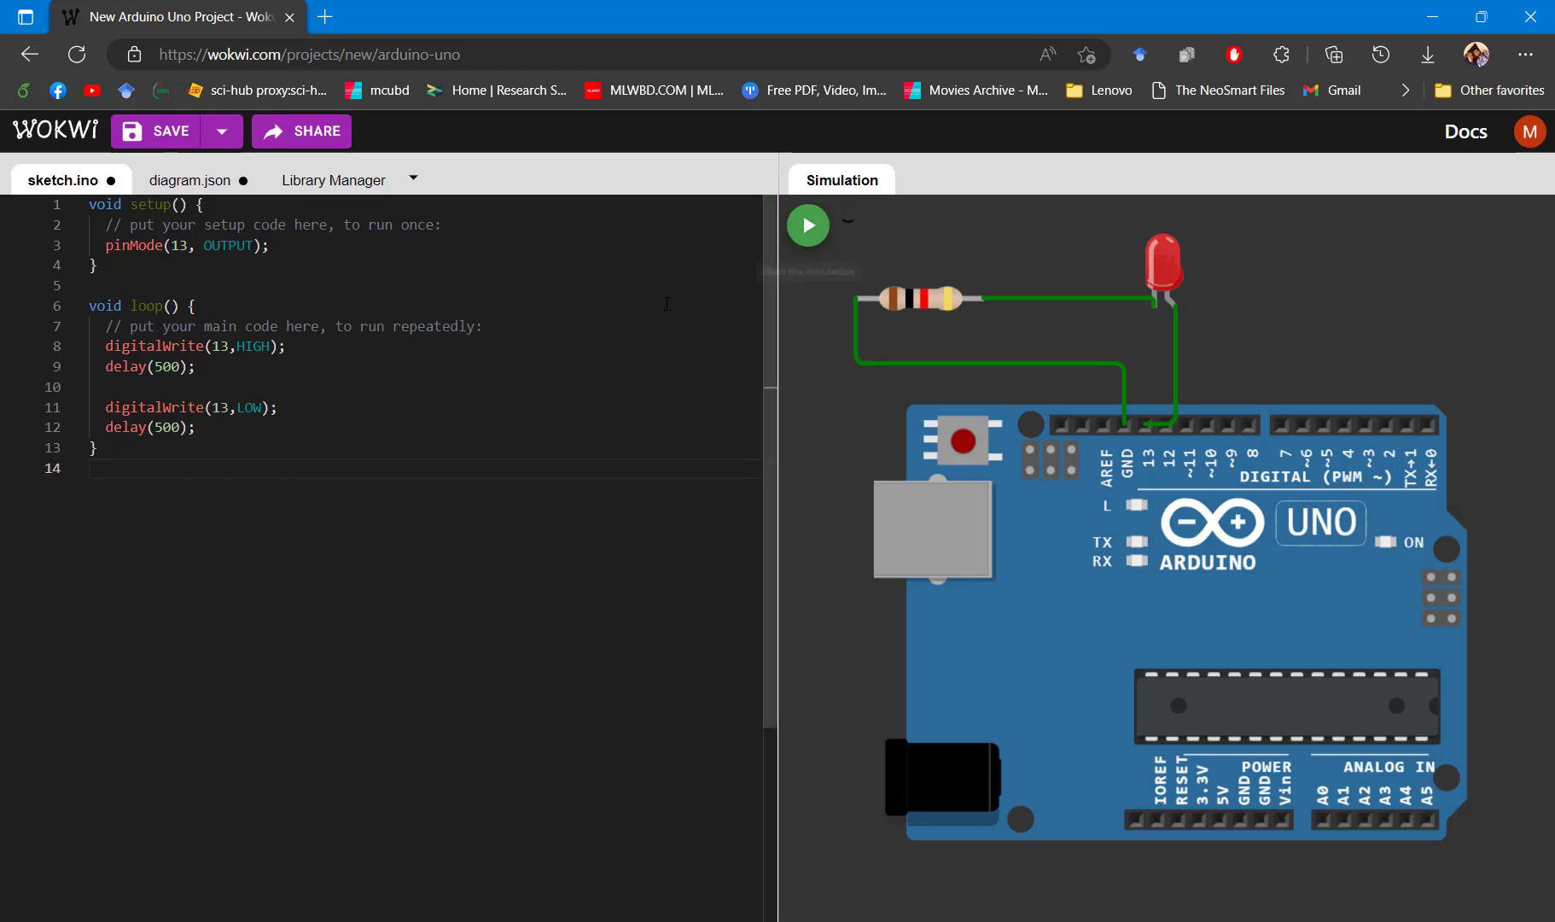
Start the simulation with the LED wired to pin 13 and GND
click(808, 224)
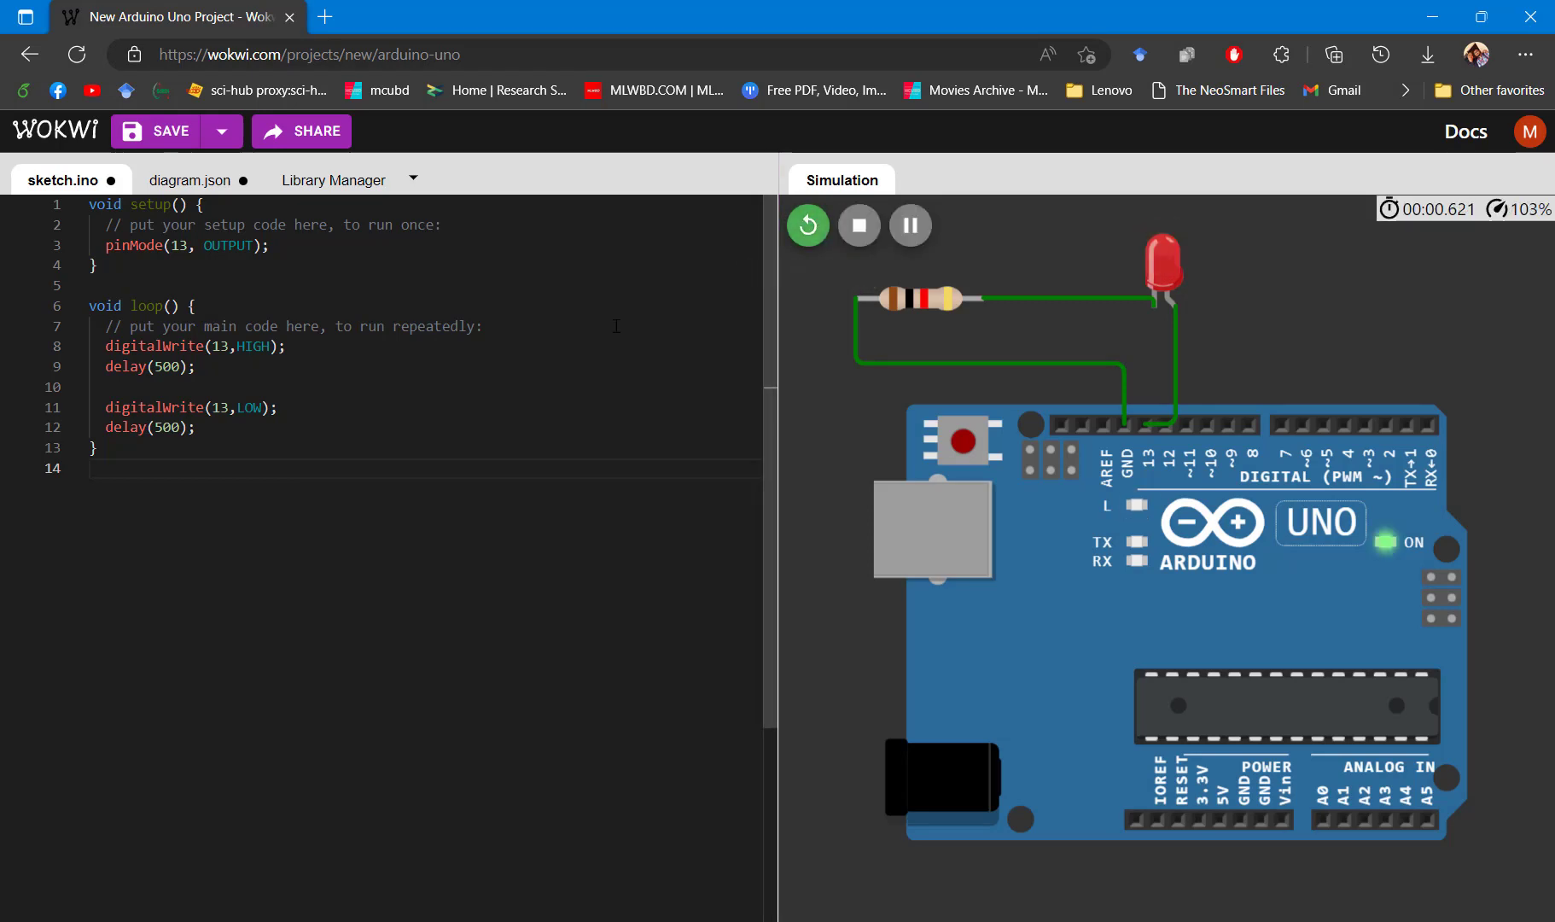